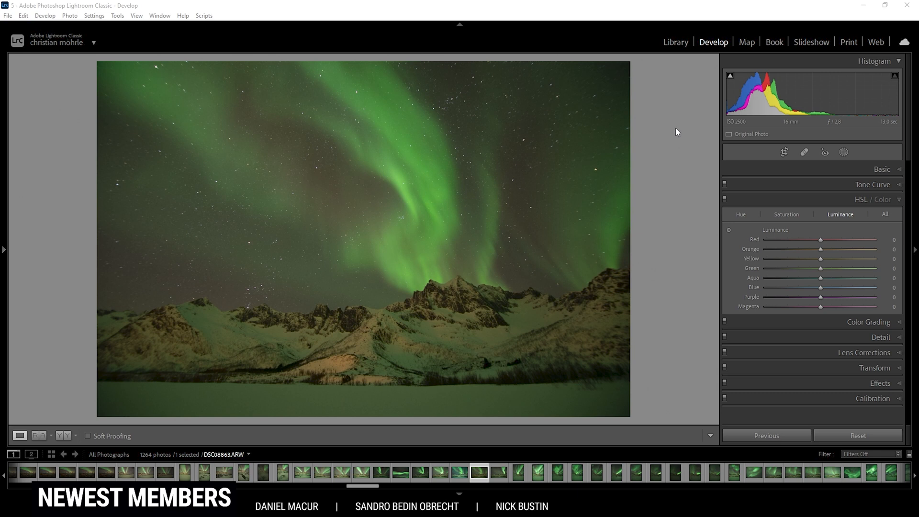
Switch to the Develop module and browse the filmstrip to the aurora photo
{"action": "left_click", "coordinate": [713, 41]}
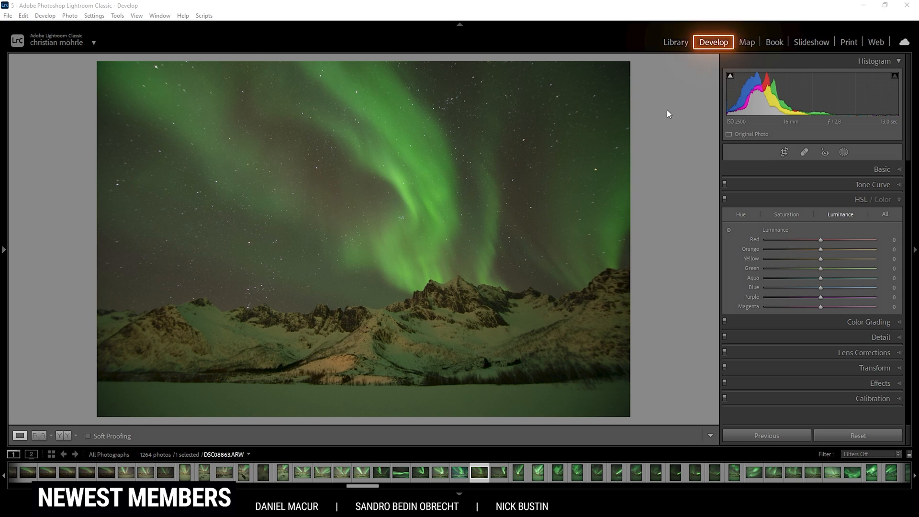
{"action": "mouse_move", "coordinate": [690, 61]}
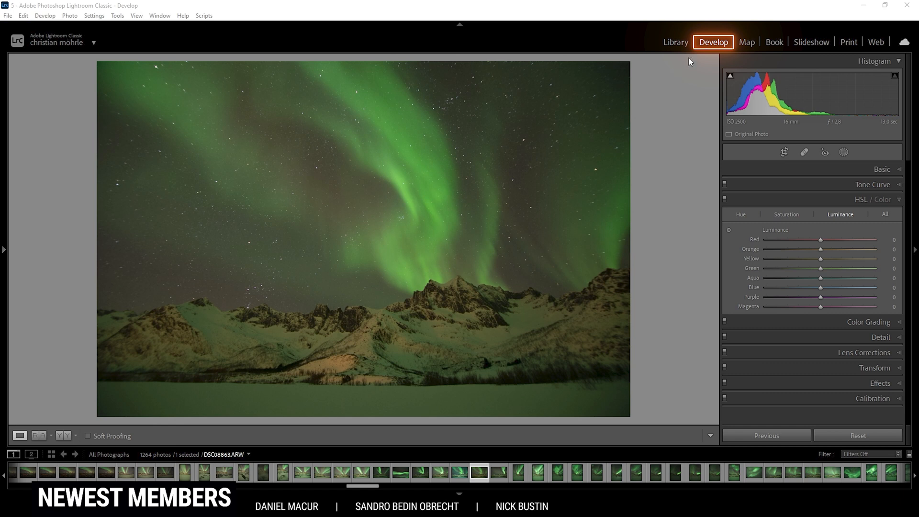
{"action": "mouse_move", "coordinate": [706, 55]}
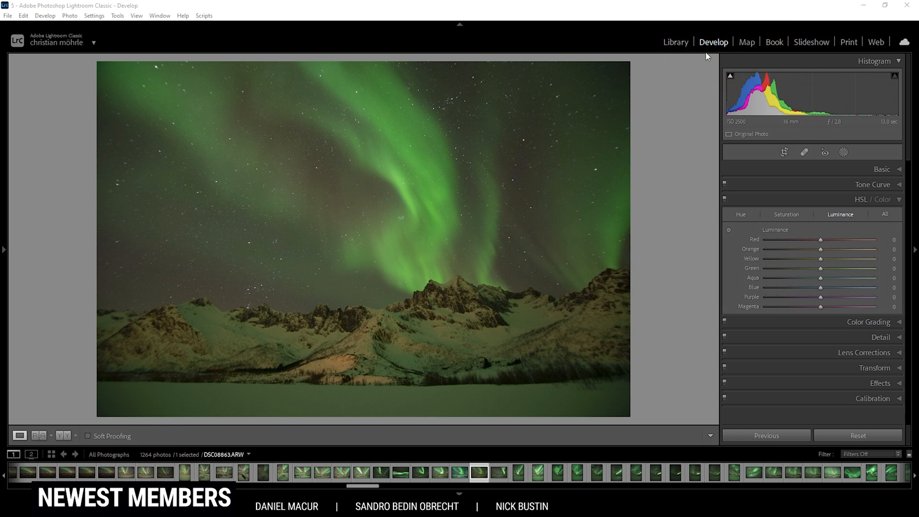
{"action": "mouse_move", "coordinate": [677, 111]}
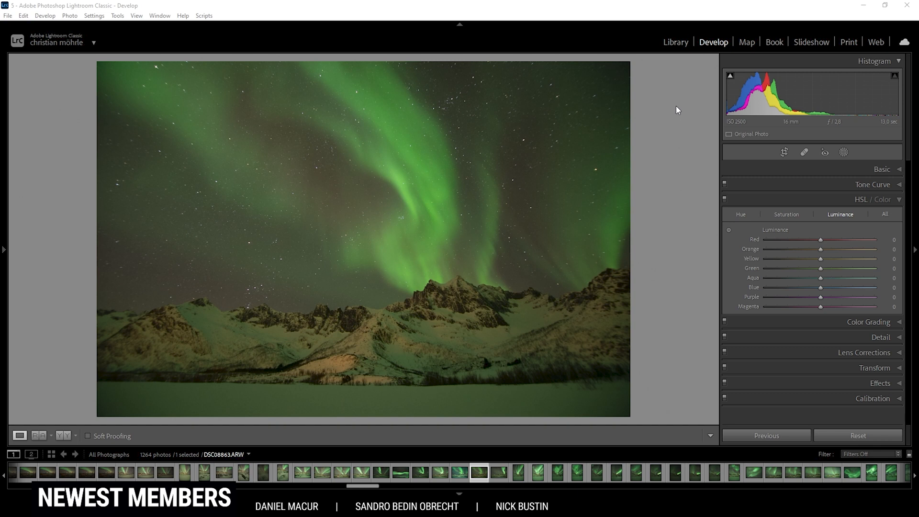
{"action": "mouse_move", "coordinate": [395, 52]}
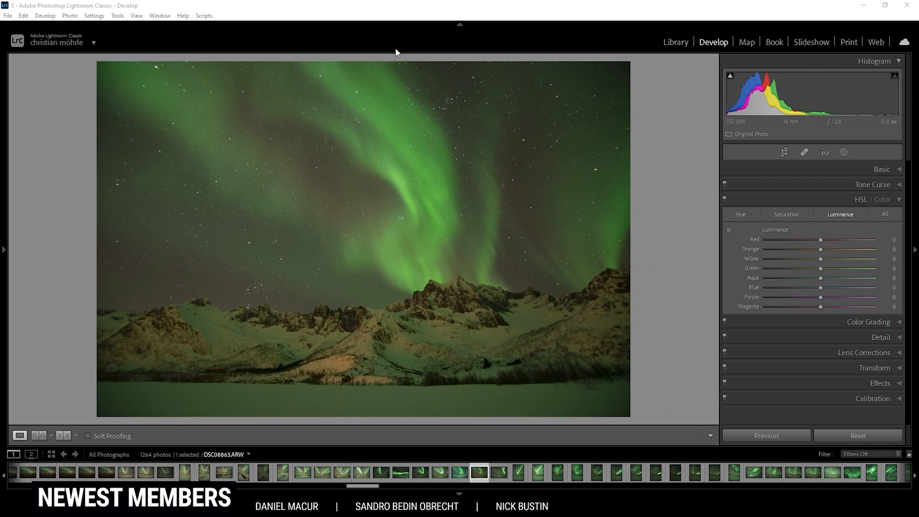
{"action": "mouse_move", "coordinate": [397, 250]}
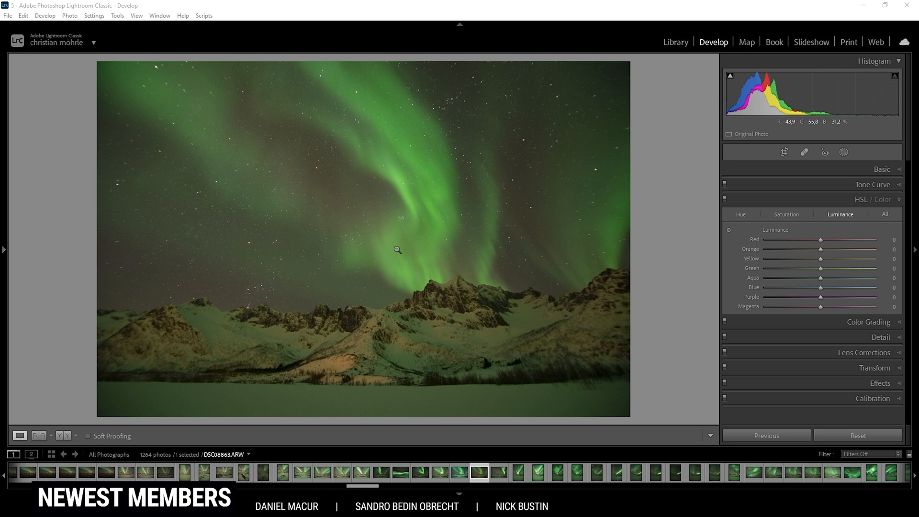
{"action": "mouse_move", "coordinate": [539, 353]}
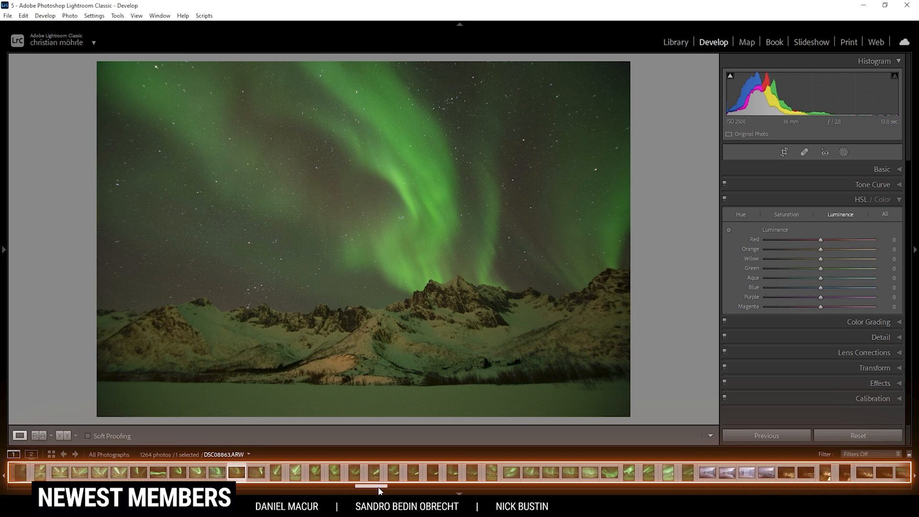
{"action": "scroll", "scroll_direction": "right", "scroll_amount": 3}
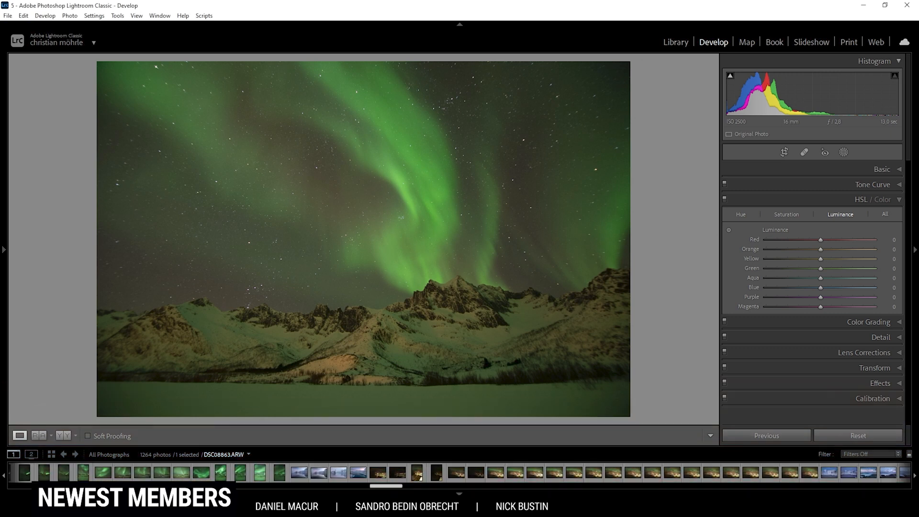
{"action": "scroll", "scroll_direction": "left", "scroll_amount": 3}
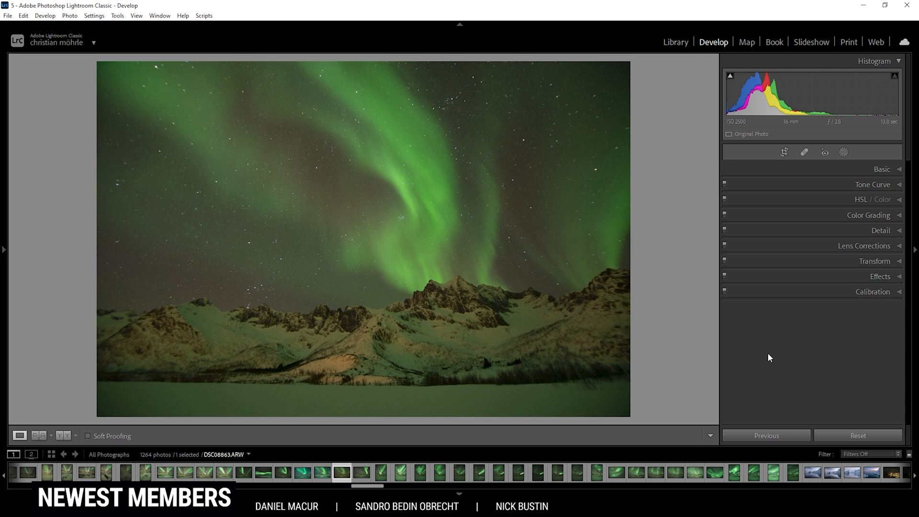
{"action": "mouse_move", "coordinate": [795, 323]}
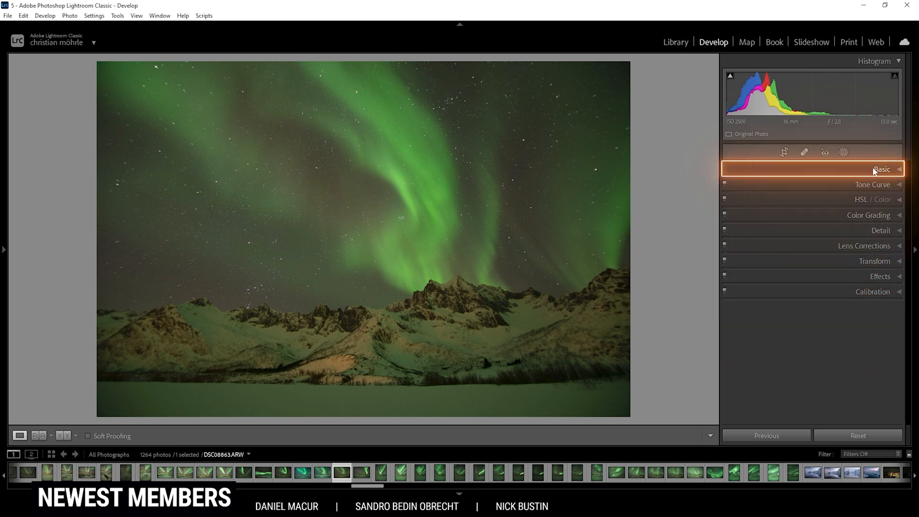
{"action": "mouse_move", "coordinate": [872, 173]}
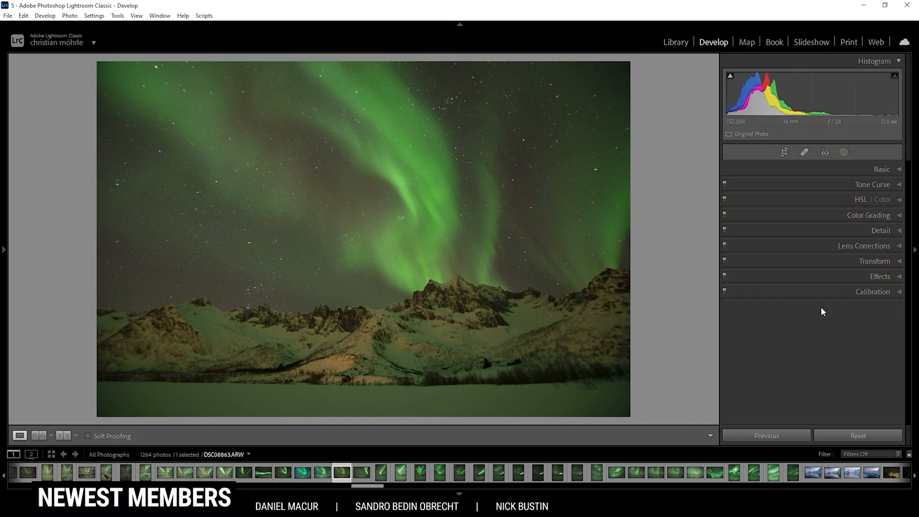
{"action": "mouse_move", "coordinate": [841, 267]}
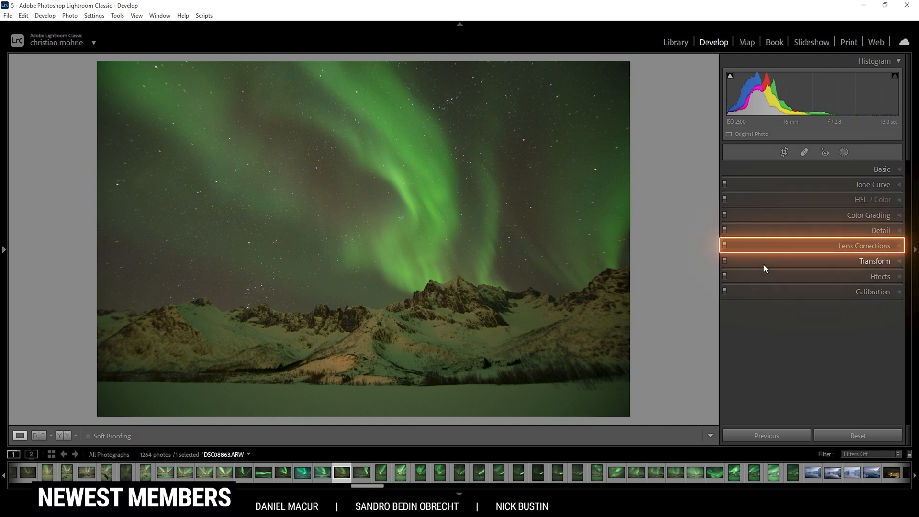
{"action": "mouse_move", "coordinate": [900, 251]}
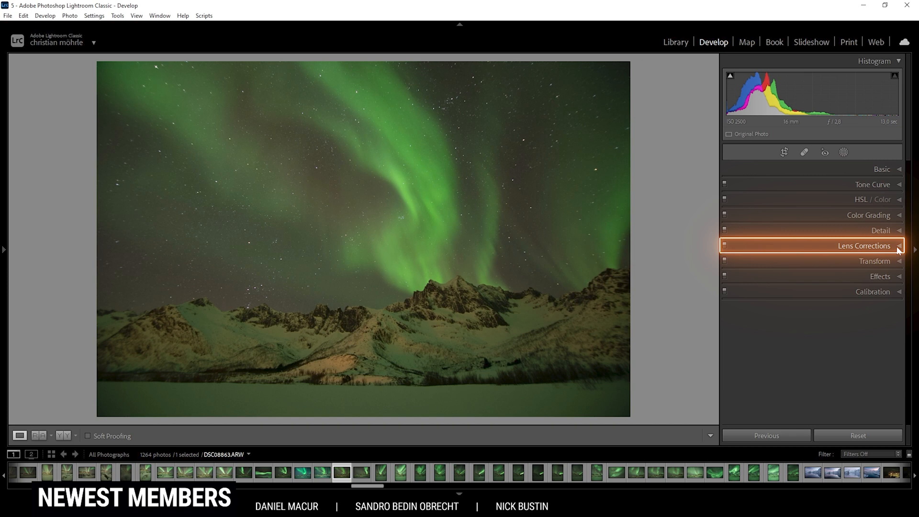
Enable Remove Chromatic Aberration and Enable Profile Corrections in Lens Corrections
{"action": "left_click", "coordinate": [863, 246]}
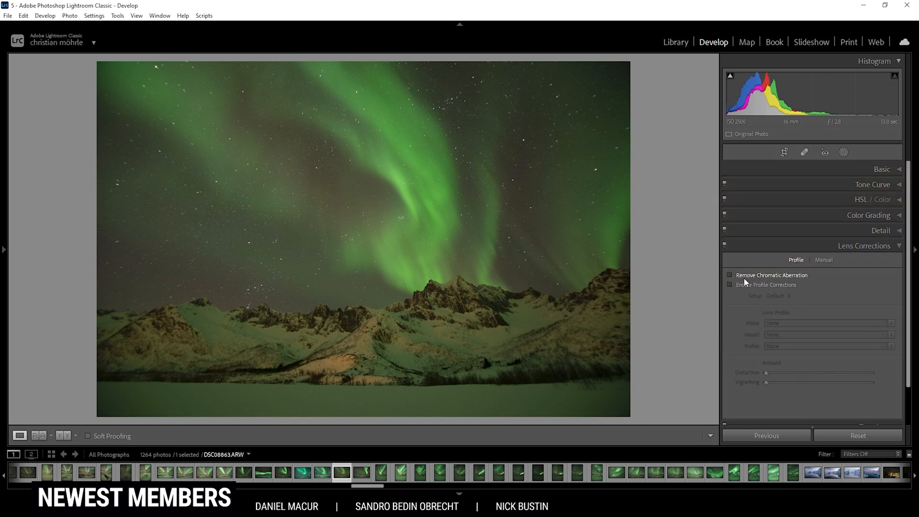
{"action": "left_click", "coordinate": [729, 274]}
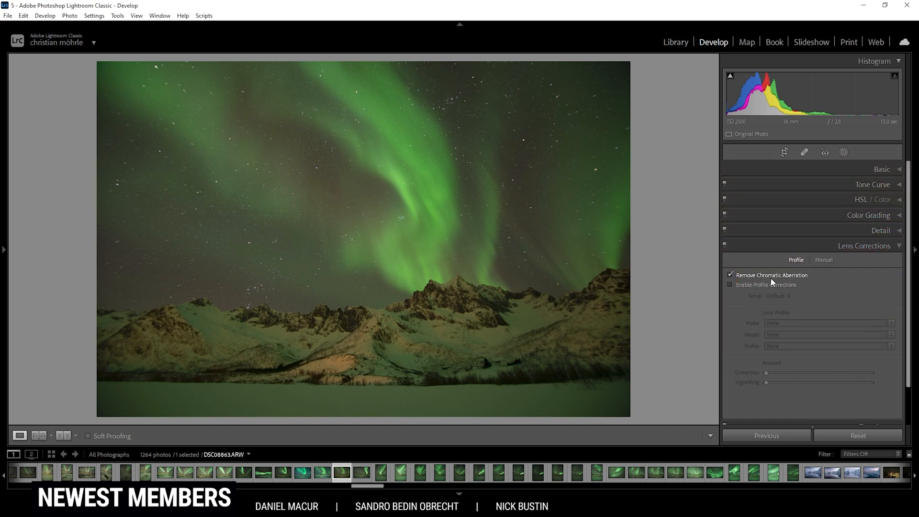
{"action": "mouse_move", "coordinate": [481, 340]}
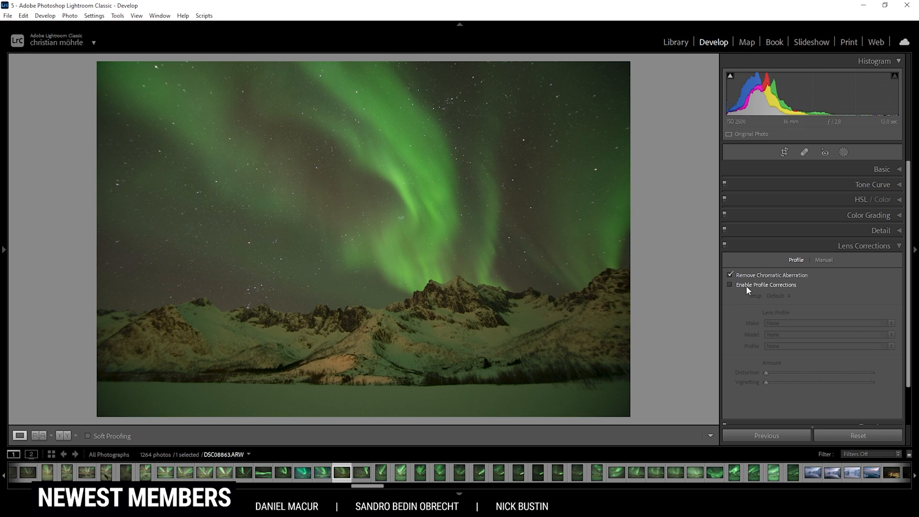
{"action": "left_click", "coordinate": [730, 285]}
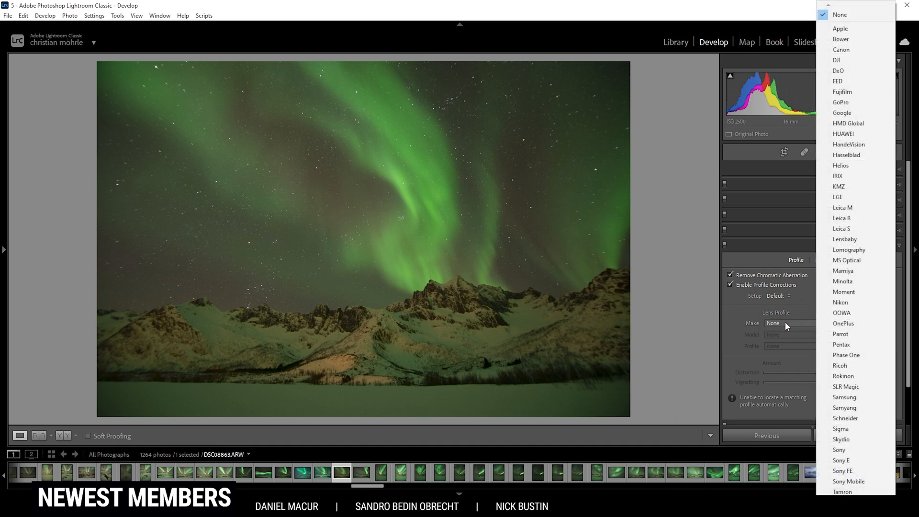
{"action": "mouse_move", "coordinate": [843, 375]}
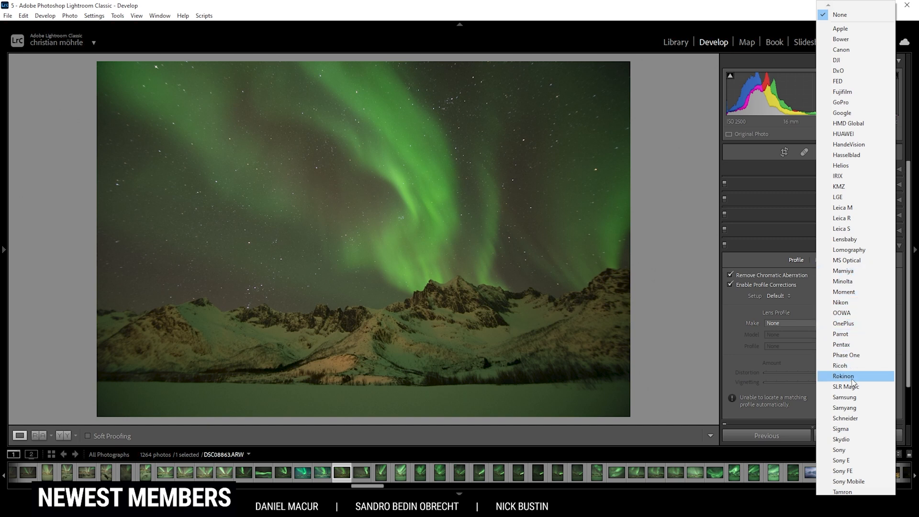
Set the lens Make to Tokina and toggle profile corrections off and on to compare
{"action": "scroll", "scroll_direction": "down", "scroll_amount": 3}
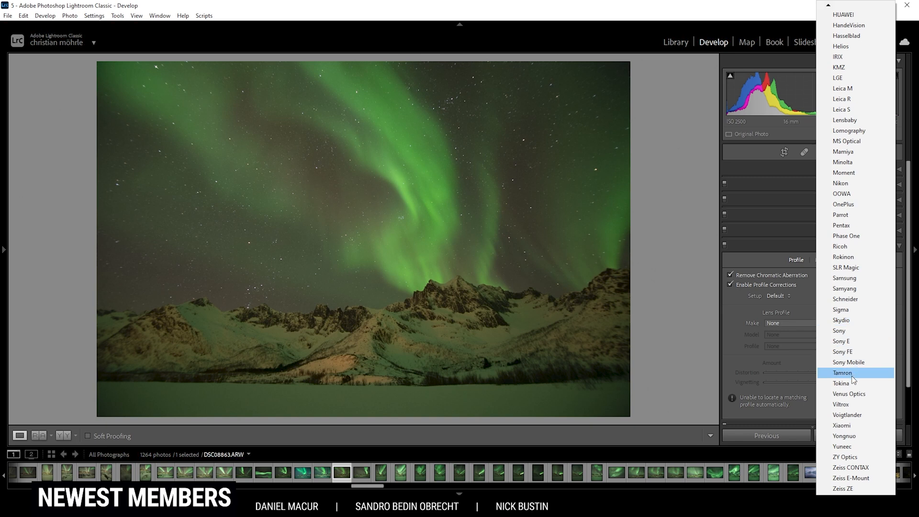
{"action": "left_click", "coordinate": [841, 383]}
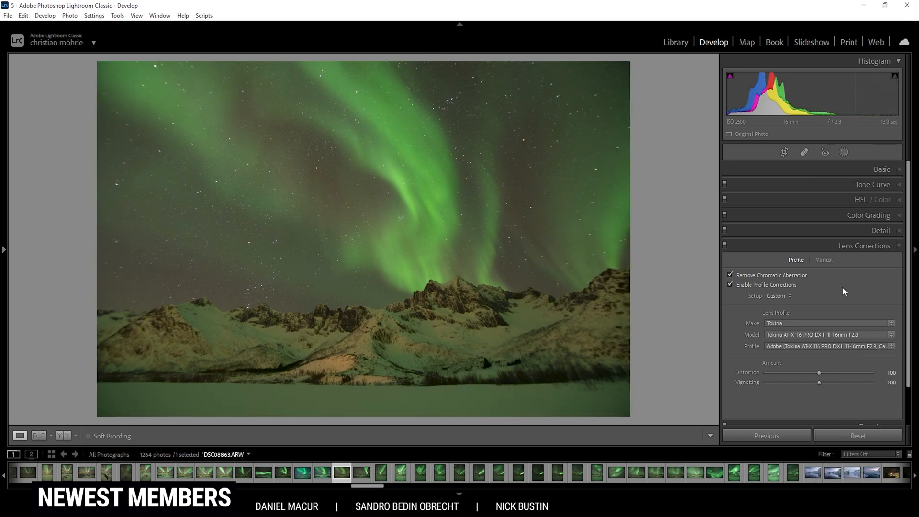
{"action": "left_click", "coordinate": [730, 285]}
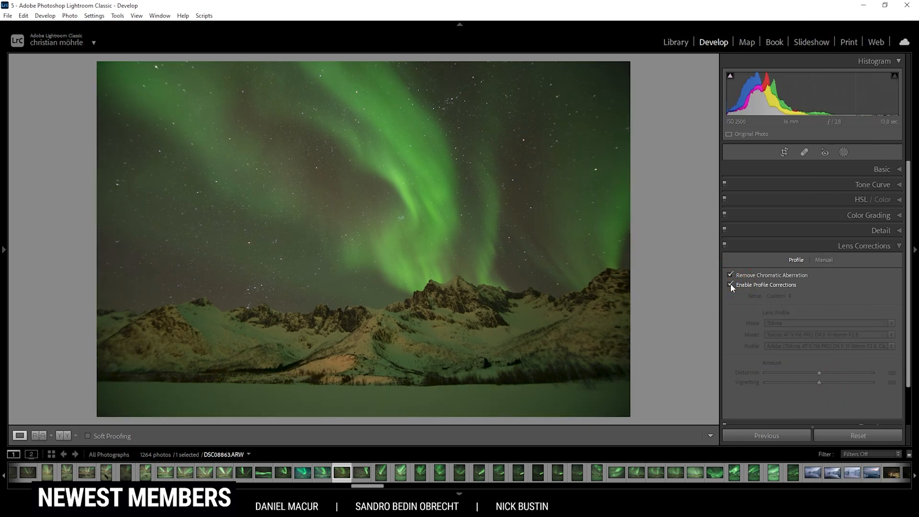
{"action": "left_click", "coordinate": [730, 285]}
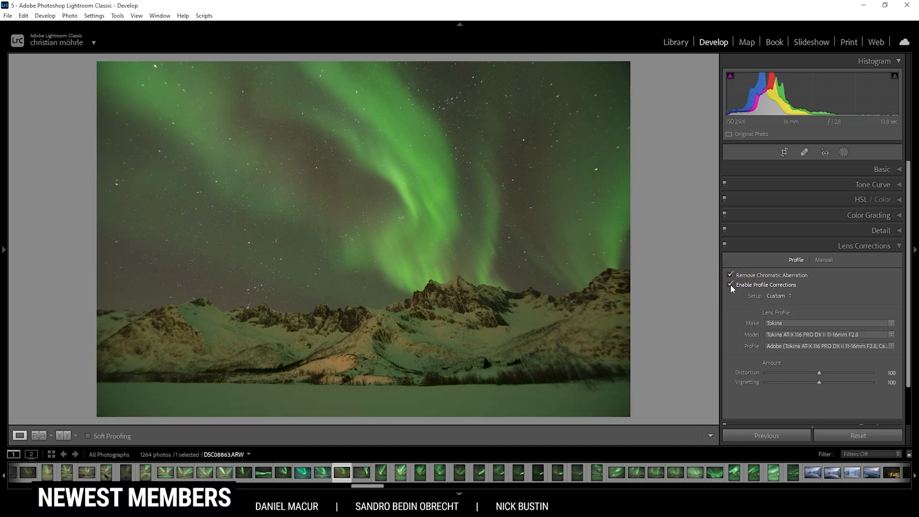
{"action": "left_click", "coordinate": [880, 168]}
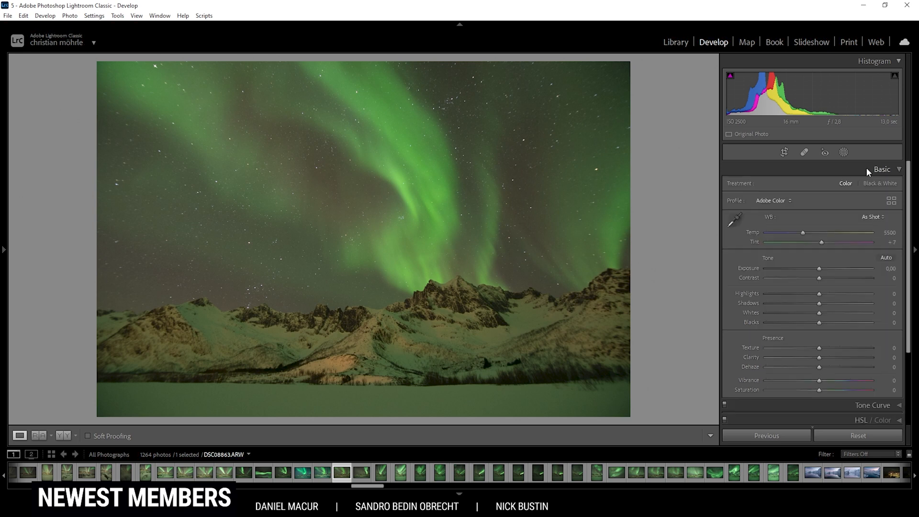
{"action": "left_click", "coordinate": [881, 169]}
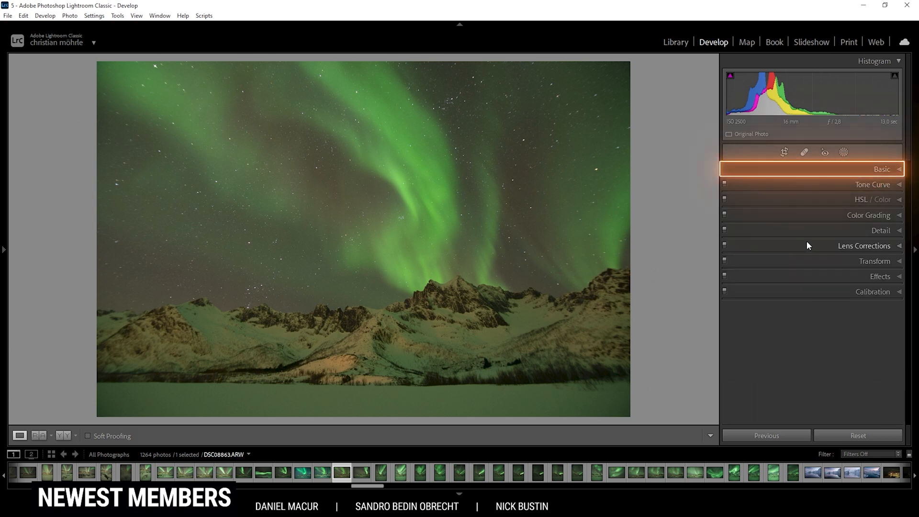
{"action": "mouse_move", "coordinate": [842, 173]}
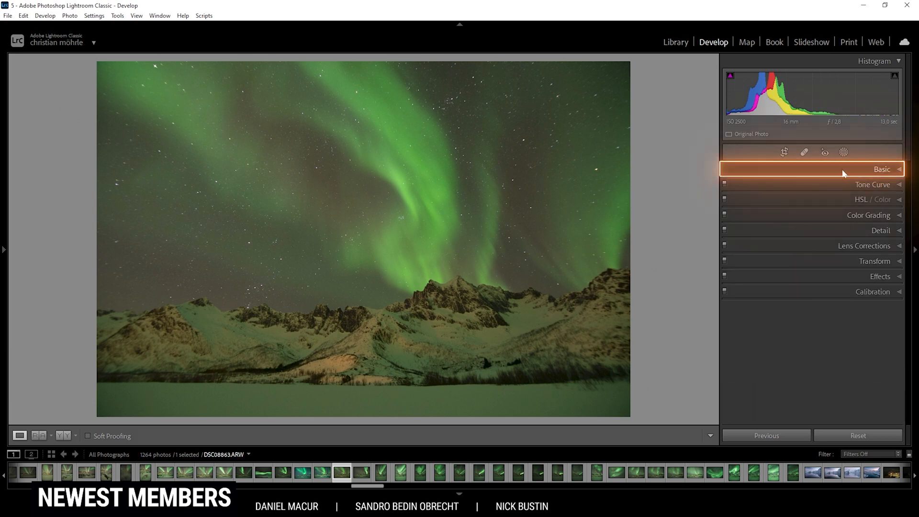
{"action": "left_click", "coordinate": [881, 168]}
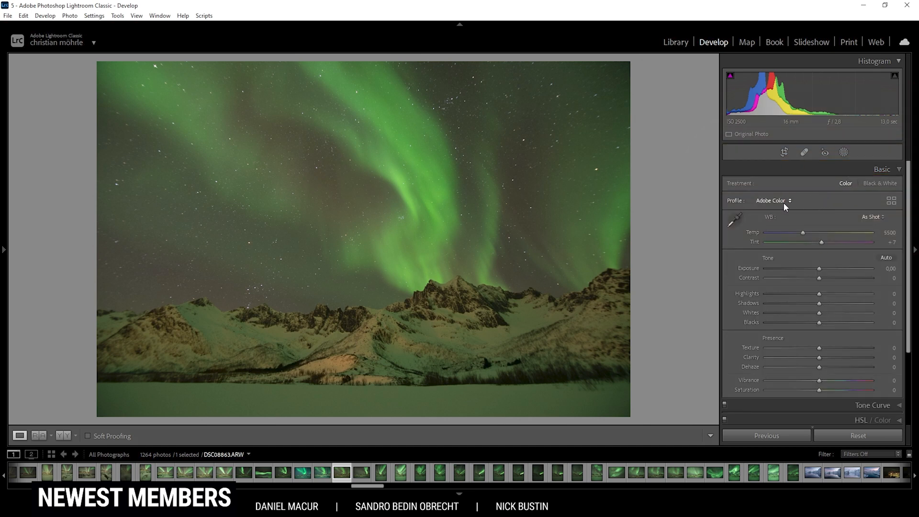
{"action": "left_click", "coordinate": [772, 200]}
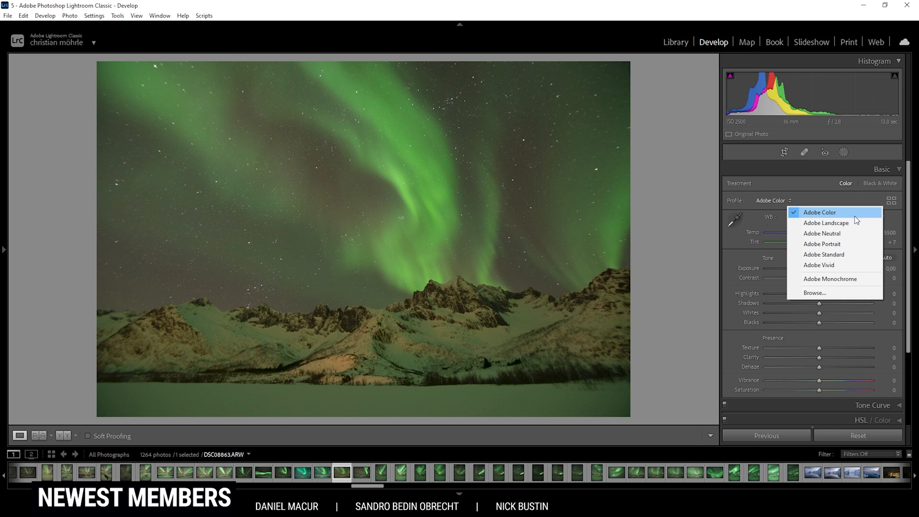
{"action": "mouse_move", "coordinate": [837, 220]}
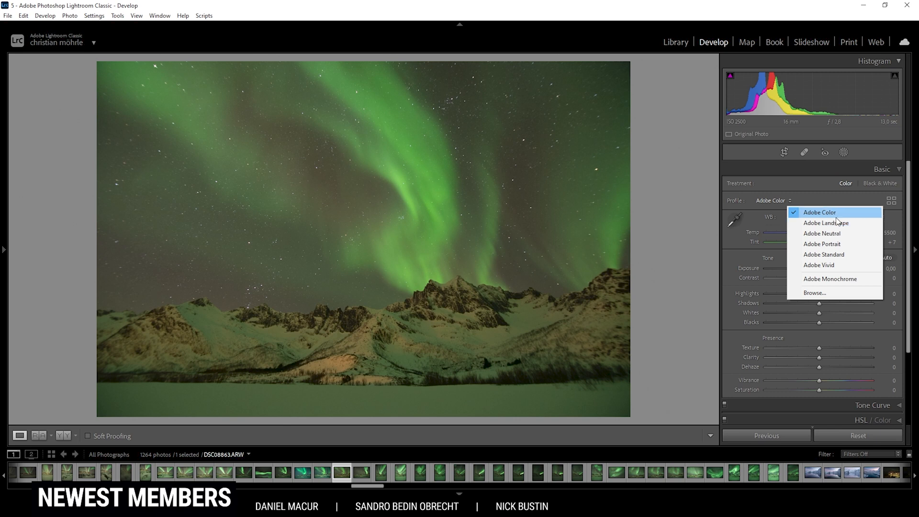
{"action": "mouse_move", "coordinate": [826, 223]}
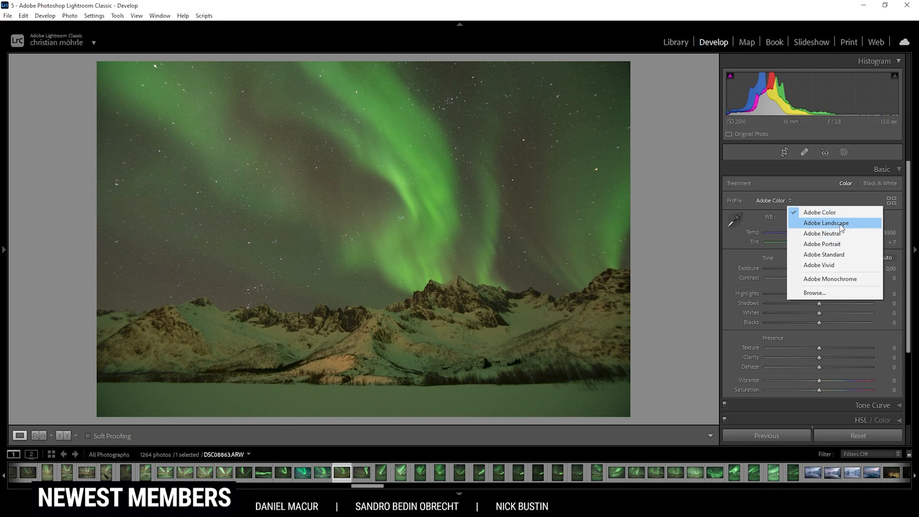
{"action": "left_click", "coordinate": [826, 223]}
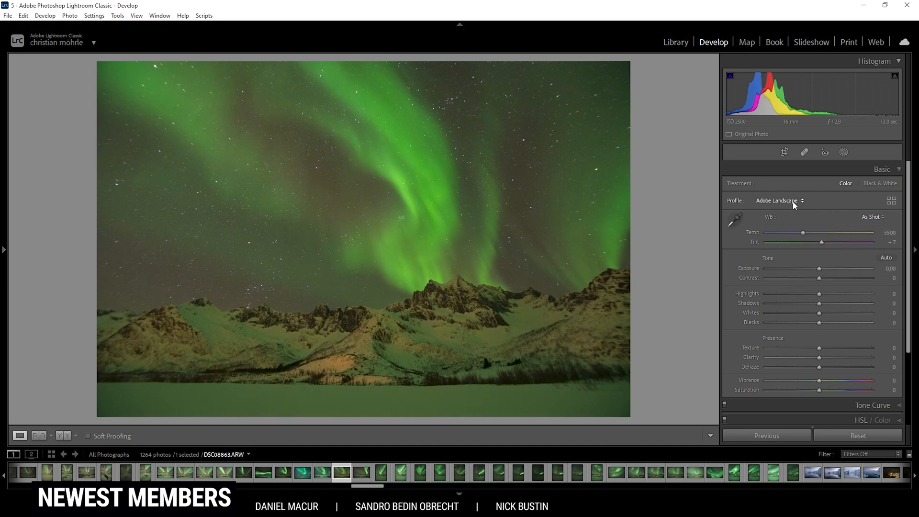
{"action": "left_click", "coordinate": [779, 200]}
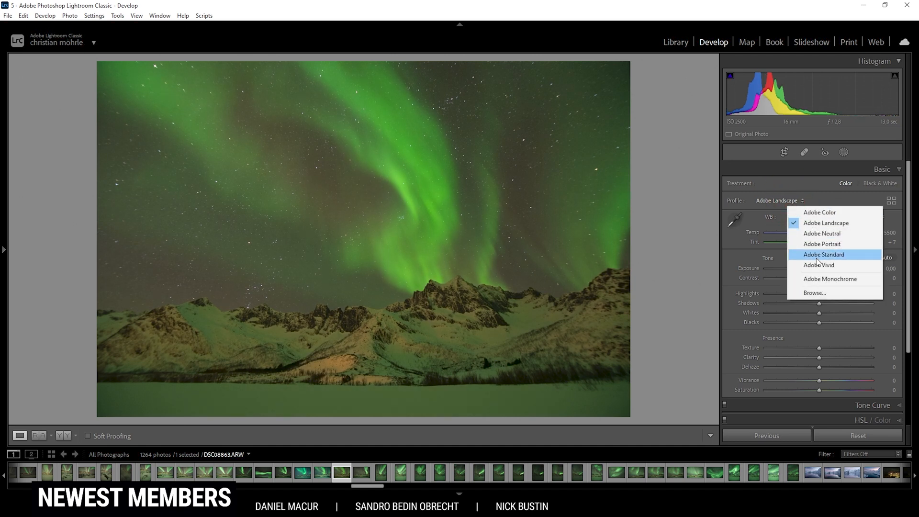
{"action": "left_click", "coordinate": [822, 255]}
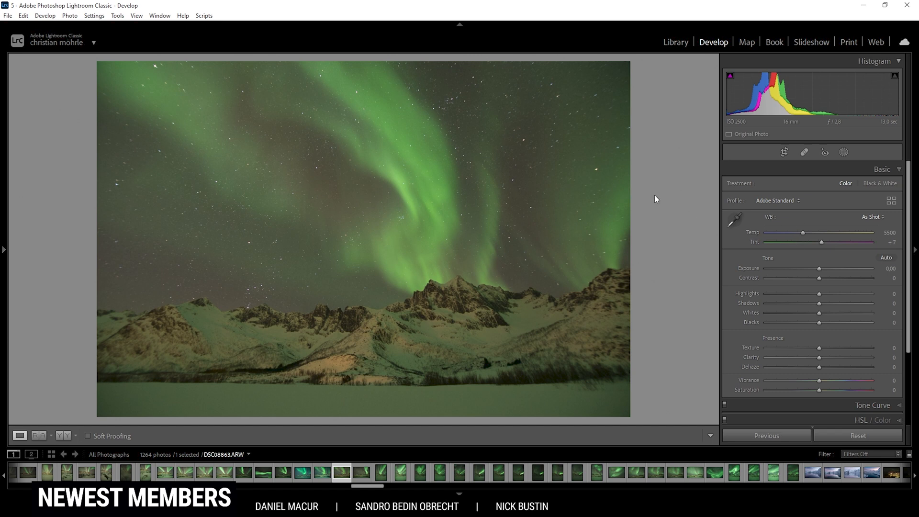
{"action": "mouse_move", "coordinate": [637, 206]}
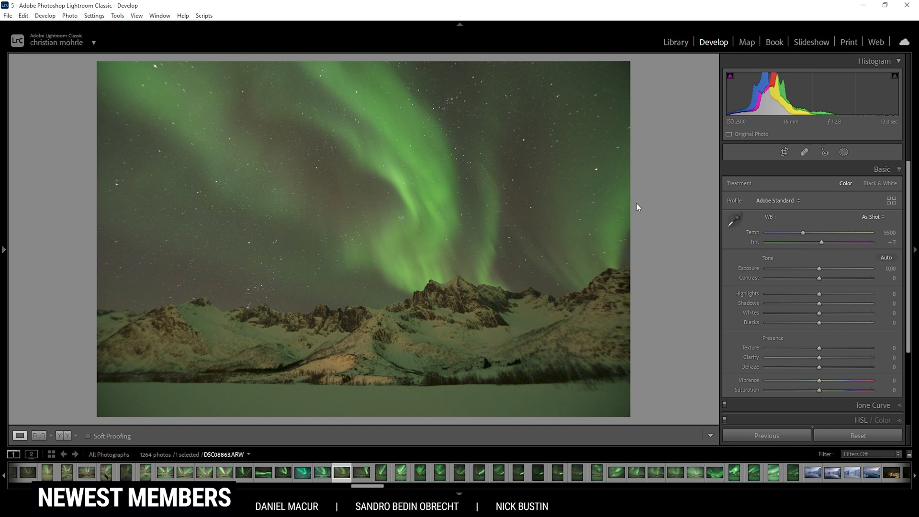
{"action": "mouse_move", "coordinate": [637, 238]}
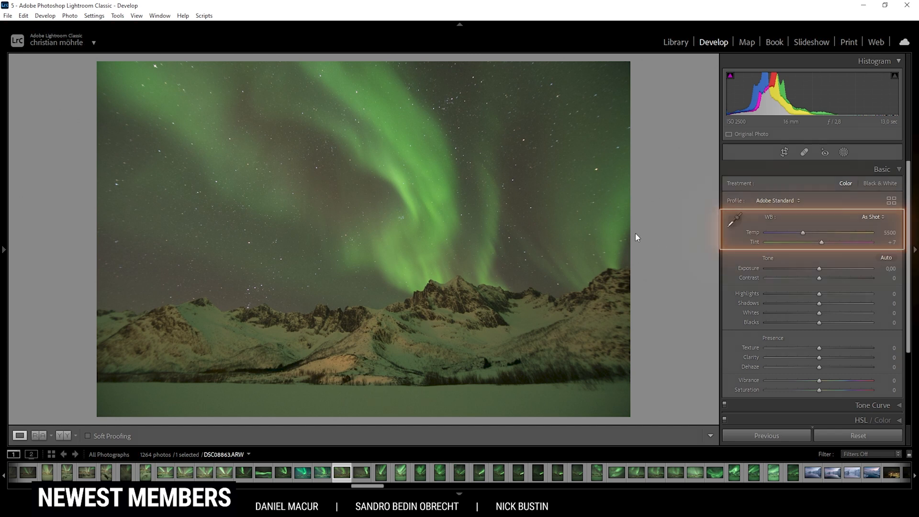
{"action": "mouse_move", "coordinate": [540, 202]}
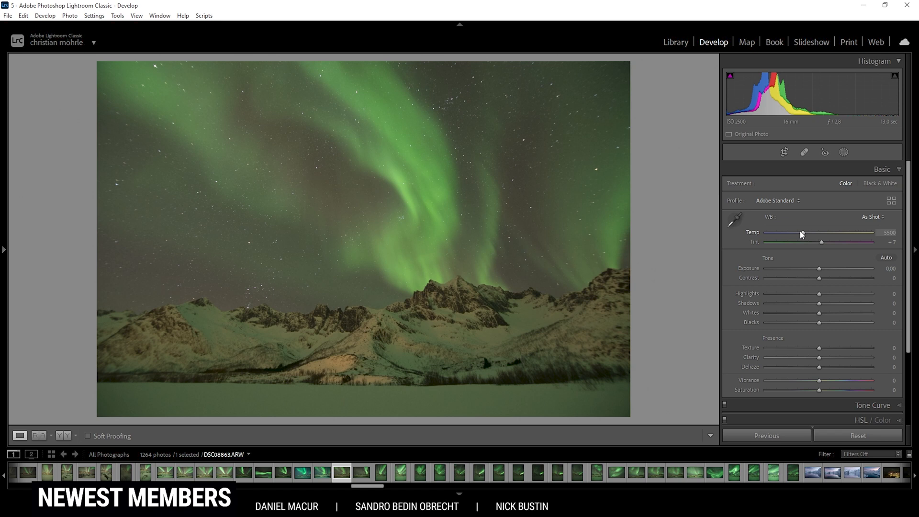
{"action": "mouse_move", "coordinate": [804, 238]}
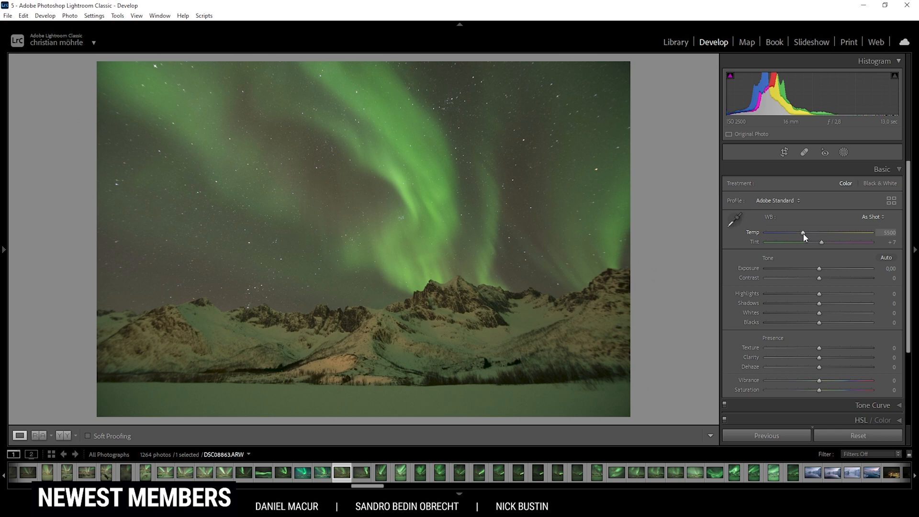
{"action": "mouse_move", "coordinate": [502, 142]}
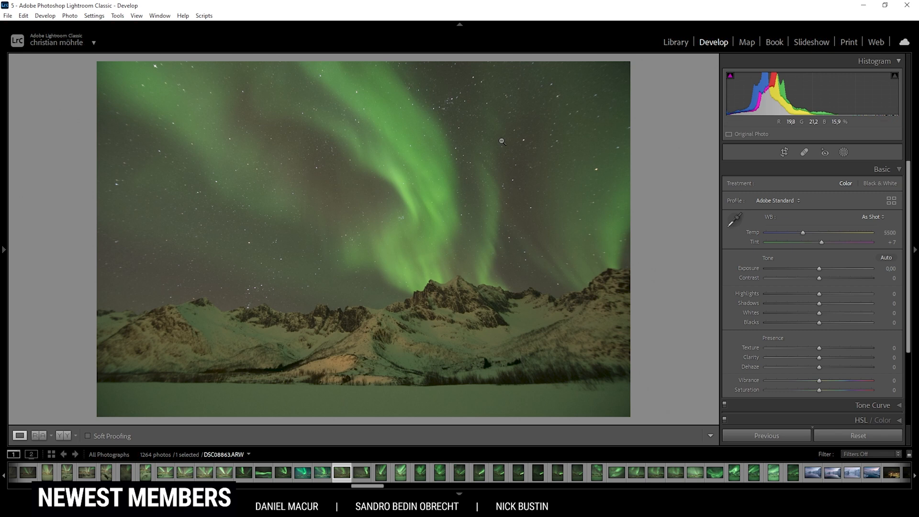
{"action": "mouse_move", "coordinate": [521, 304]}
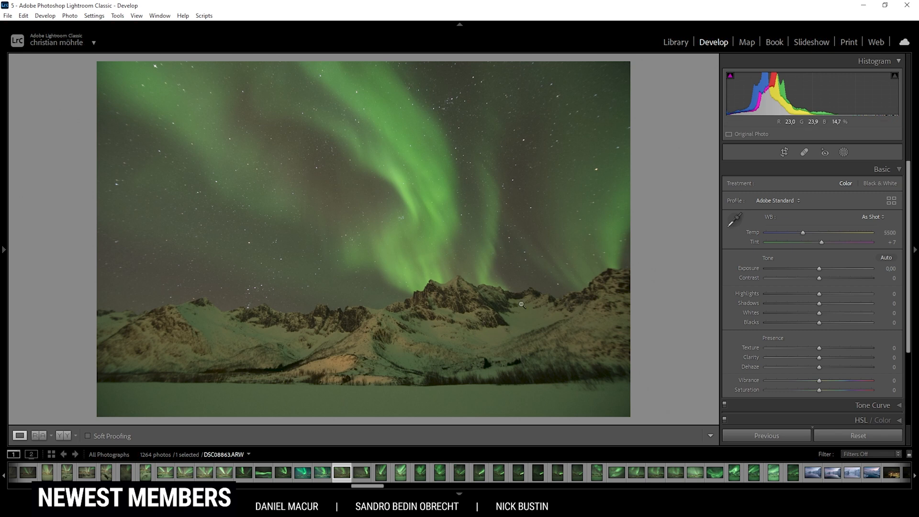
{"action": "mouse_move", "coordinate": [495, 346]}
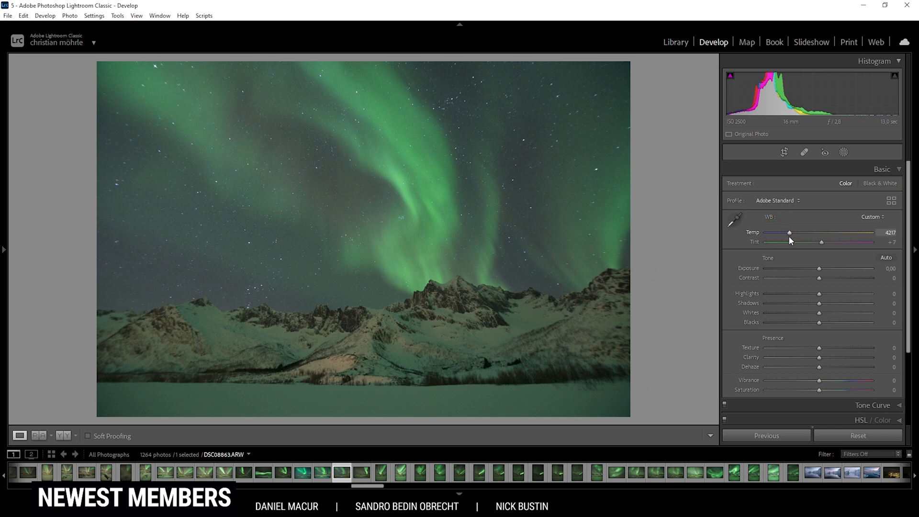
{"action": "mouse_move", "coordinate": [803, 244]}
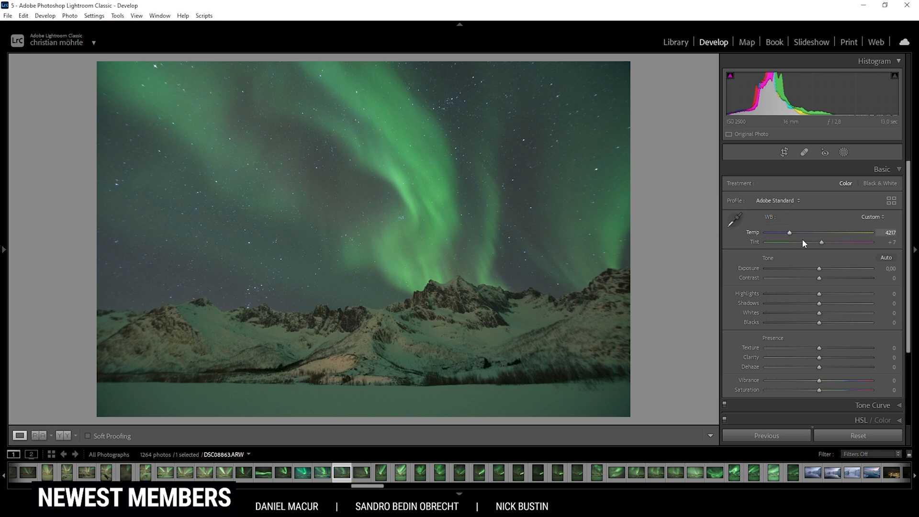
{"action": "mouse_move", "coordinate": [530, 85]}
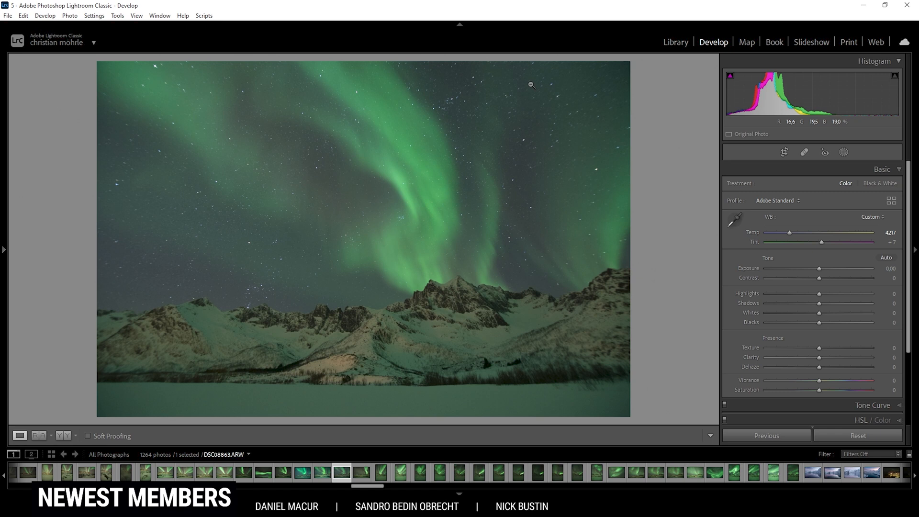
{"action": "mouse_move", "coordinate": [479, 208]}
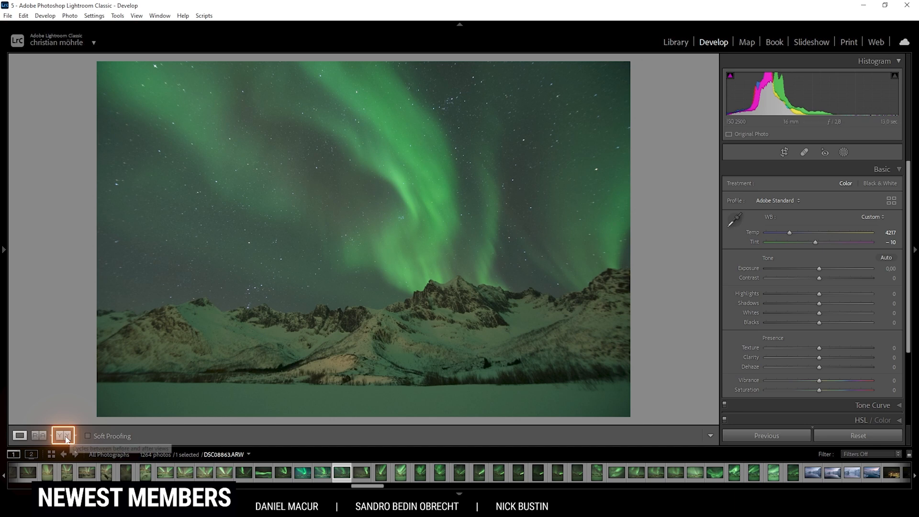
Show the original and edited aurora photo in Before & After left-right view
{"action": "left_click", "coordinate": [64, 435]}
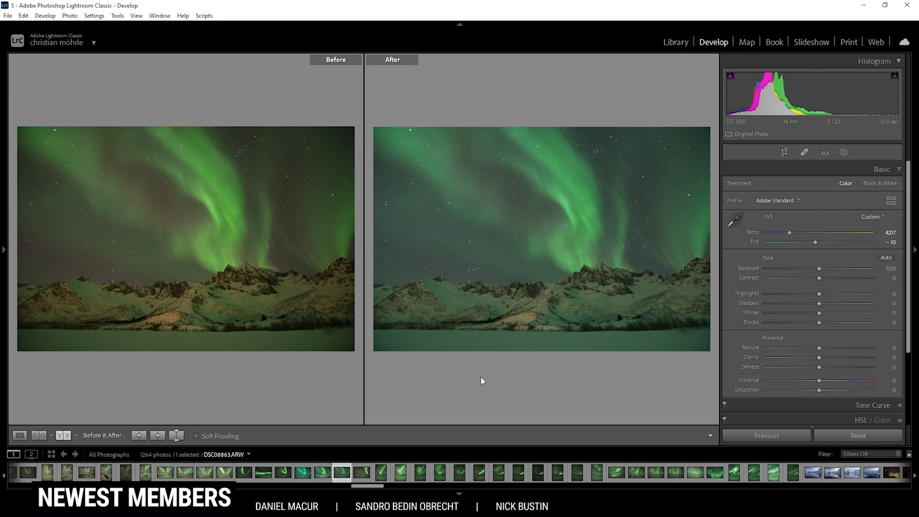
{"action": "mouse_move", "coordinate": [472, 275]}
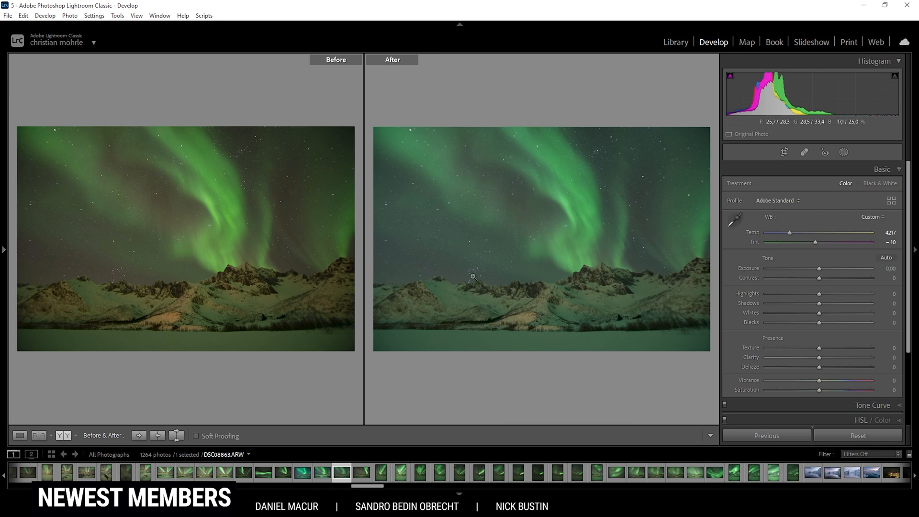
{"action": "mouse_move", "coordinate": [514, 336]}
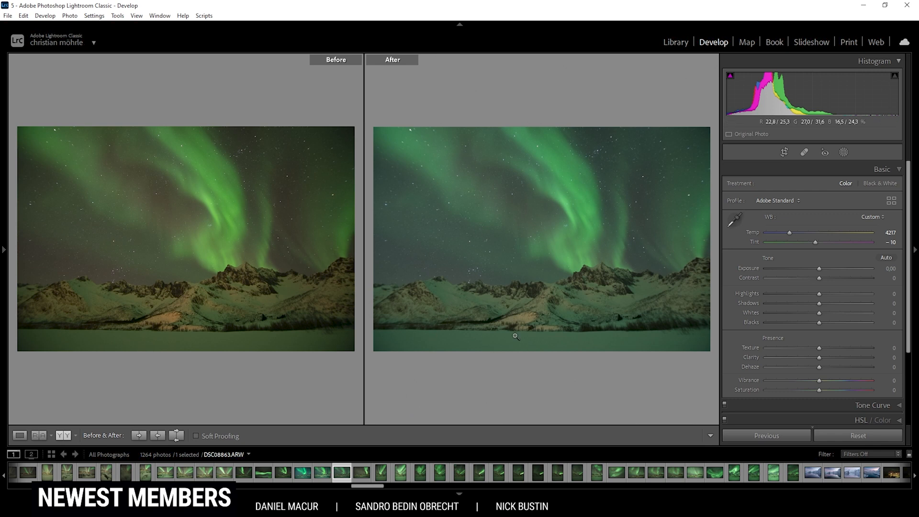
{"action": "mouse_move", "coordinate": [476, 181]}
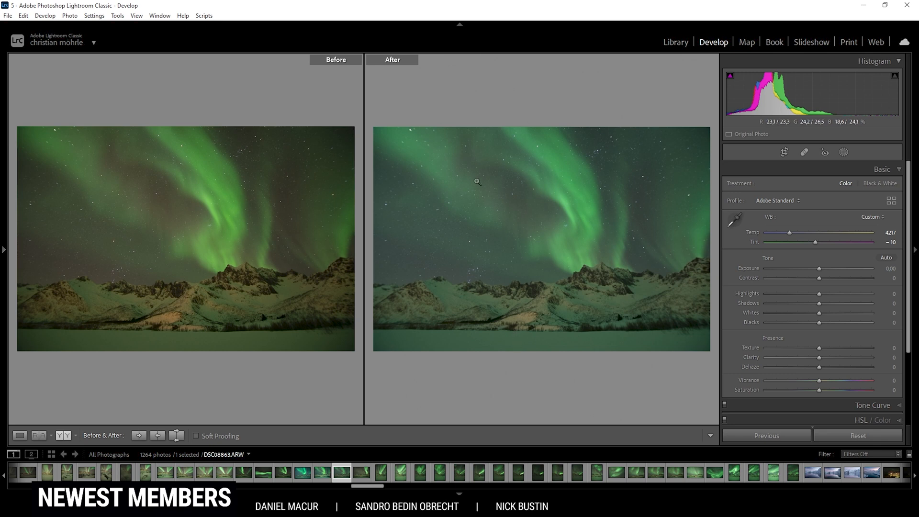
{"action": "mouse_move", "coordinate": [510, 288]}
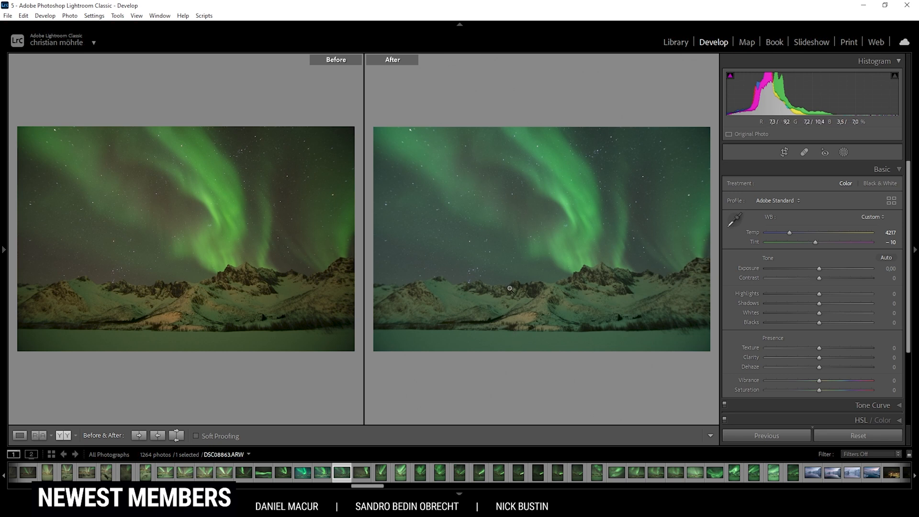
{"action": "mouse_move", "coordinate": [489, 281]}
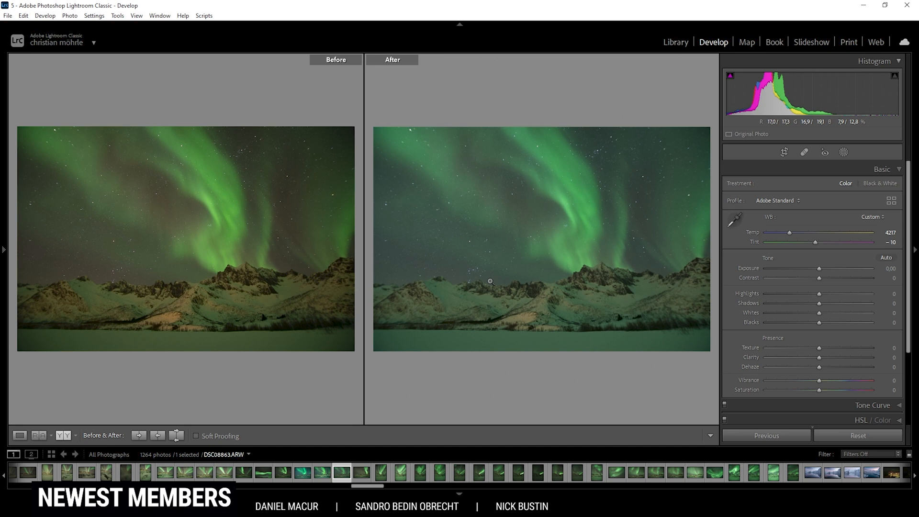
{"action": "mouse_move", "coordinate": [497, 267]}
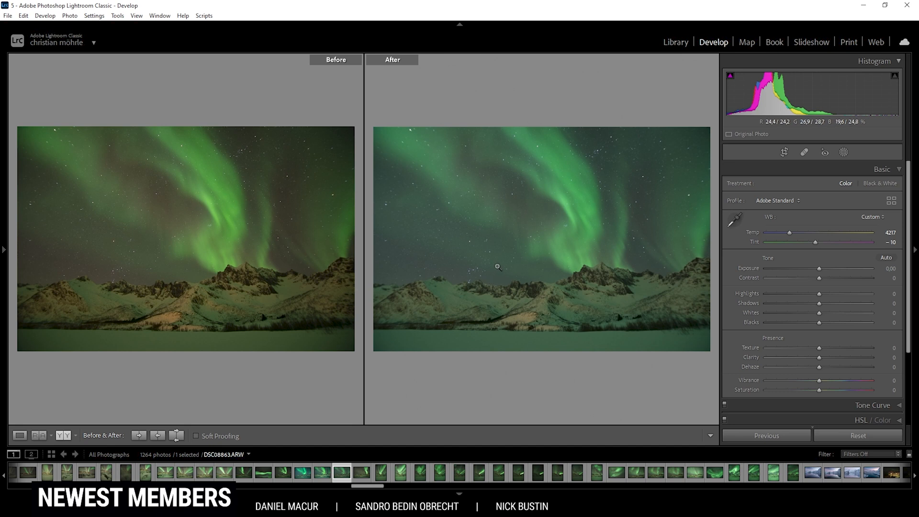
{"action": "mouse_move", "coordinate": [499, 255]}
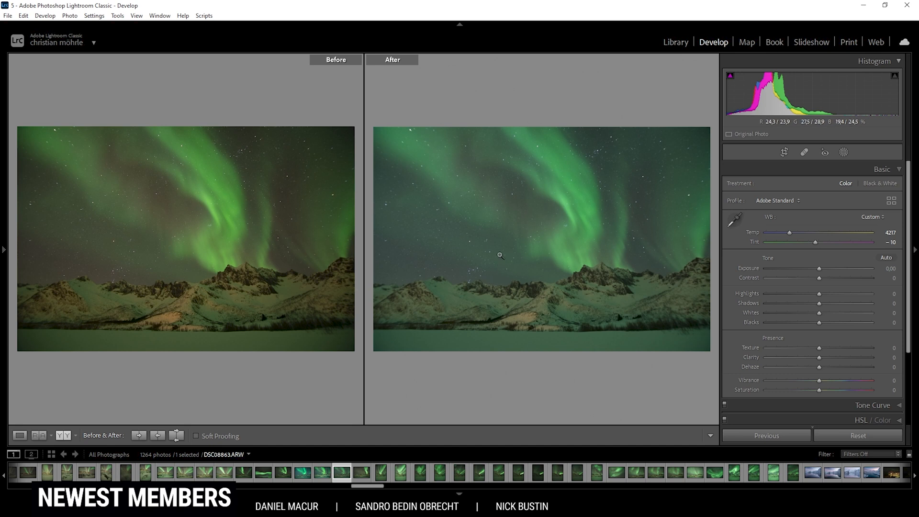
Return to the single Loupe view of the edited photo
{"action": "left_click", "coordinate": [19, 435]}
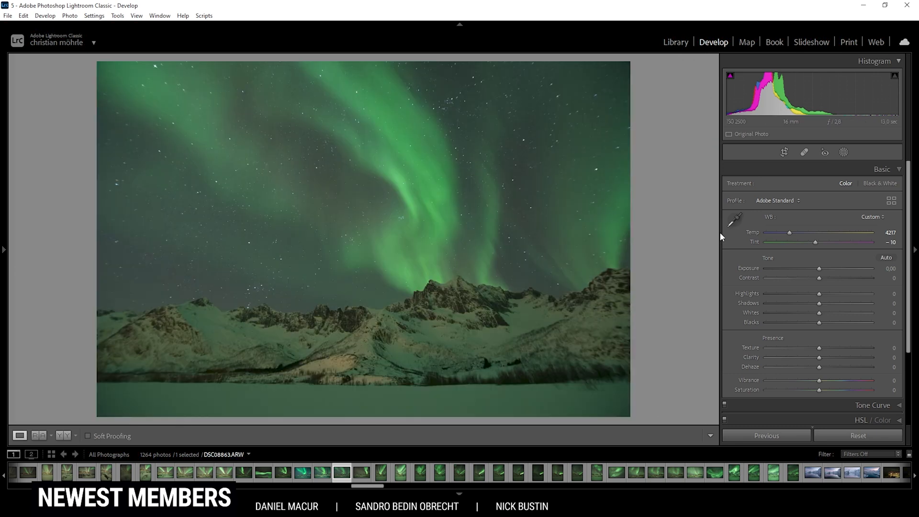
{"action": "mouse_move", "coordinate": [802, 262]}
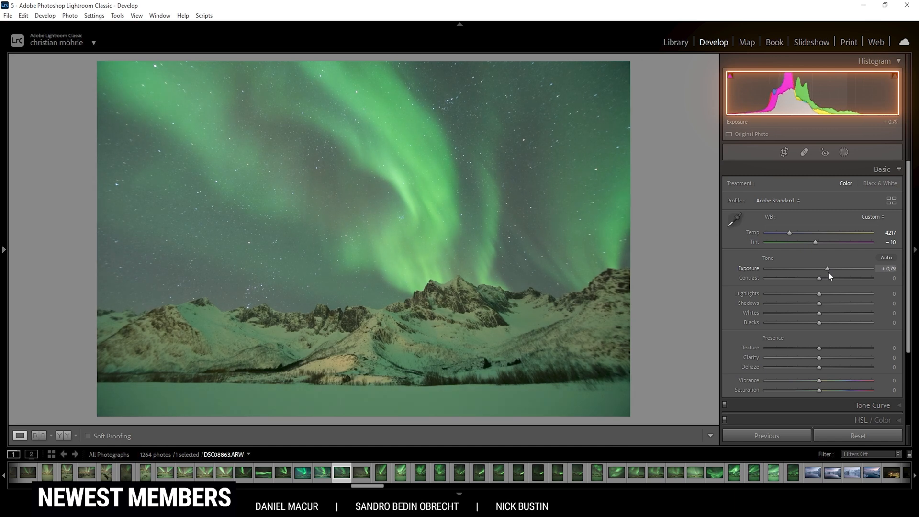
{"action": "mouse_move", "coordinate": [817, 151]}
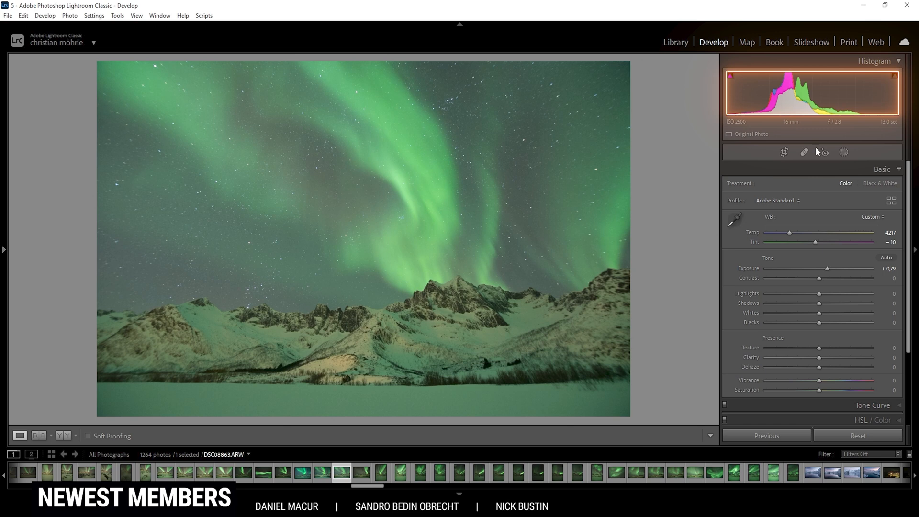
{"action": "mouse_move", "coordinate": [826, 270]}
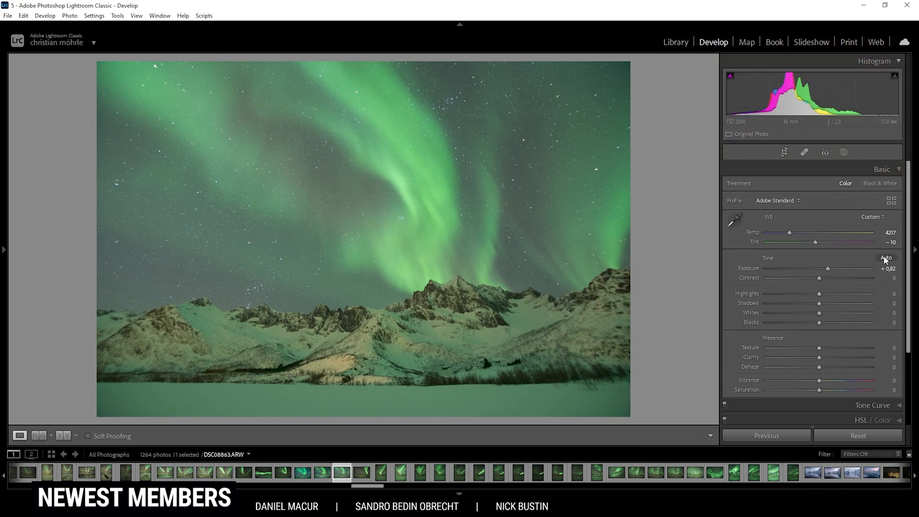
{"action": "mouse_move", "coordinate": [469, 239]}
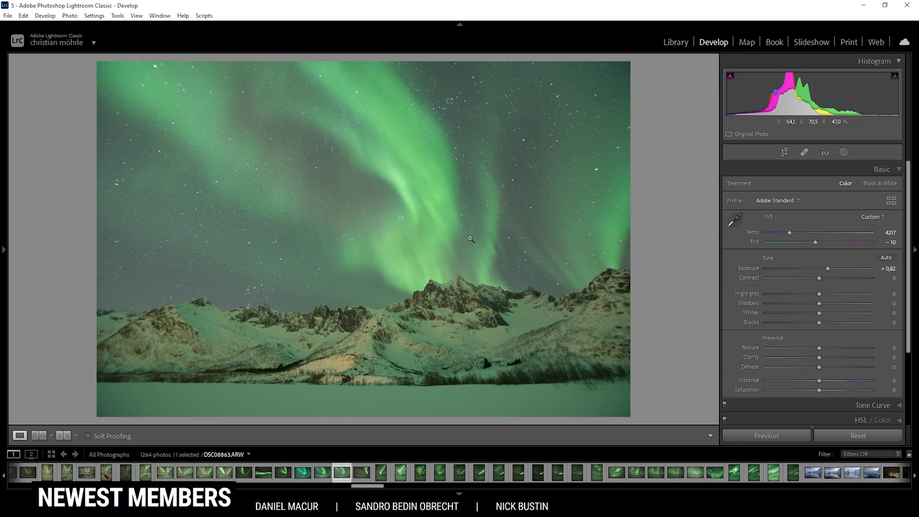
{"action": "mouse_move", "coordinate": [821, 278]}
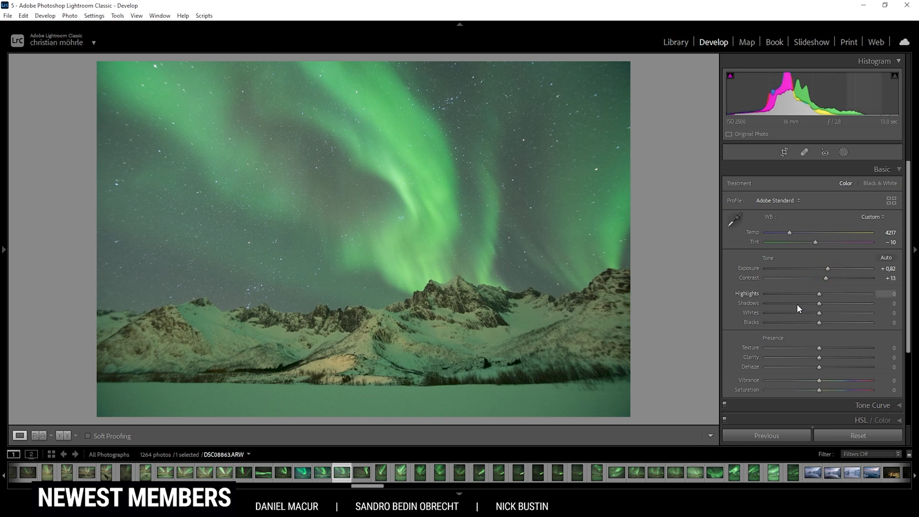
{"action": "mouse_move", "coordinate": [819, 322]}
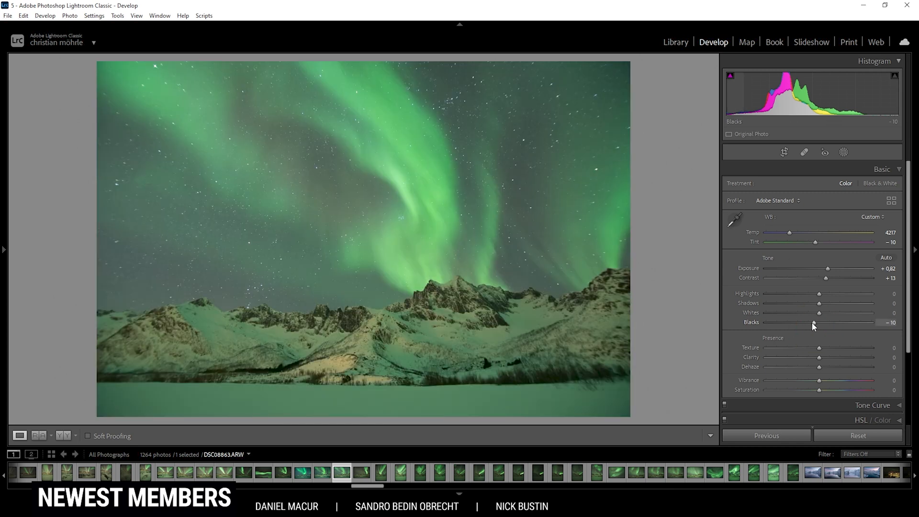
{"action": "mouse_move", "coordinate": [477, 308]}
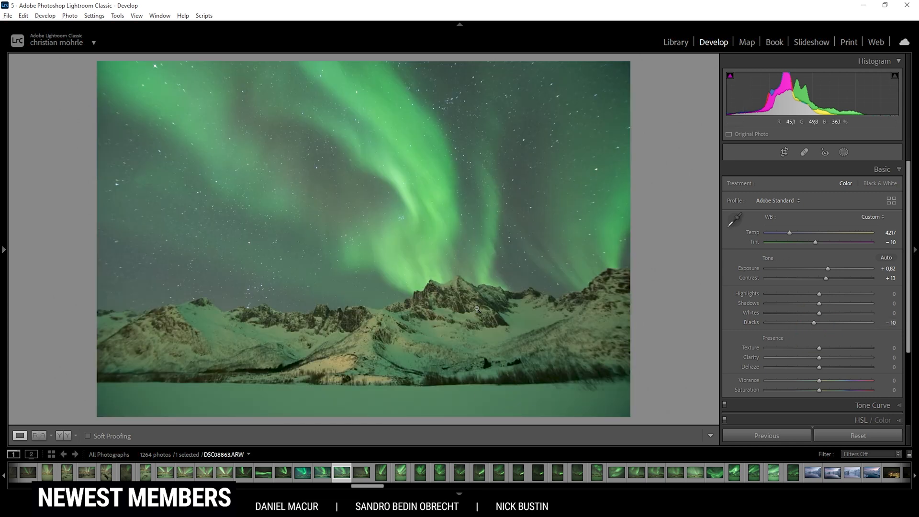
{"action": "mouse_move", "coordinate": [819, 315]}
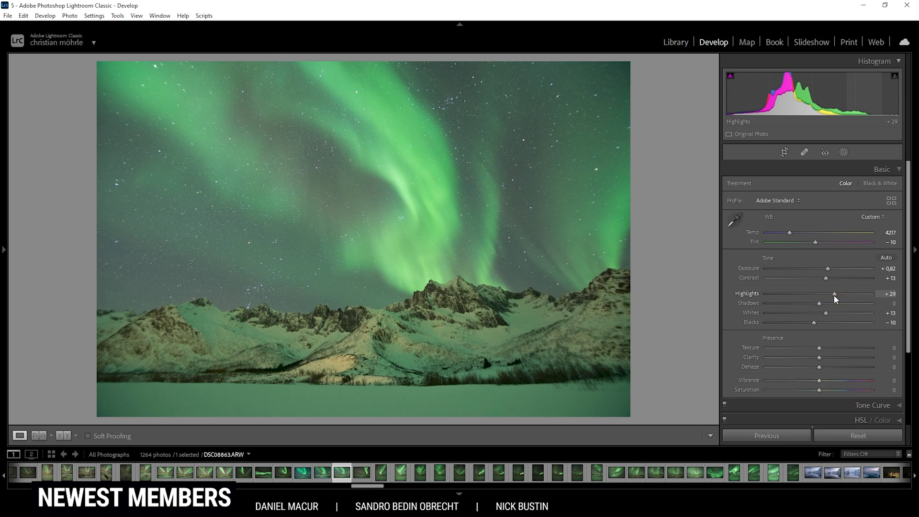
{"action": "mouse_move", "coordinate": [829, 332]}
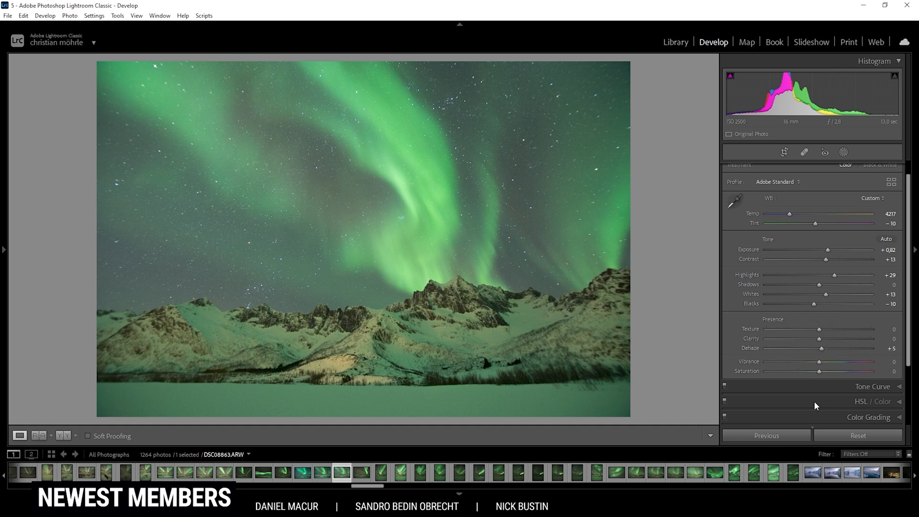
{"action": "mouse_move", "coordinate": [820, 364]}
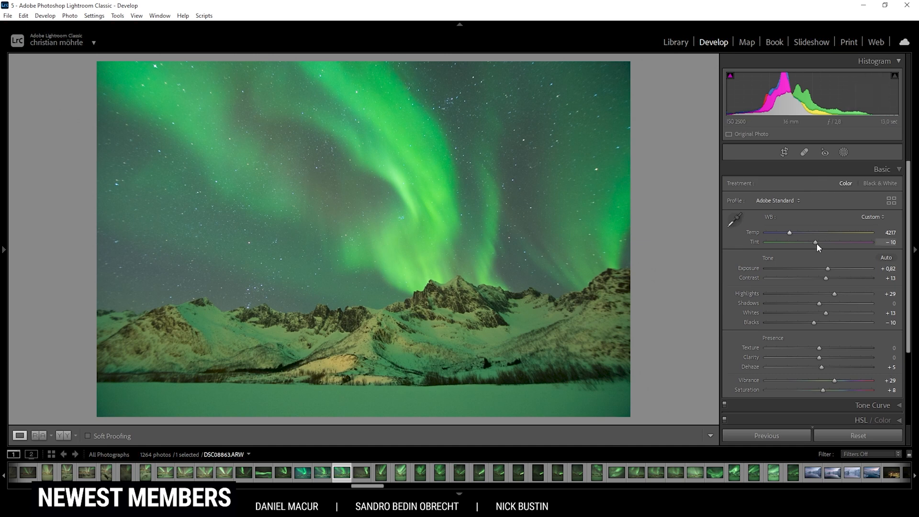
{"action": "left_click", "coordinate": [881, 169]}
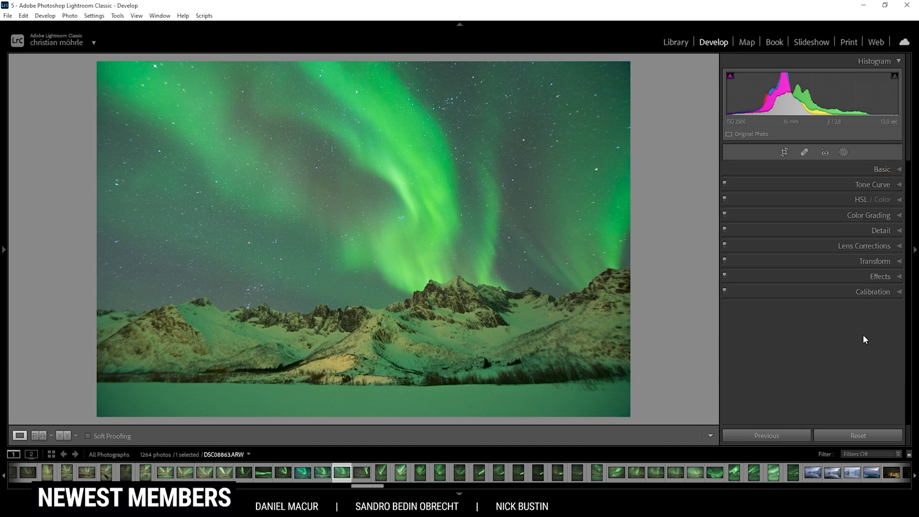
{"action": "mouse_move", "coordinate": [823, 176]}
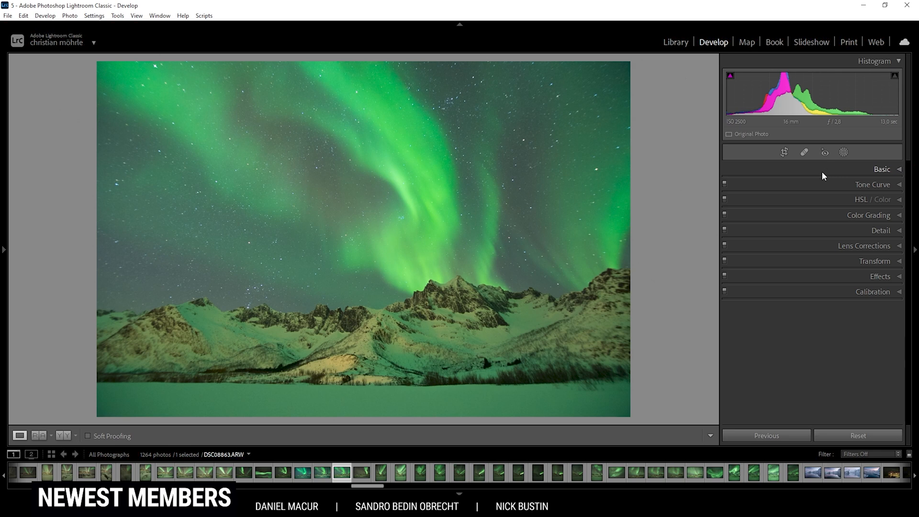
{"action": "mouse_move", "coordinate": [829, 216]}
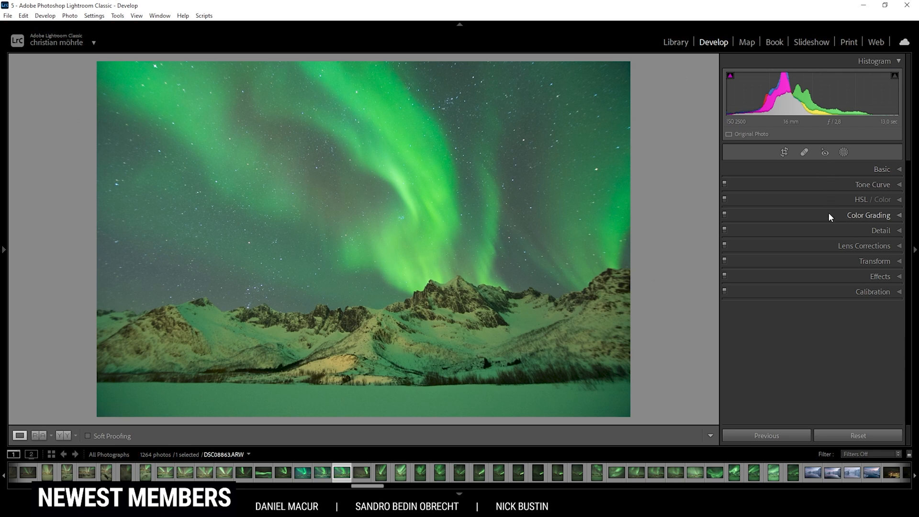
{"action": "mouse_move", "coordinate": [796, 187]}
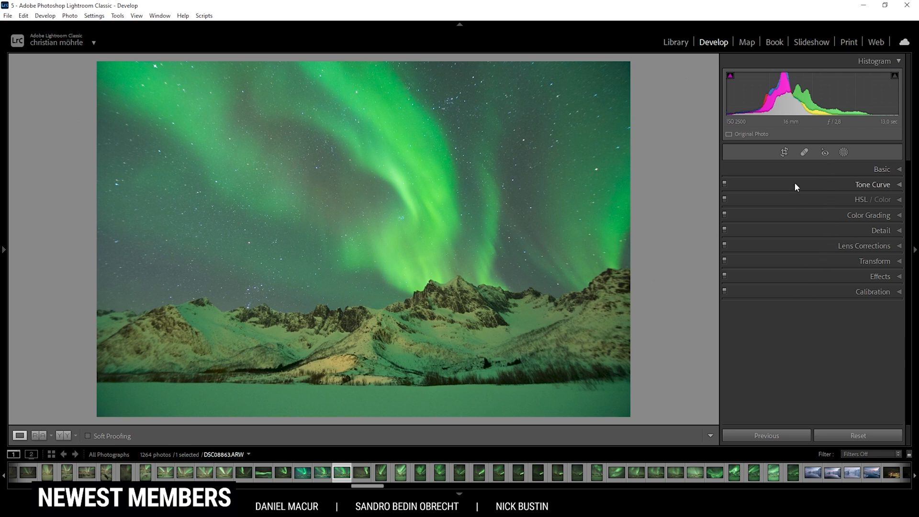
{"action": "mouse_move", "coordinate": [806, 179]}
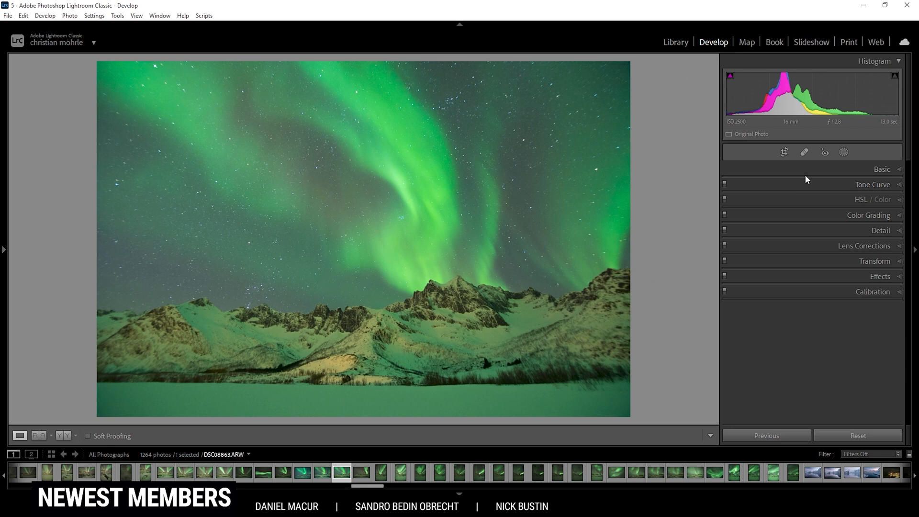
{"action": "mouse_move", "coordinate": [795, 184]}
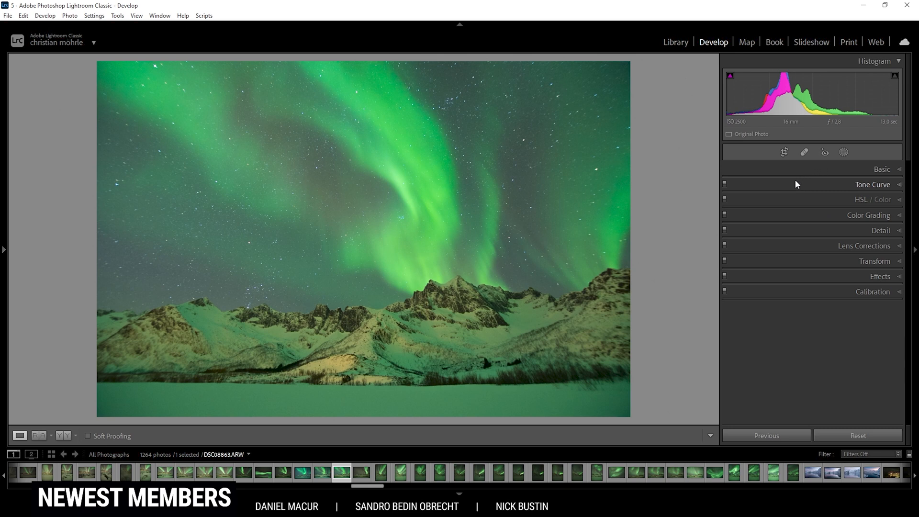
{"action": "mouse_move", "coordinate": [824, 186]}
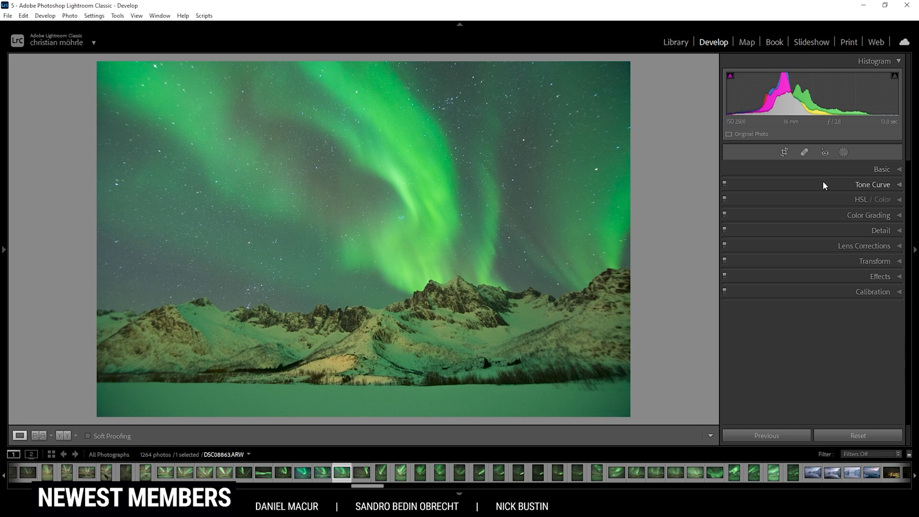
{"action": "mouse_move", "coordinate": [852, 171]}
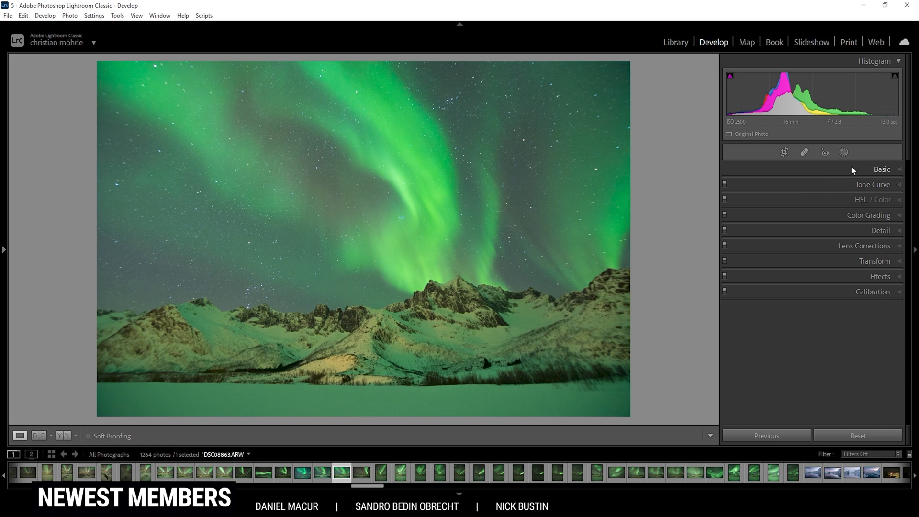
{"action": "mouse_move", "coordinate": [844, 152]}
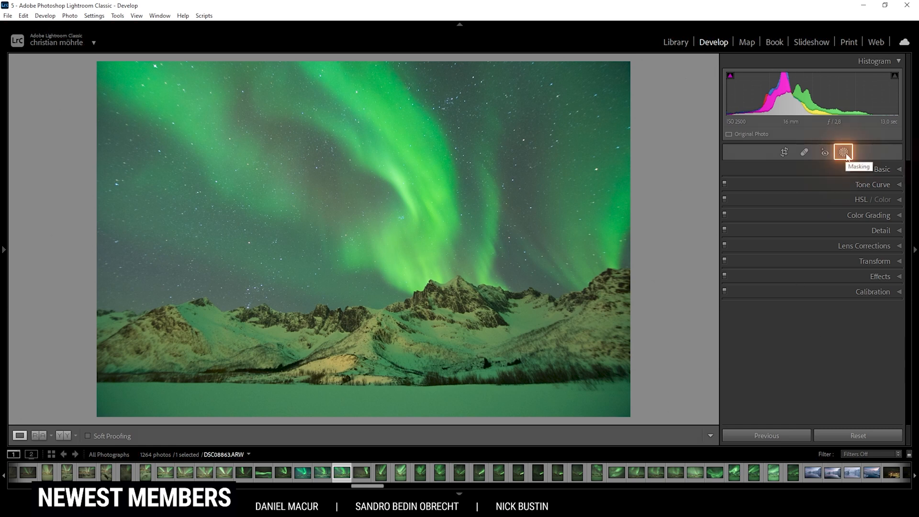
Bring up the Add New Mask choices from the tool strip
{"action": "left_click", "coordinate": [844, 152]}
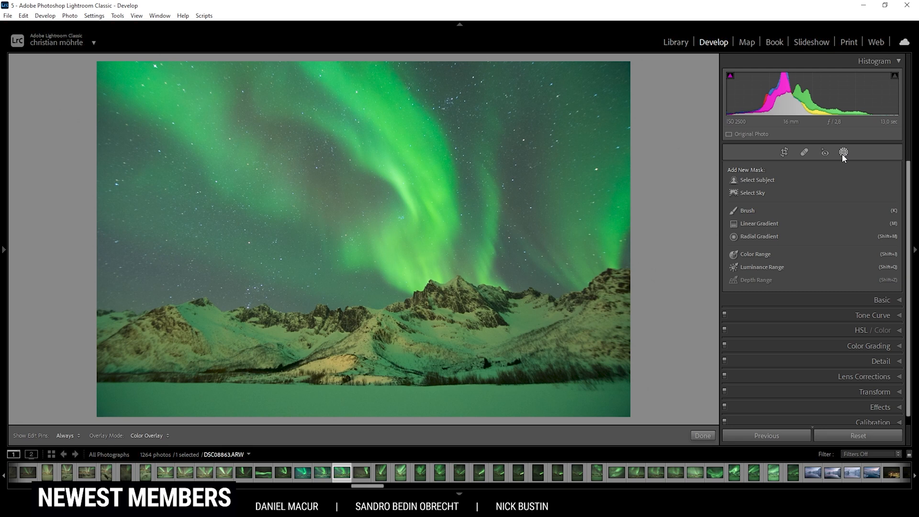
{"action": "mouse_move", "coordinate": [276, 301]}
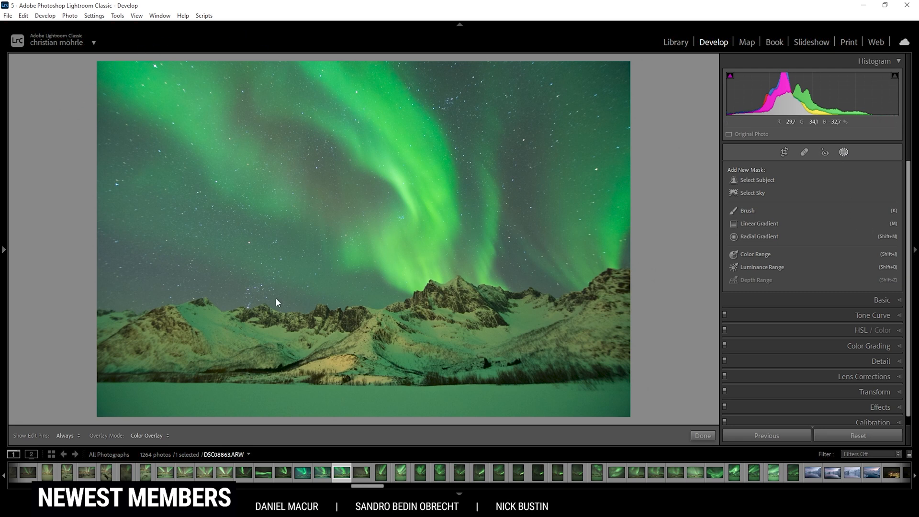
{"action": "mouse_move", "coordinate": [759, 236]}
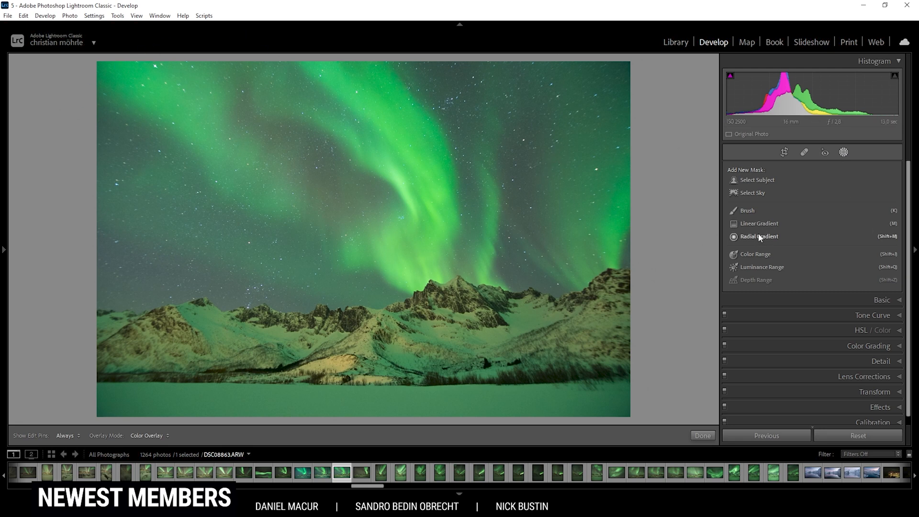
{"action": "mouse_move", "coordinate": [759, 196]}
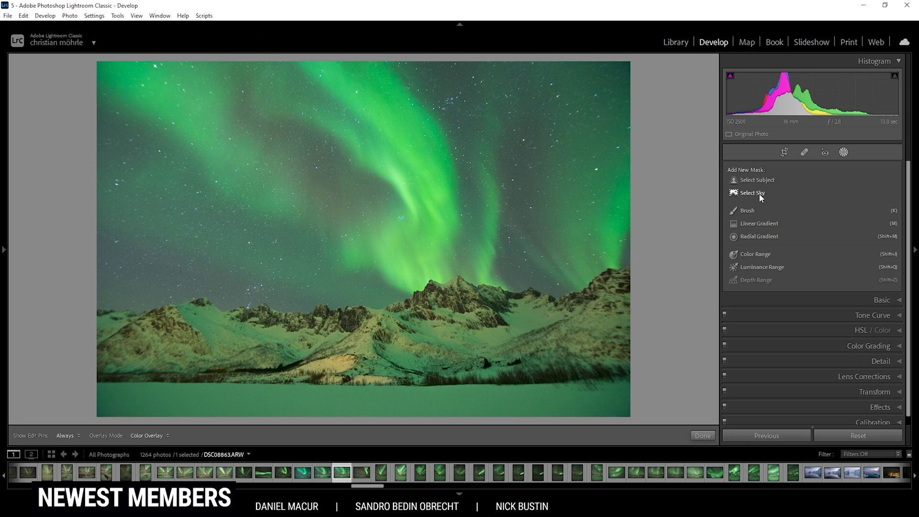
Create an automatic Select Sky mask over the aurora sky
{"action": "left_click", "coordinate": [752, 193]}
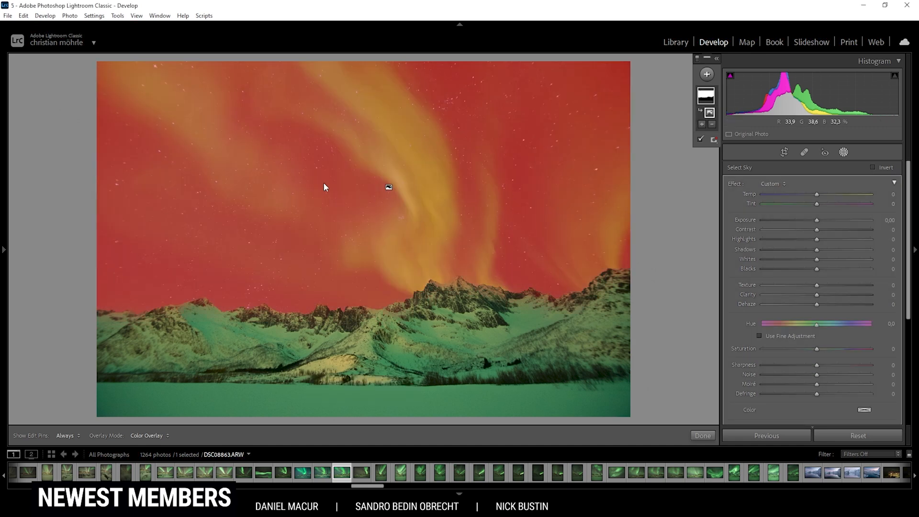
{"action": "mouse_move", "coordinate": [382, 189]}
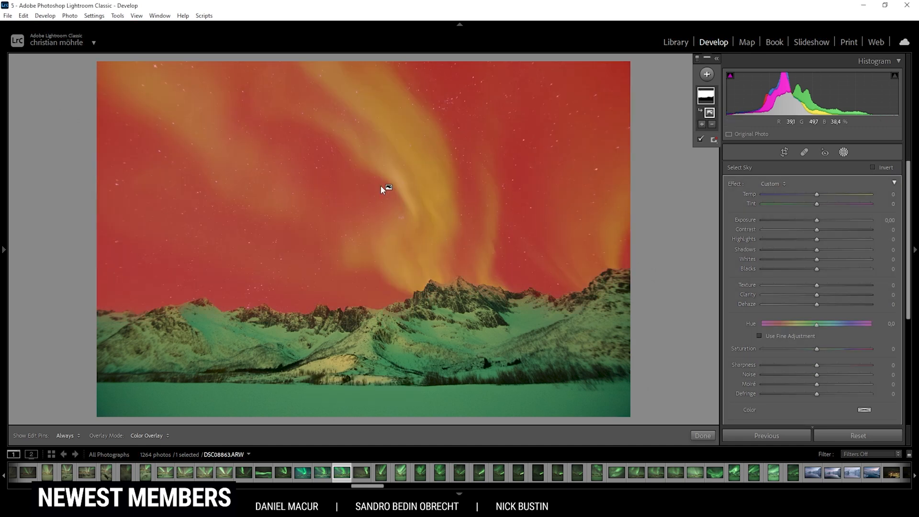
{"action": "mouse_move", "coordinate": [728, 220]}
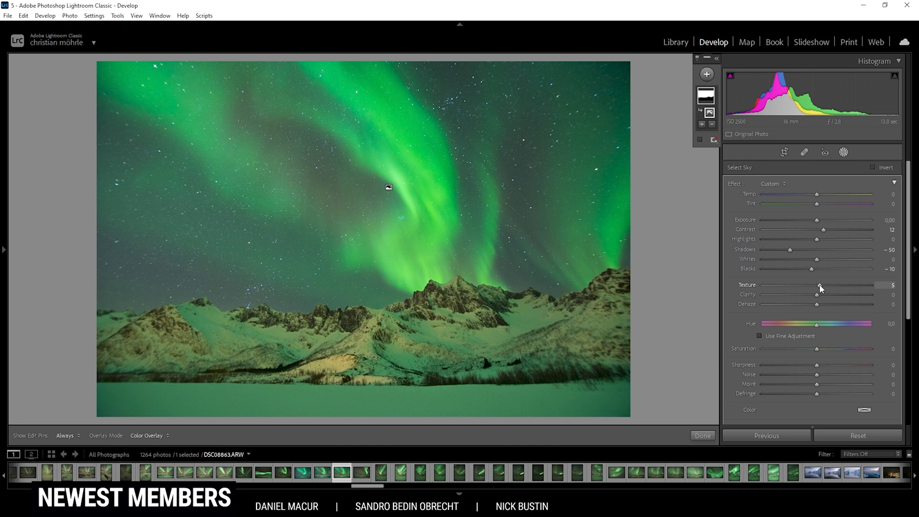
{"action": "mouse_move", "coordinate": [815, 297]}
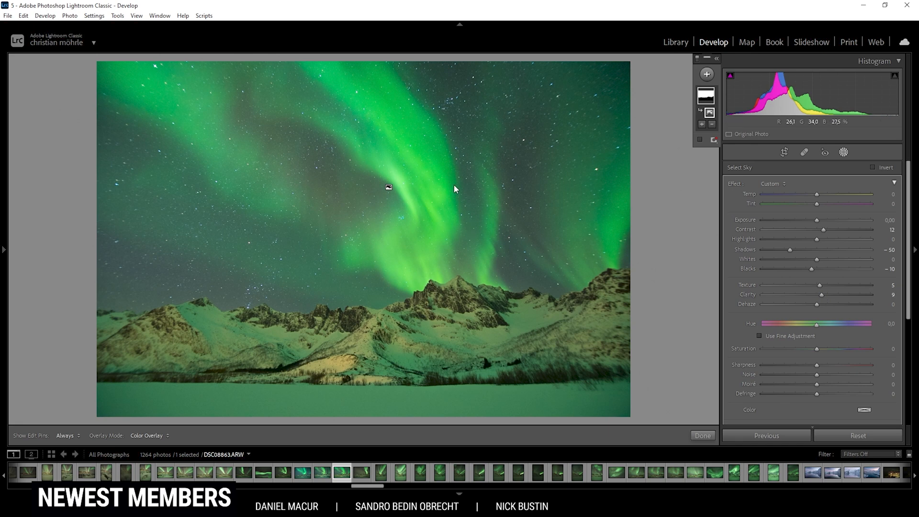
{"action": "mouse_move", "coordinate": [524, 256]}
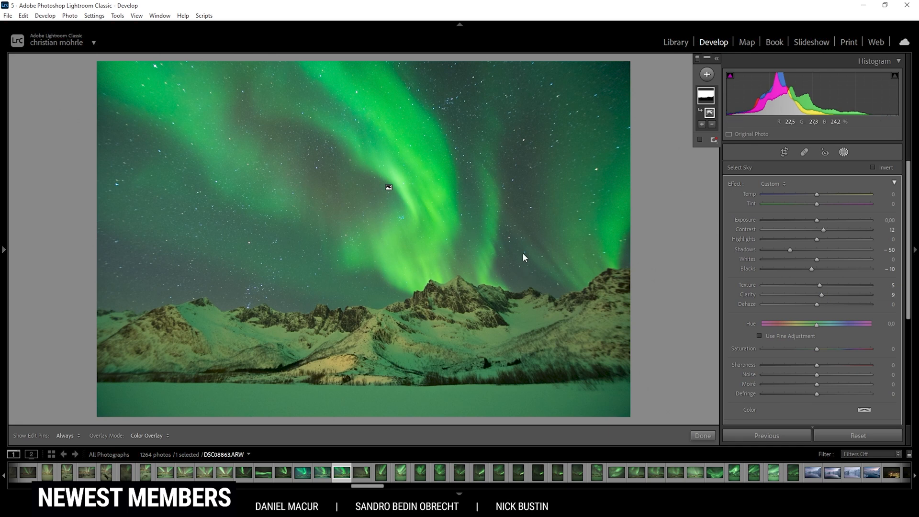
{"action": "mouse_move", "coordinate": [435, 155]}
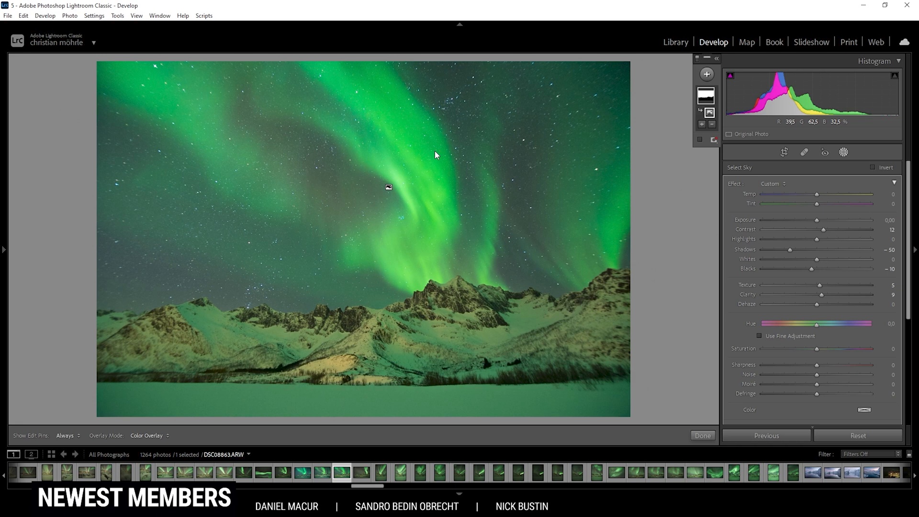
{"action": "mouse_move", "coordinate": [729, 312]}
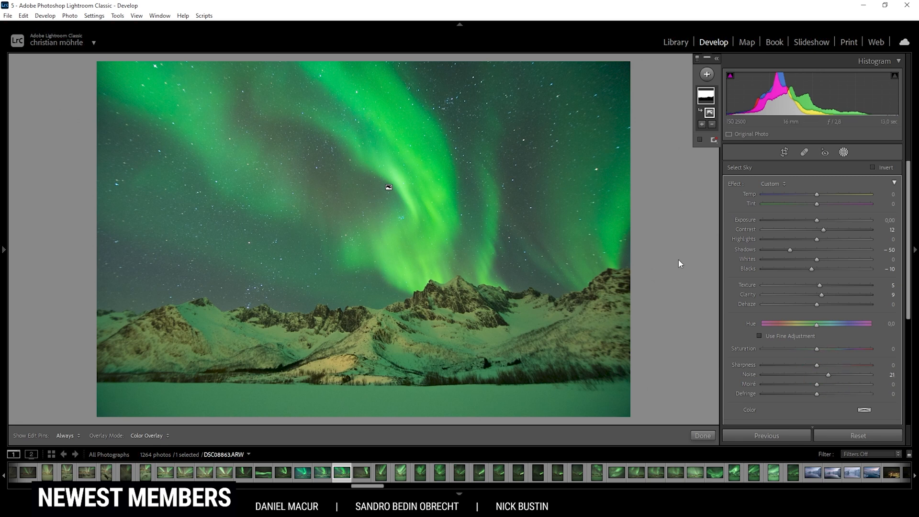
{"action": "mouse_move", "coordinate": [761, 353]}
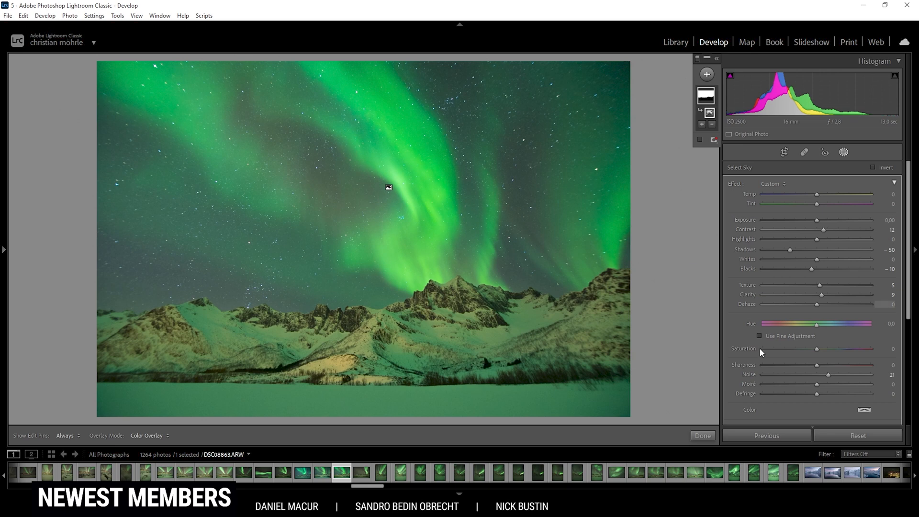
{"action": "mouse_move", "coordinate": [613, 340]}
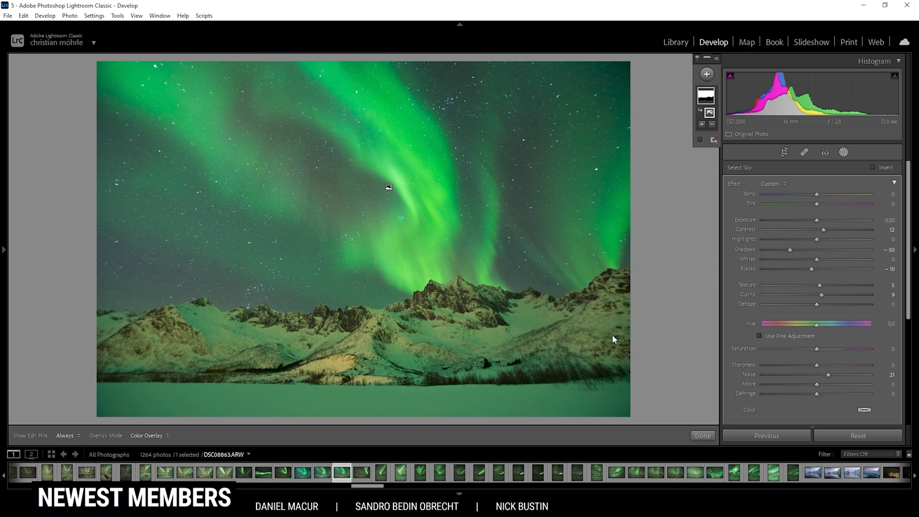
{"action": "mouse_move", "coordinate": [663, 308]}
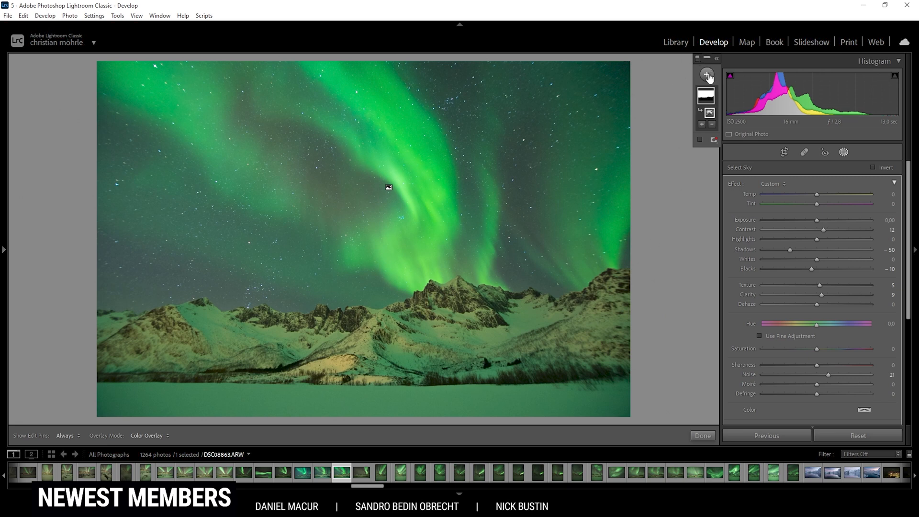
Add a Linear Gradient mask over the landscape and subtract the sky from it
{"action": "left_click", "coordinate": [706, 74]}
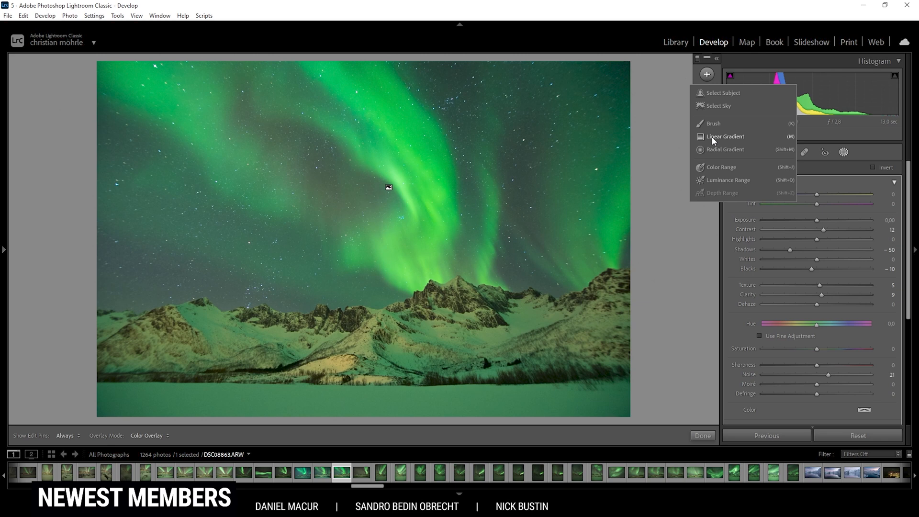
{"action": "left_click", "coordinate": [725, 135]}
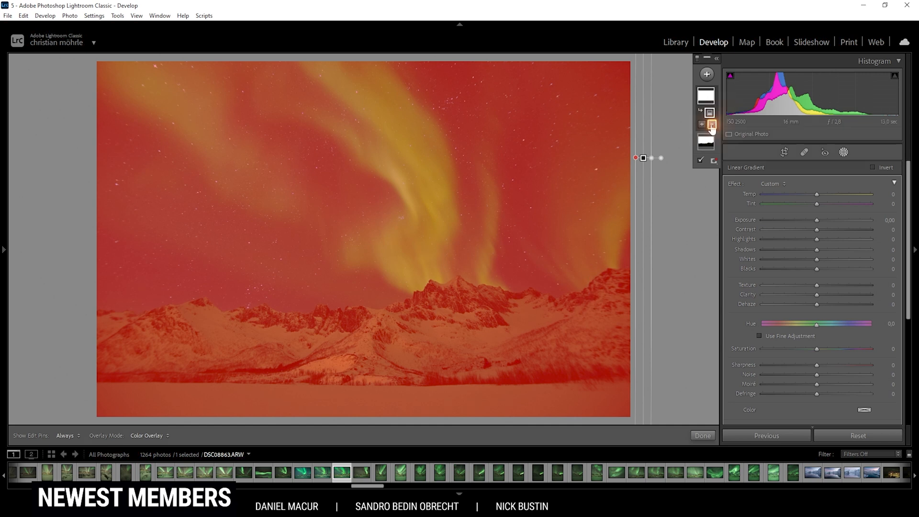
{"action": "left_click", "coordinate": [711, 124]}
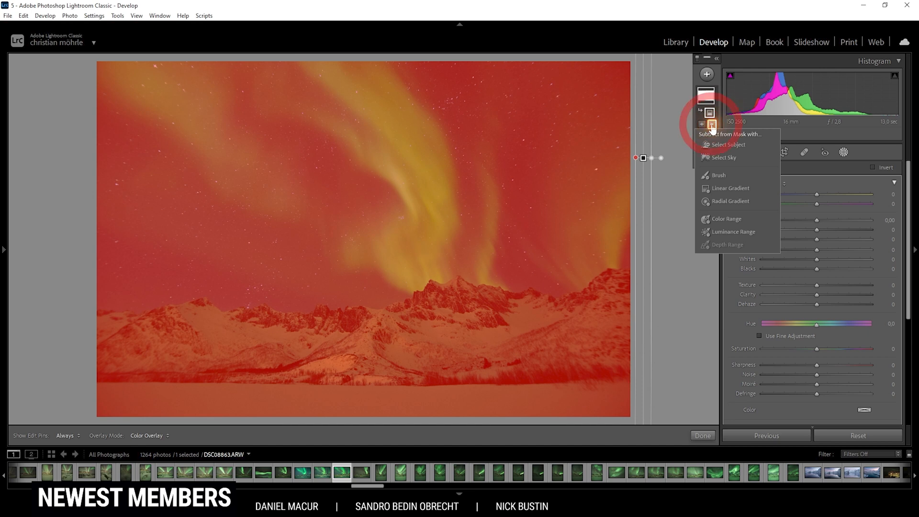
{"action": "mouse_move", "coordinate": [721, 157]}
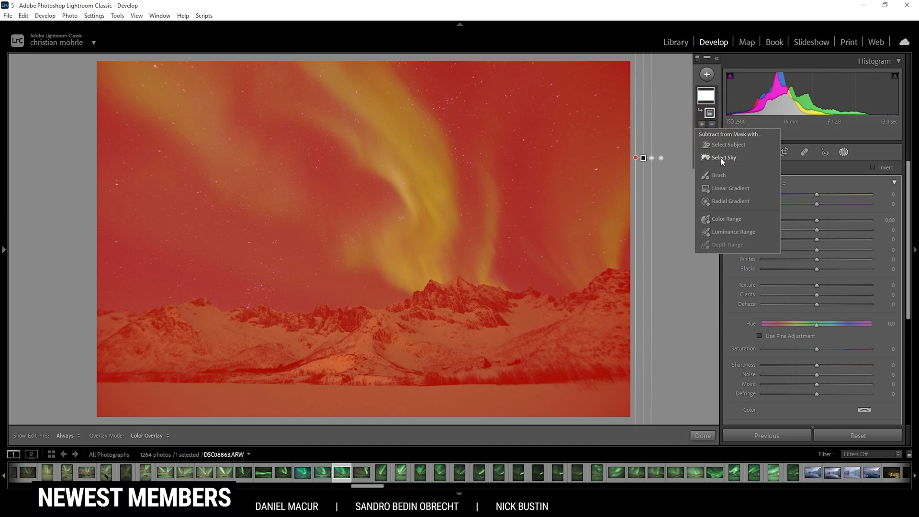
{"action": "left_click", "coordinate": [721, 157]}
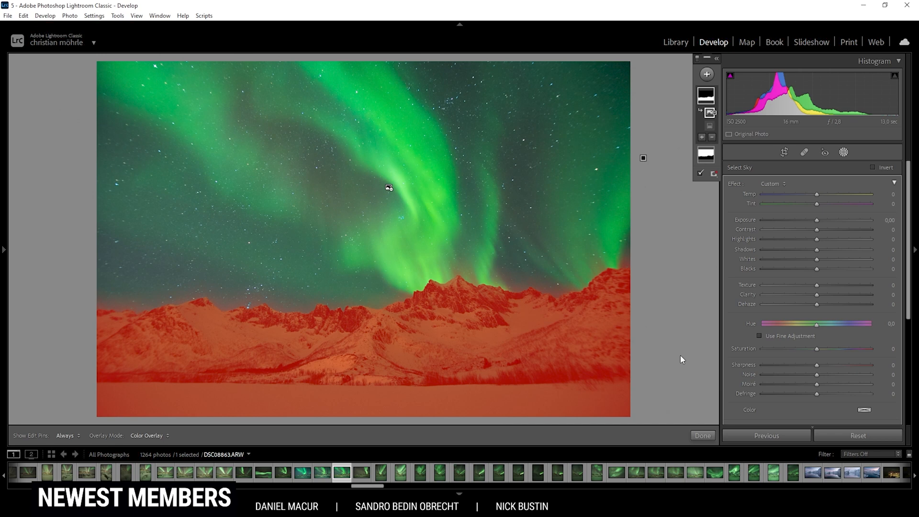
{"action": "mouse_move", "coordinate": [797, 255]}
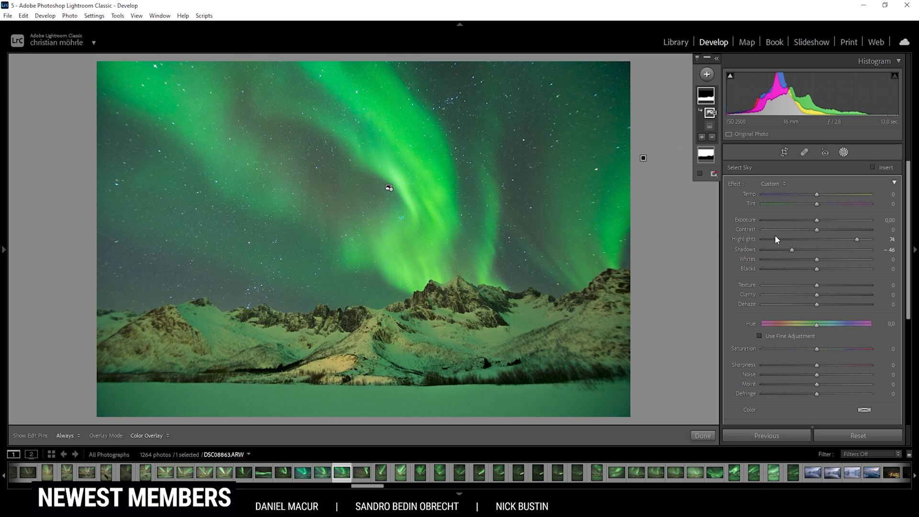
{"action": "mouse_move", "coordinate": [832, 244]}
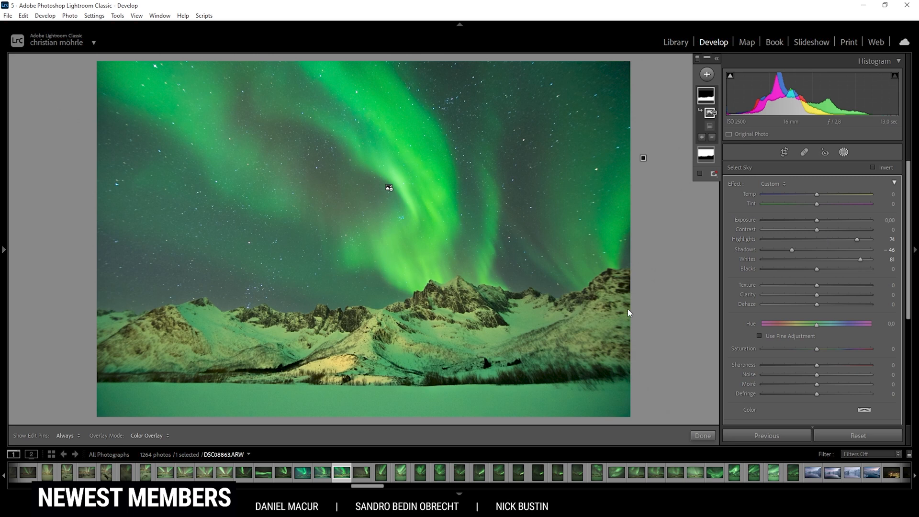
{"action": "mouse_move", "coordinate": [471, 221]}
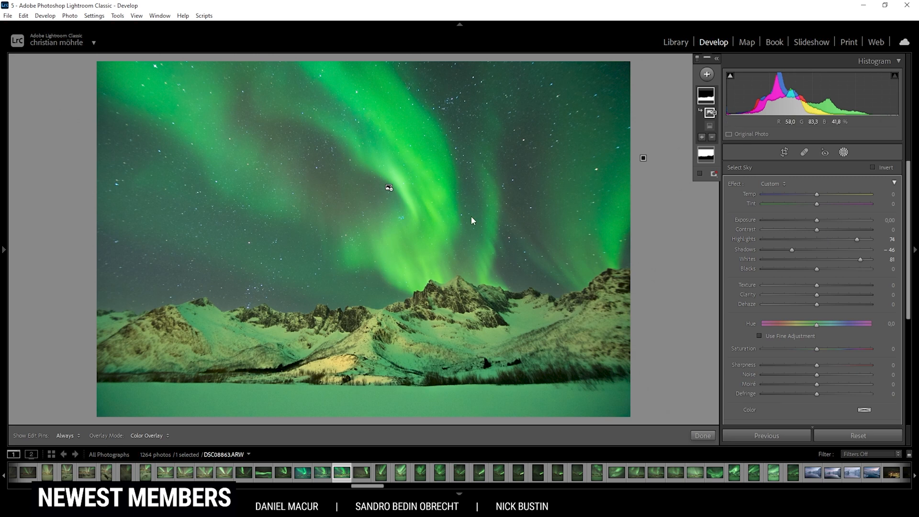
{"action": "mouse_move", "coordinate": [524, 212]}
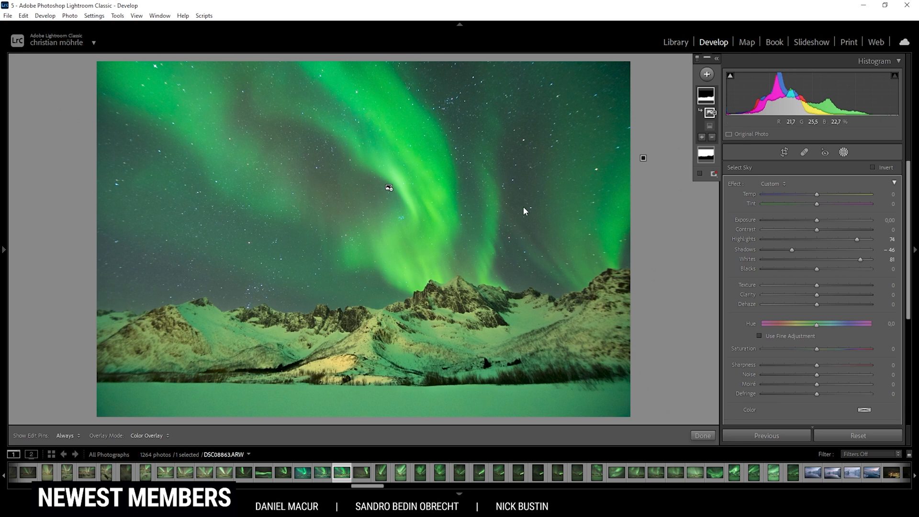
{"action": "mouse_move", "coordinate": [526, 280]}
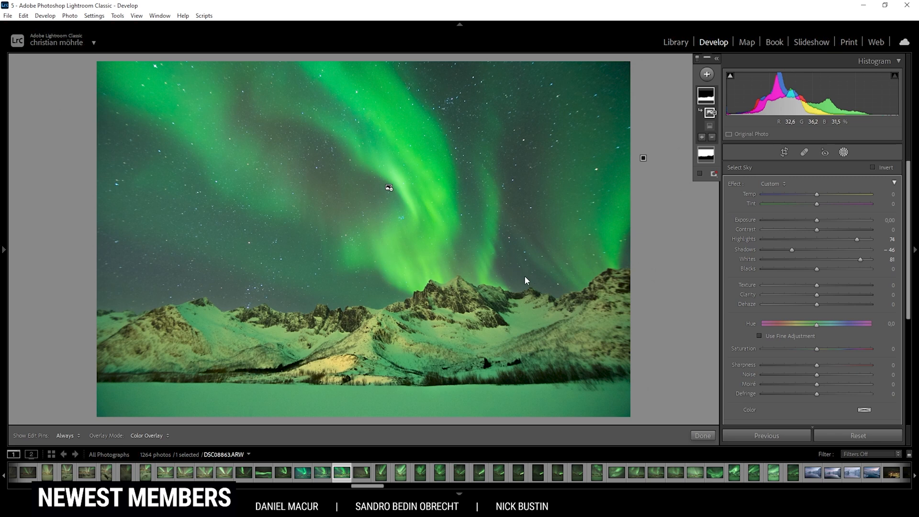
{"action": "mouse_move", "coordinate": [815, 218]}
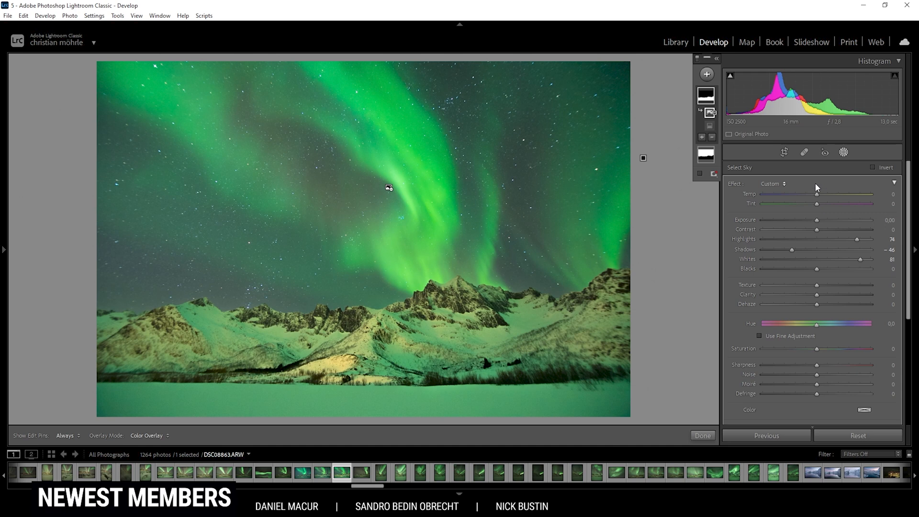
{"action": "mouse_move", "coordinate": [292, 292]}
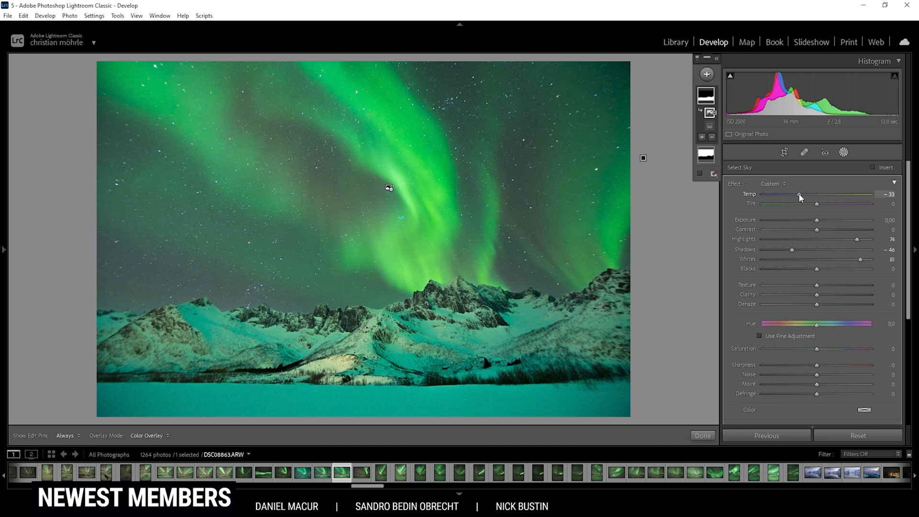
{"action": "mouse_move", "coordinate": [647, 331]}
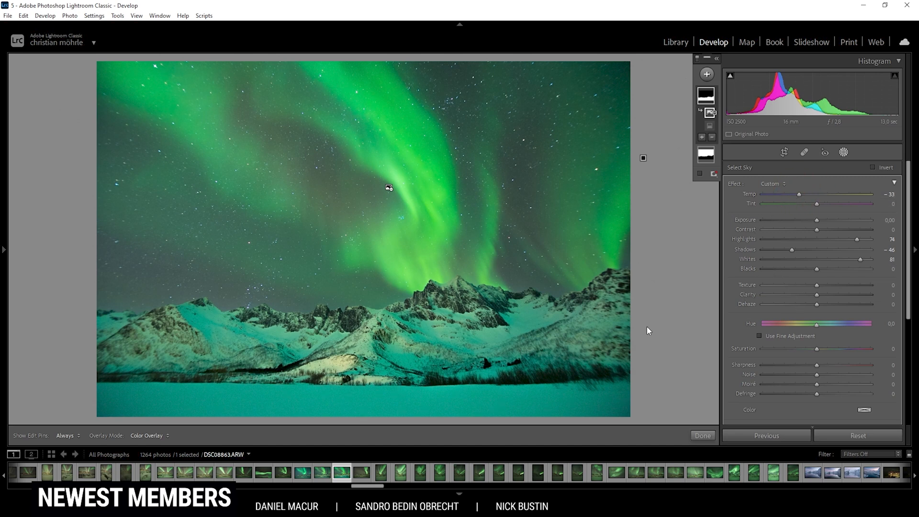
{"action": "mouse_move", "coordinate": [346, 408]}
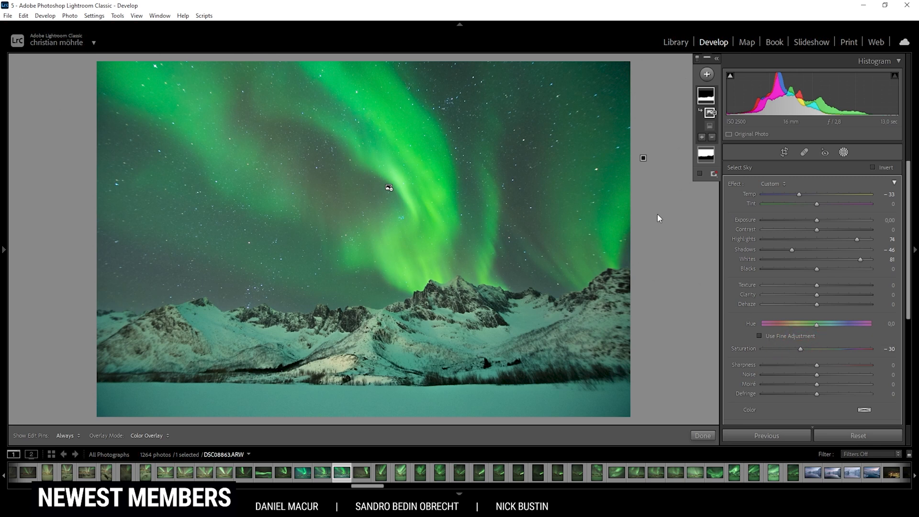
Finish the mask, then slightly lift the Green channel midtones in the Tone Curve
{"action": "left_click", "coordinate": [845, 152]}
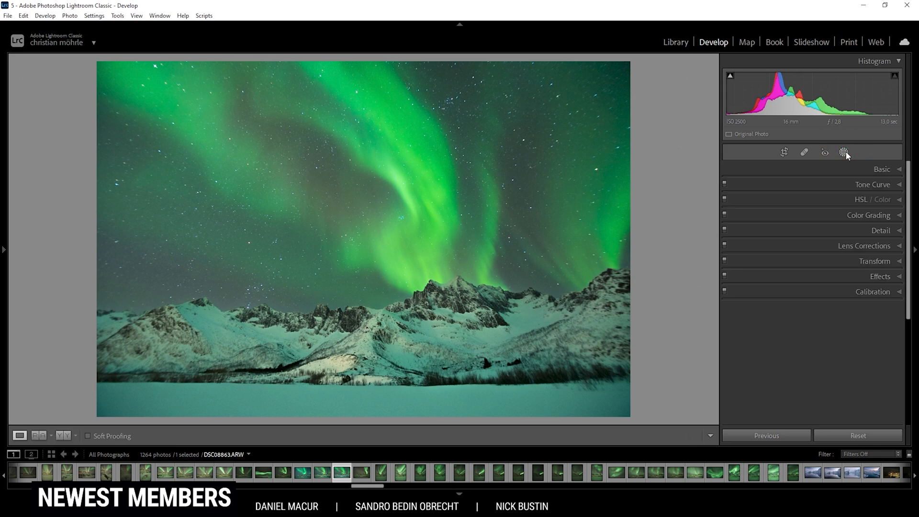
{"action": "mouse_move", "coordinate": [665, 201]}
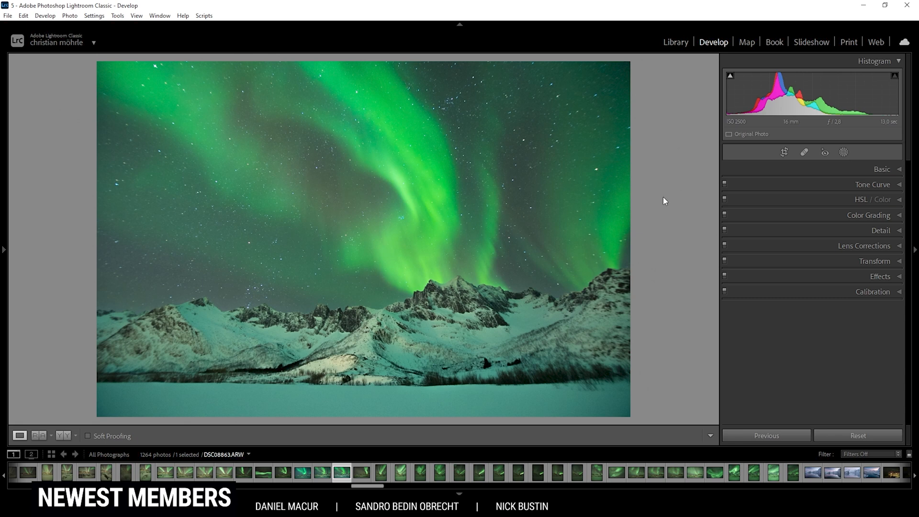
{"action": "mouse_move", "coordinate": [845, 187]}
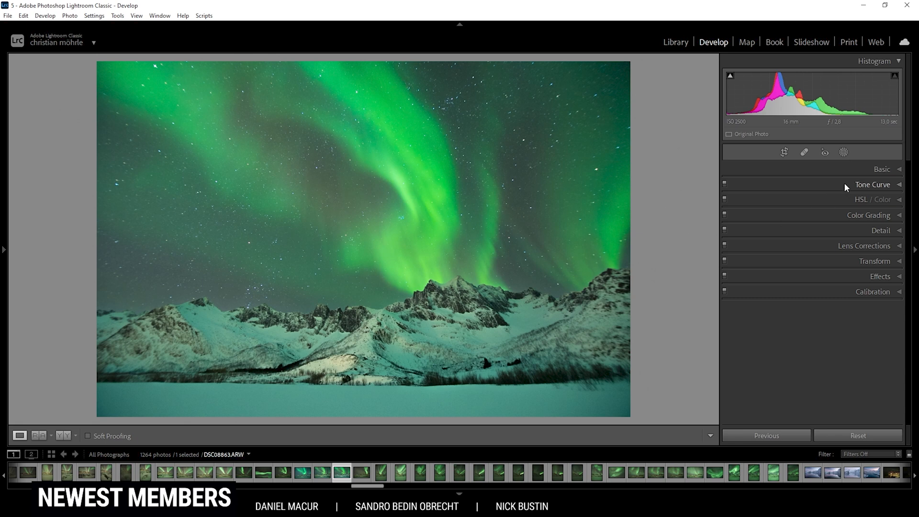
{"action": "left_click", "coordinate": [872, 184]}
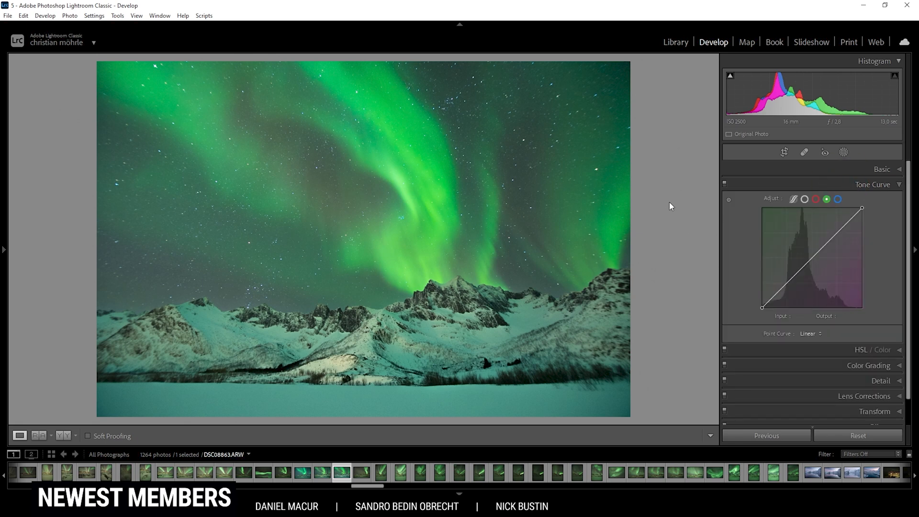
{"action": "mouse_move", "coordinate": [502, 205]}
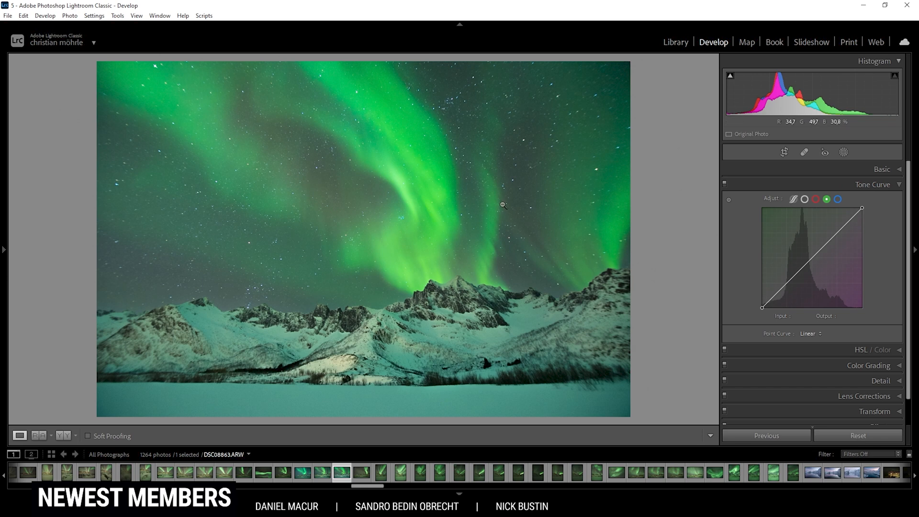
{"action": "mouse_move", "coordinate": [792, 216]}
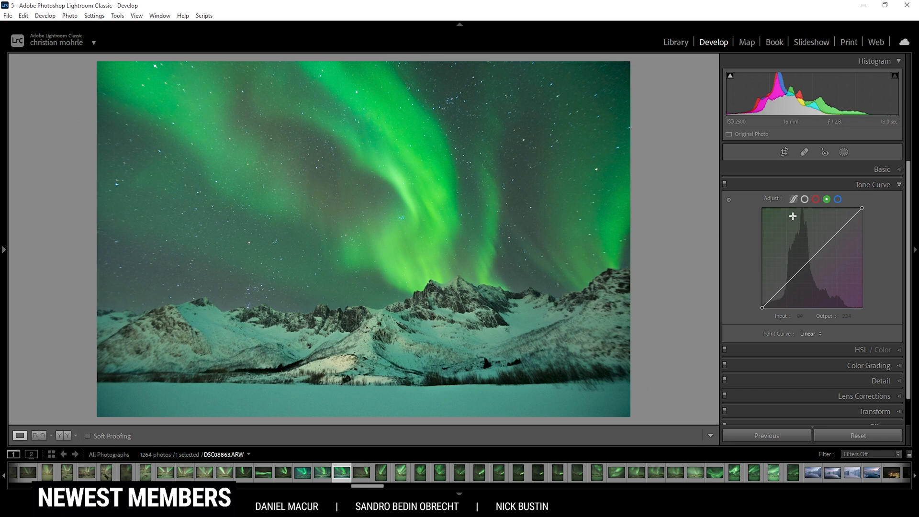
{"action": "left_click", "coordinate": [826, 199]}
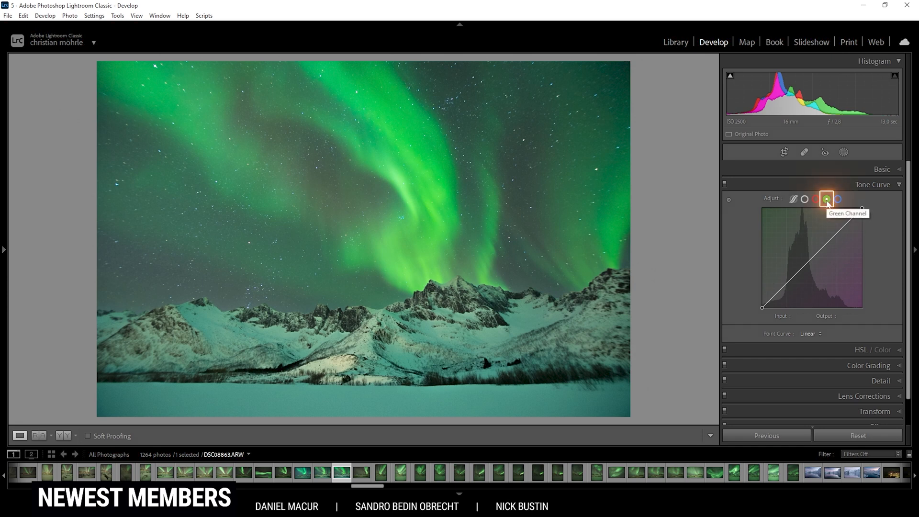
{"action": "left_click", "coordinate": [826, 199]}
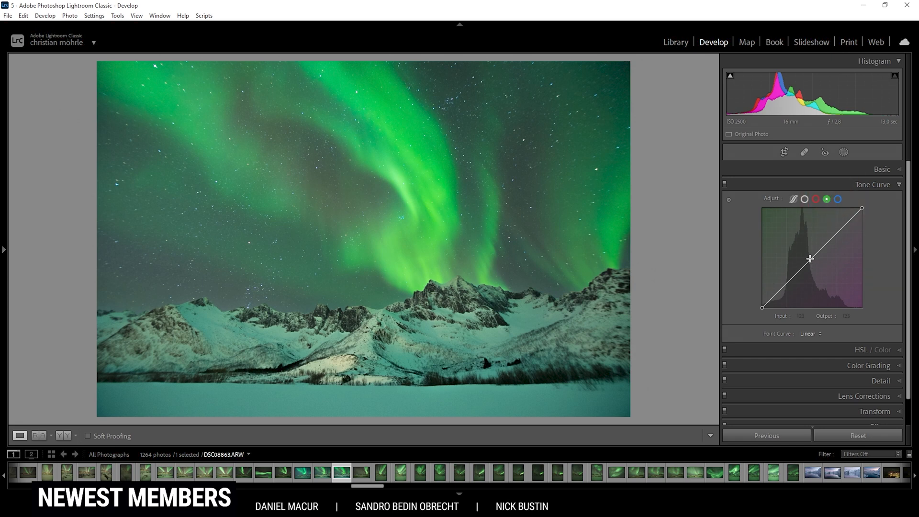
{"action": "left_click", "coordinate": [810, 260]}
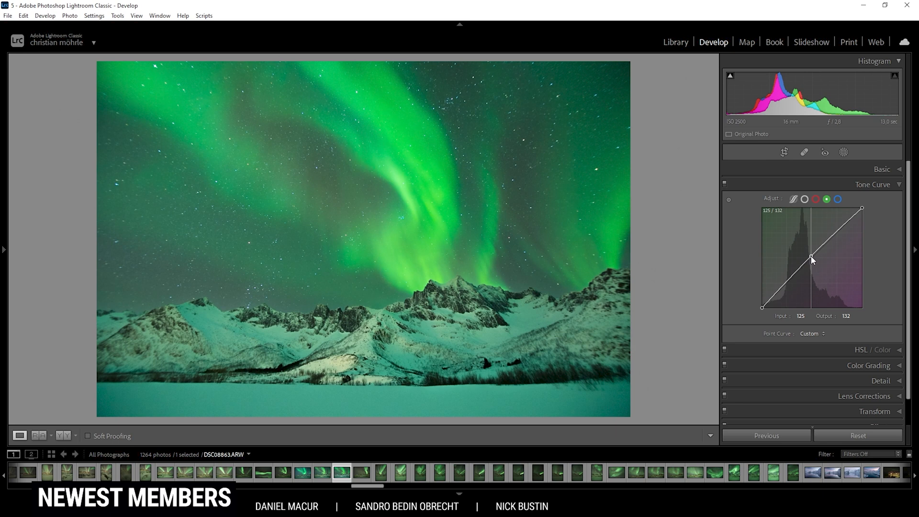
{"action": "mouse_move", "coordinate": [611, 206]}
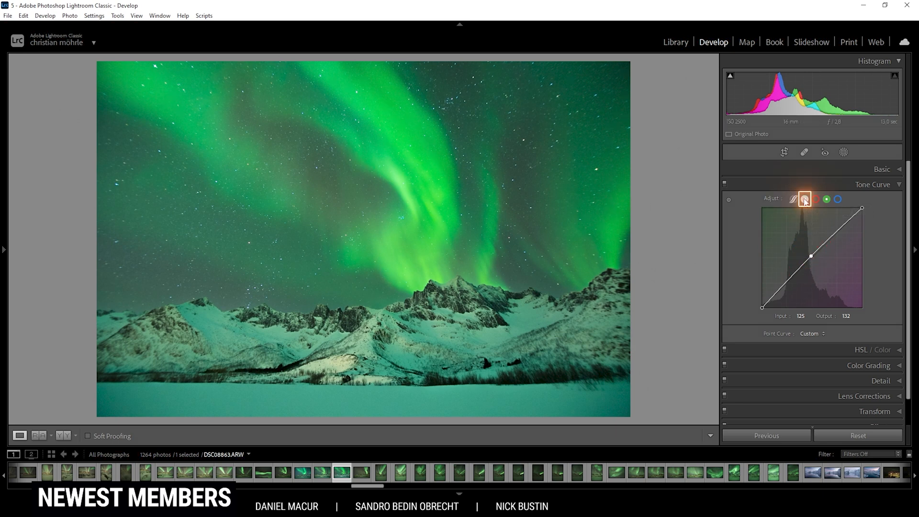
Shape a gentle S-curve on the RGB point curve and collapse the Tone Curve section
{"action": "left_click", "coordinate": [803, 199]}
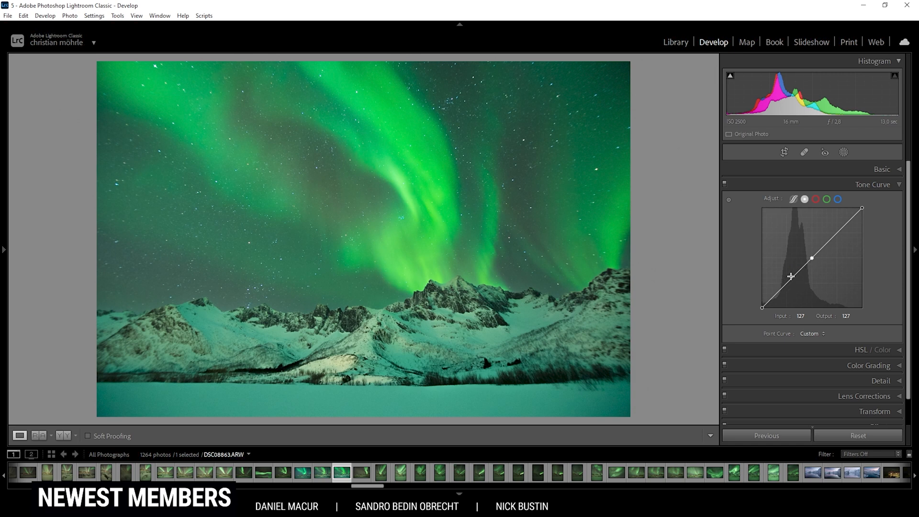
{"action": "mouse_move", "coordinate": [792, 281]}
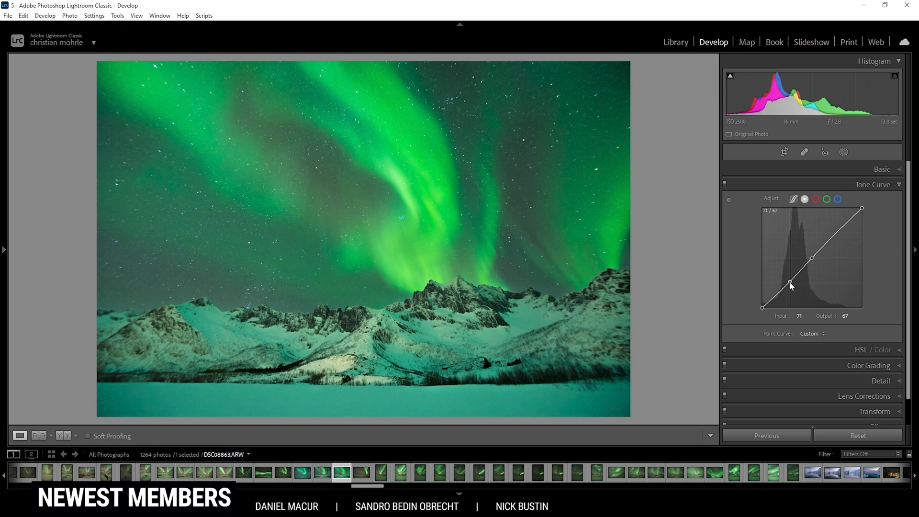
{"action": "mouse_move", "coordinate": [844, 217]}
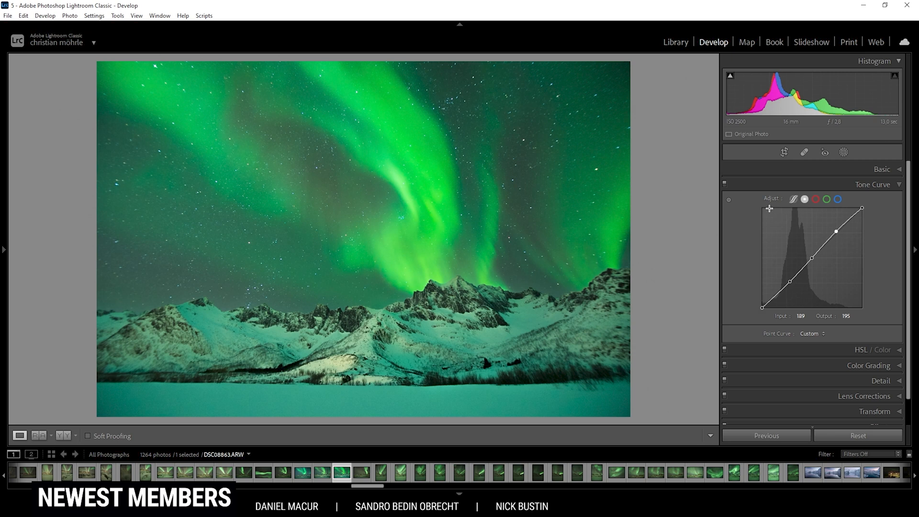
{"action": "mouse_move", "coordinate": [818, 307]}
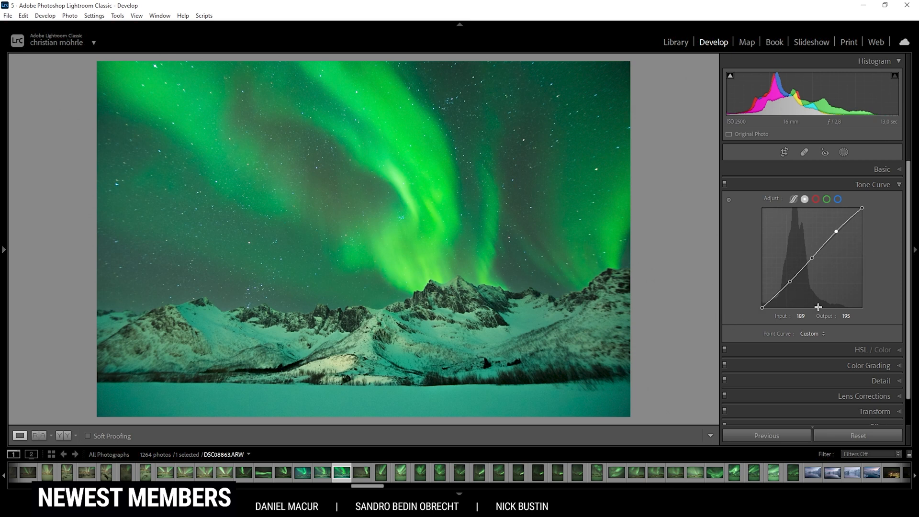
{"action": "left_click", "coordinate": [873, 184]}
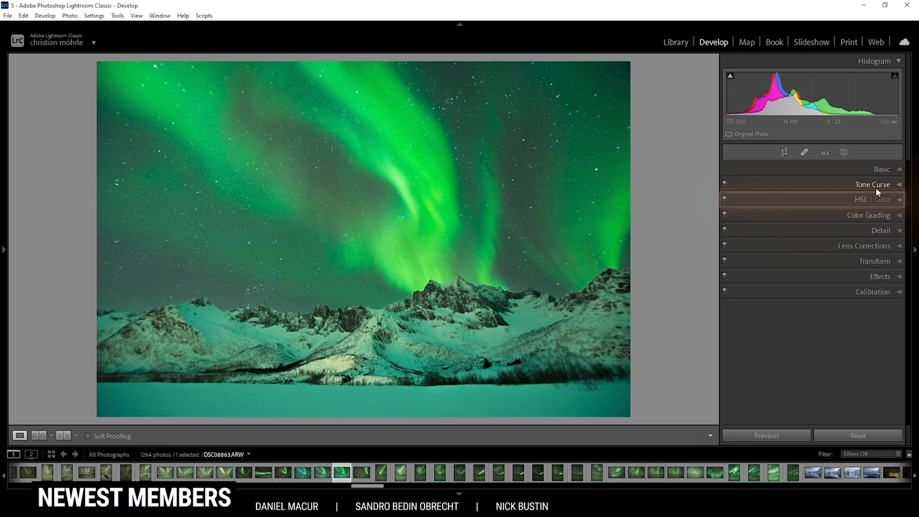
Review the HSL hue, saturation and luminance tabs, returning to Hue
{"action": "left_click", "coordinate": [873, 199]}
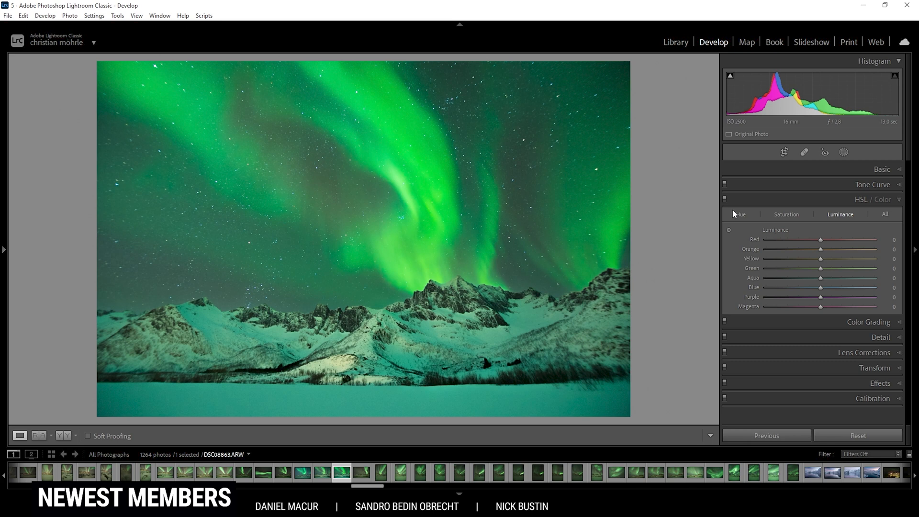
{"action": "mouse_move", "coordinate": [848, 221]}
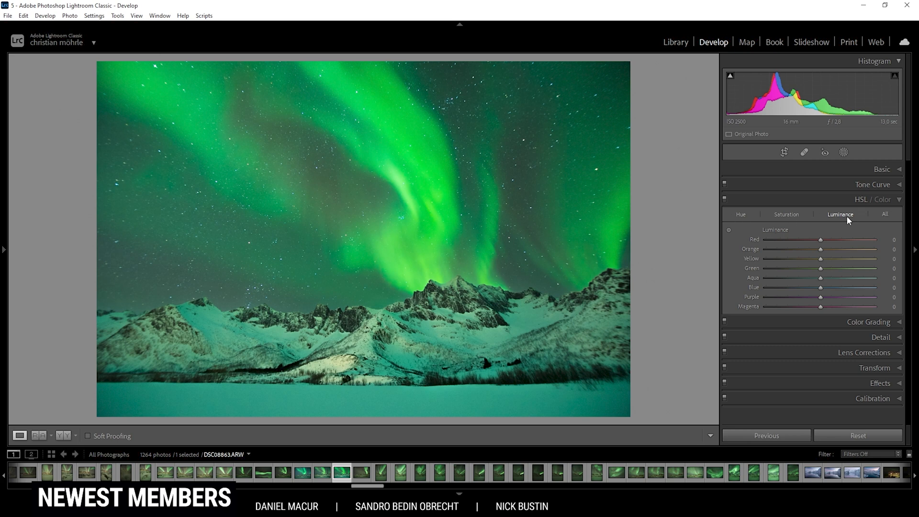
{"action": "left_click", "coordinate": [740, 213]}
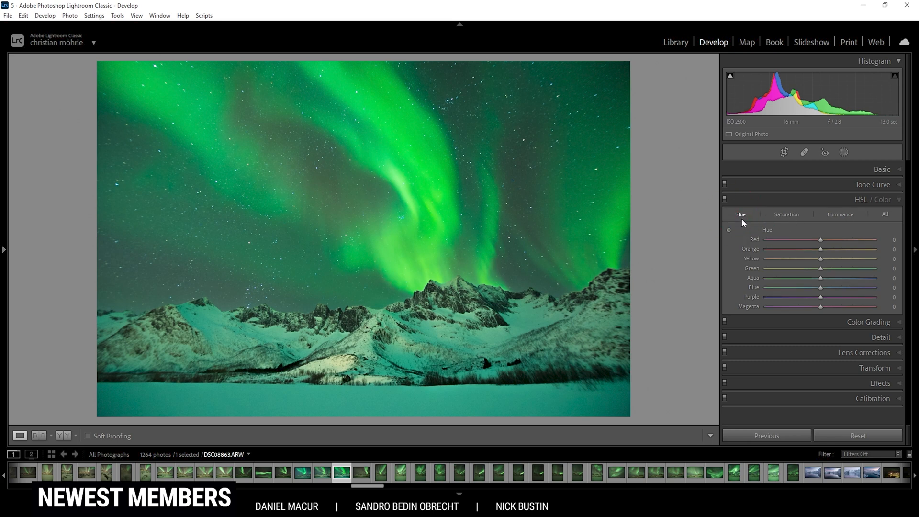
{"action": "left_click", "coordinate": [786, 213]}
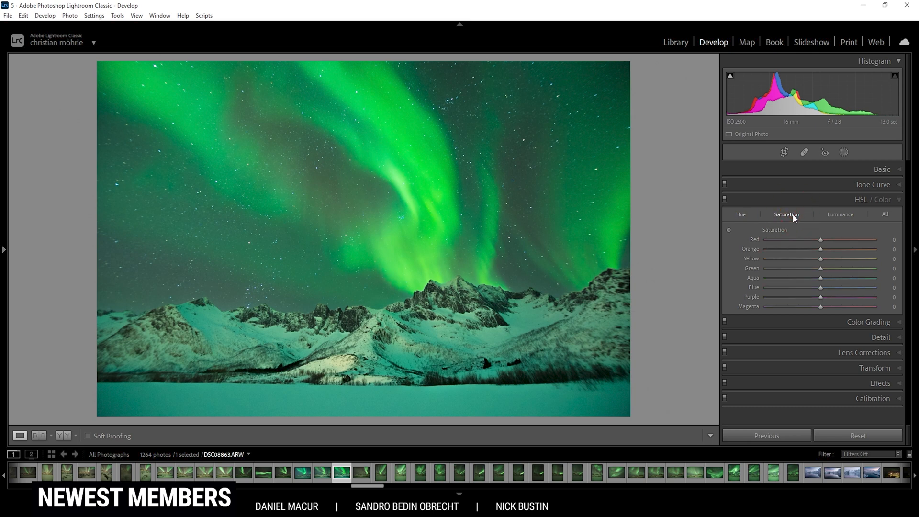
{"action": "mouse_move", "coordinate": [855, 218]}
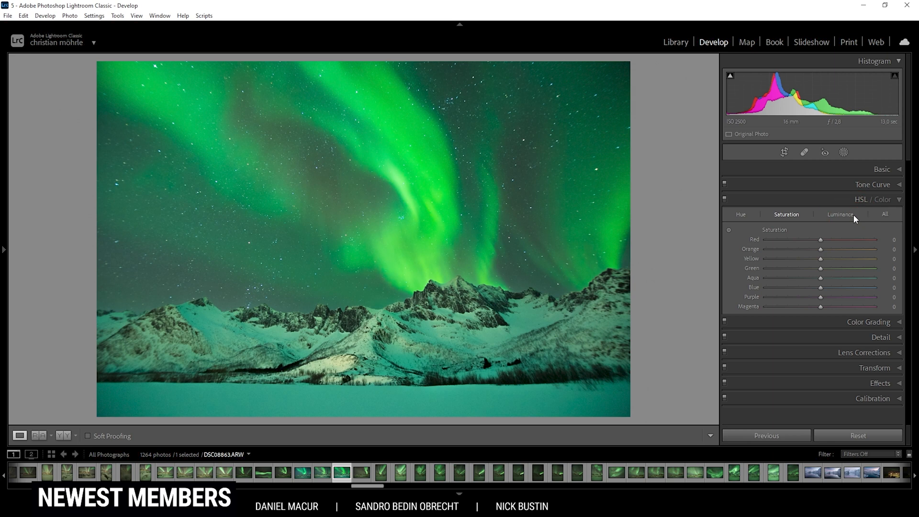
{"action": "left_click", "coordinate": [840, 213]}
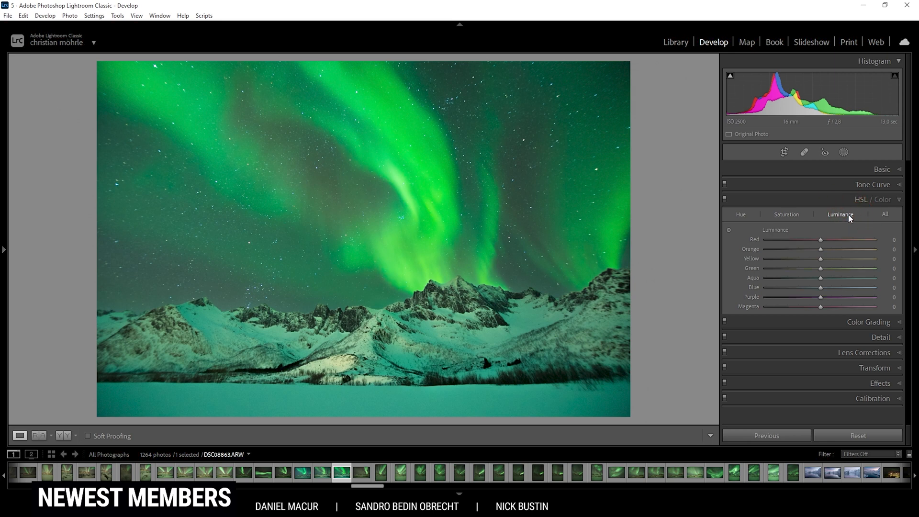
{"action": "left_click", "coordinate": [739, 214]}
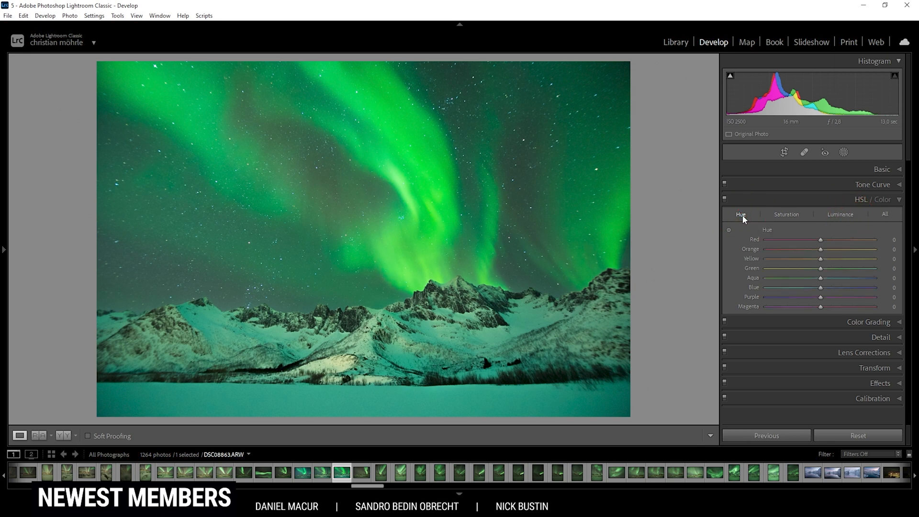
{"action": "mouse_move", "coordinate": [406, 121]}
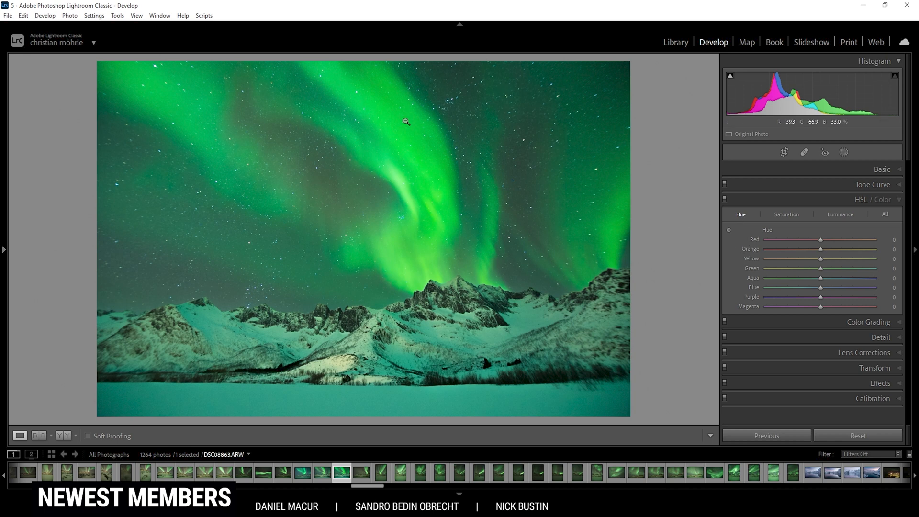
{"action": "mouse_move", "coordinate": [437, 149]}
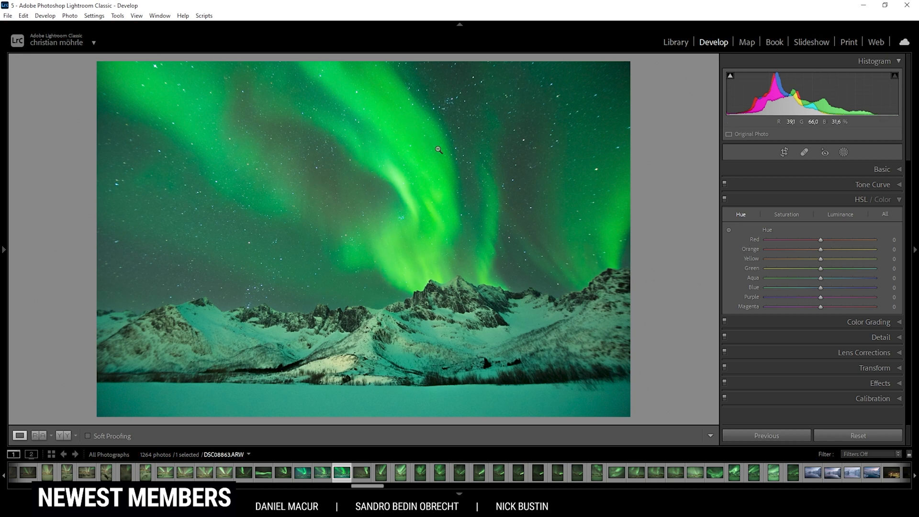
{"action": "mouse_move", "coordinate": [338, 164]}
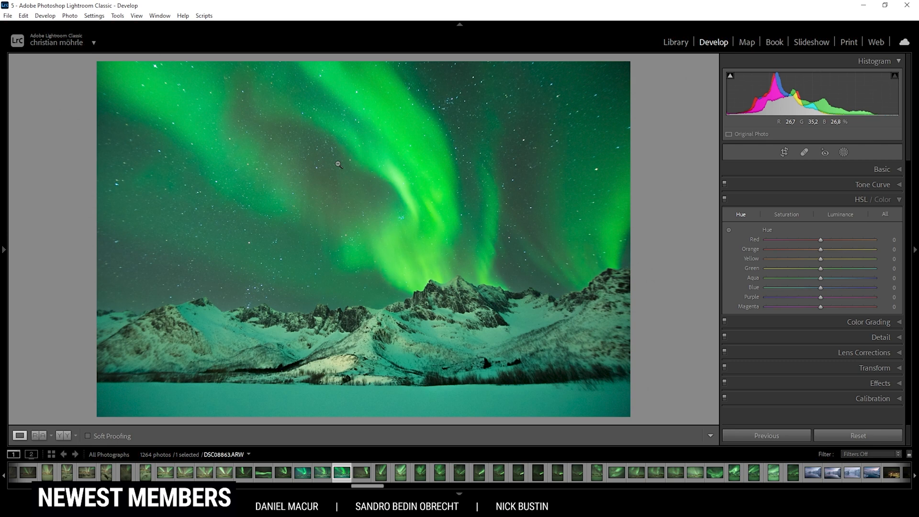
{"action": "mouse_move", "coordinate": [820, 270]}
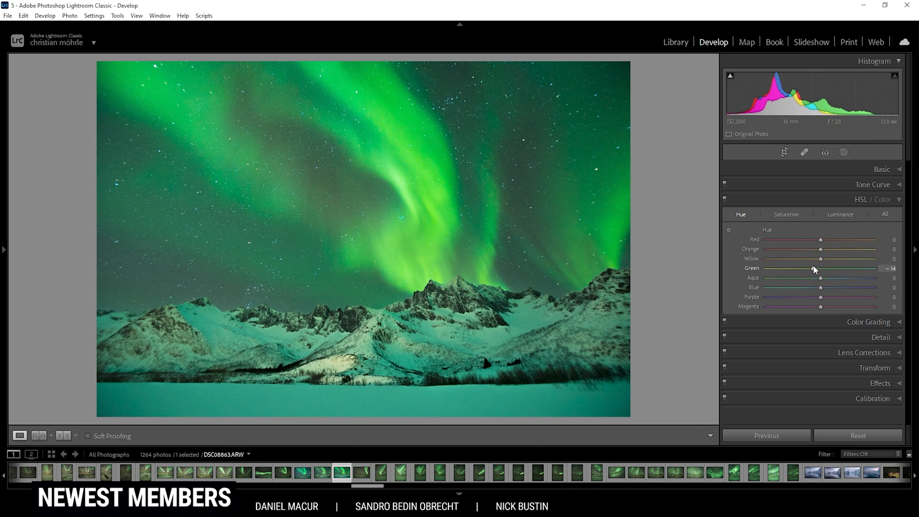
{"action": "mouse_move", "coordinate": [817, 297]}
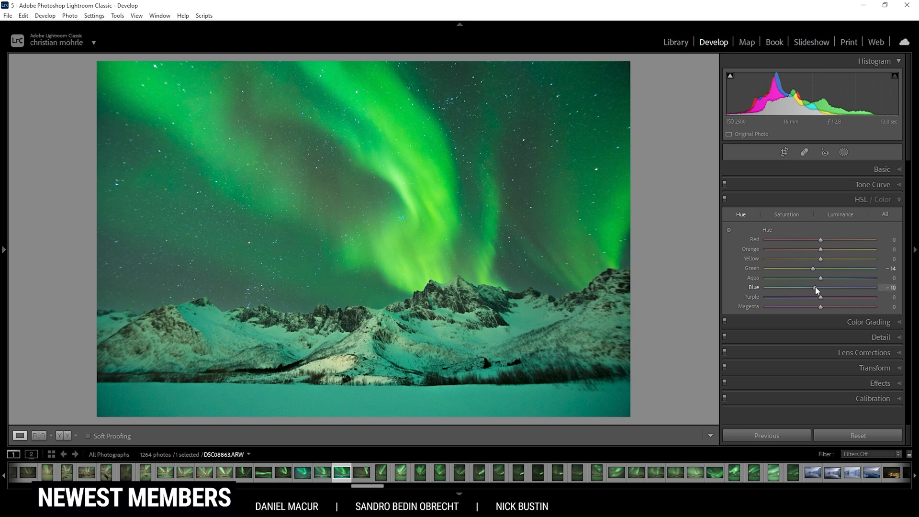
{"action": "mouse_move", "coordinate": [827, 294]}
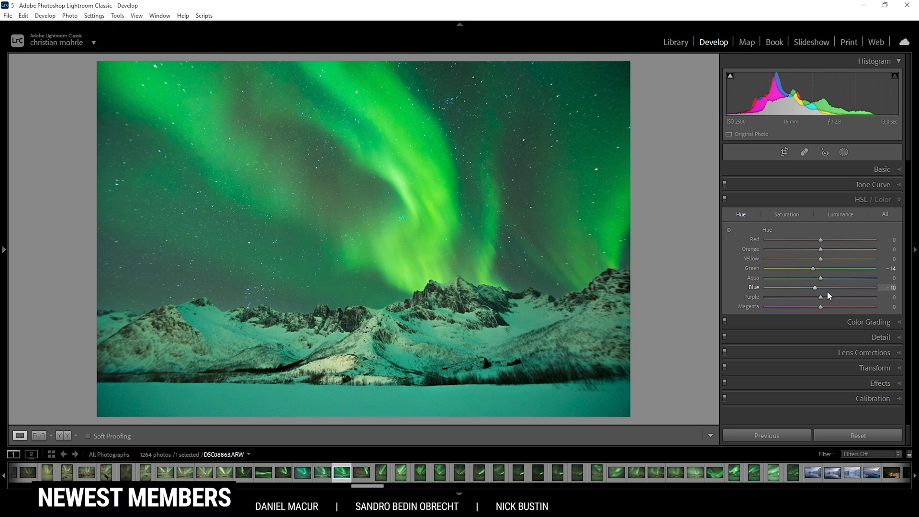
Set green Saturation to -18 and green Luminance to +20
{"action": "left_click", "coordinate": [786, 213]}
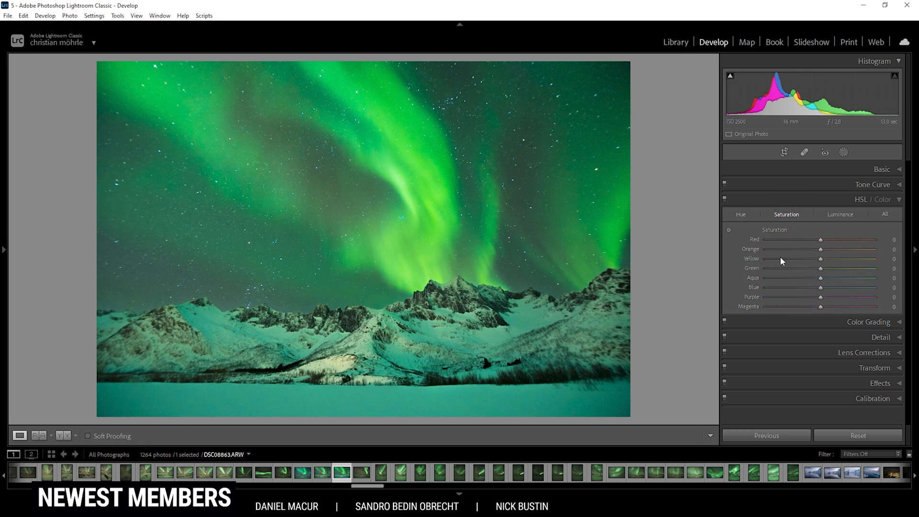
{"action": "mouse_move", "coordinate": [821, 271]}
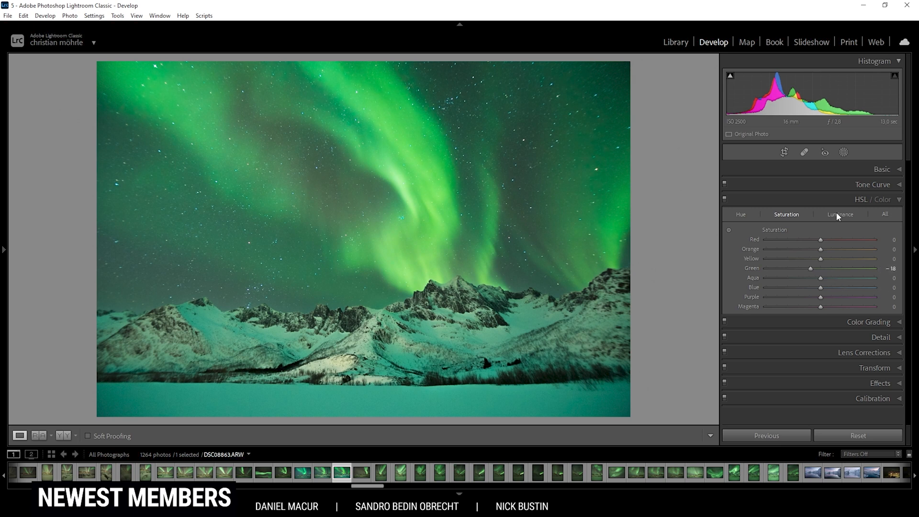
{"action": "left_click", "coordinate": [839, 213]}
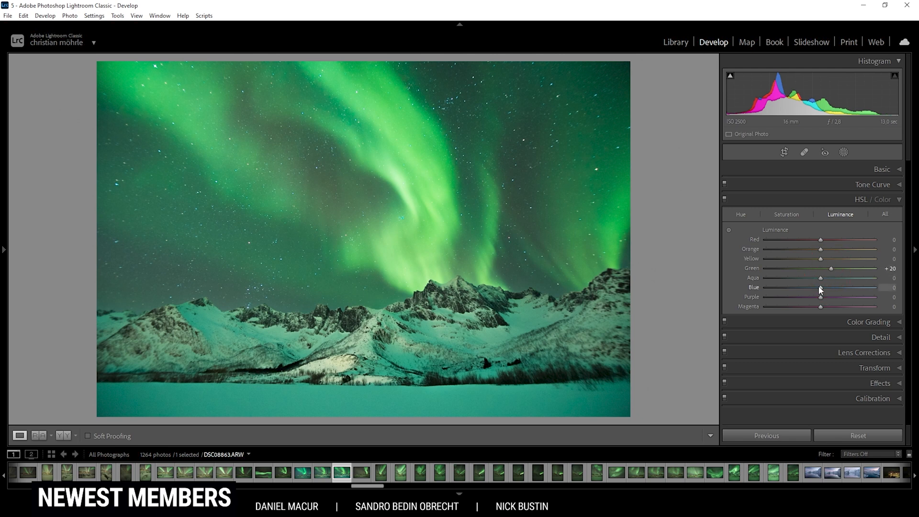
Grade the Highlights wheel to hue 105, saturation 29, toggling Color Grading off and on to compare
{"action": "left_click", "coordinate": [896, 199]}
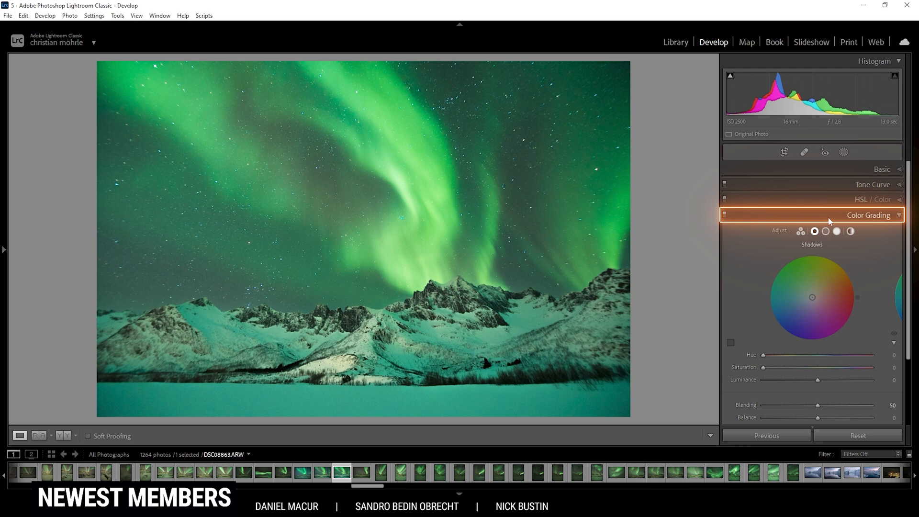
{"action": "mouse_move", "coordinate": [847, 276]}
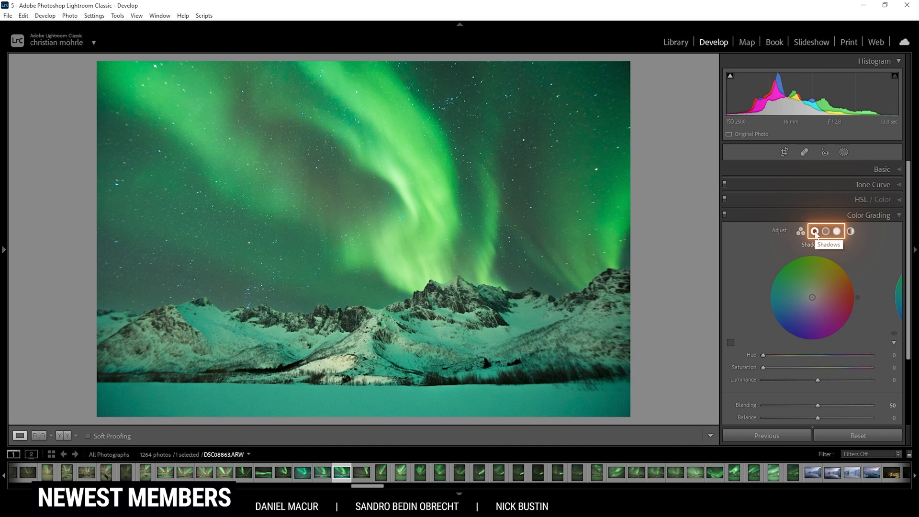
{"action": "mouse_move", "coordinate": [837, 230]}
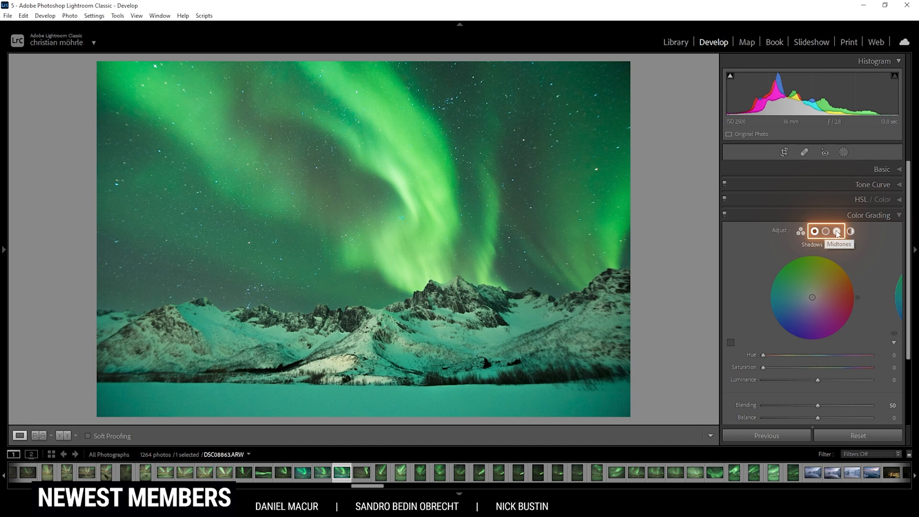
{"action": "mouse_move", "coordinate": [836, 230]}
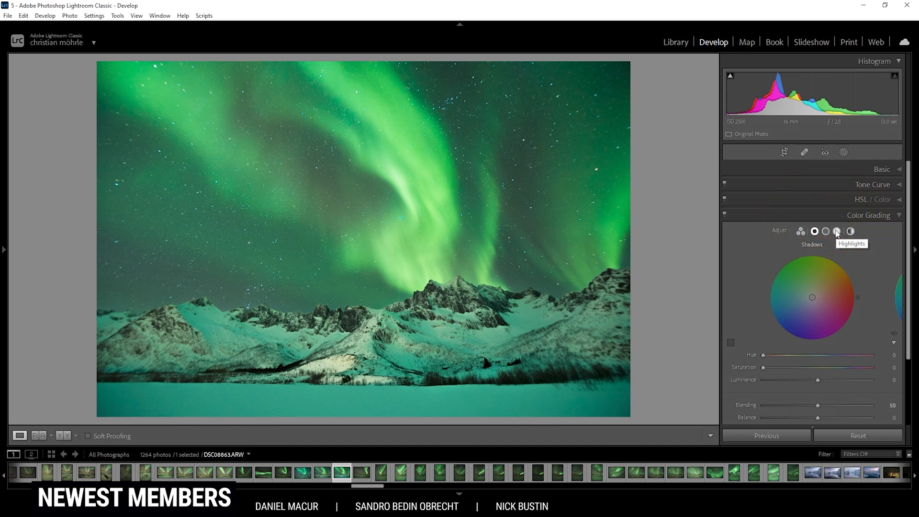
{"action": "left_click", "coordinate": [836, 231]}
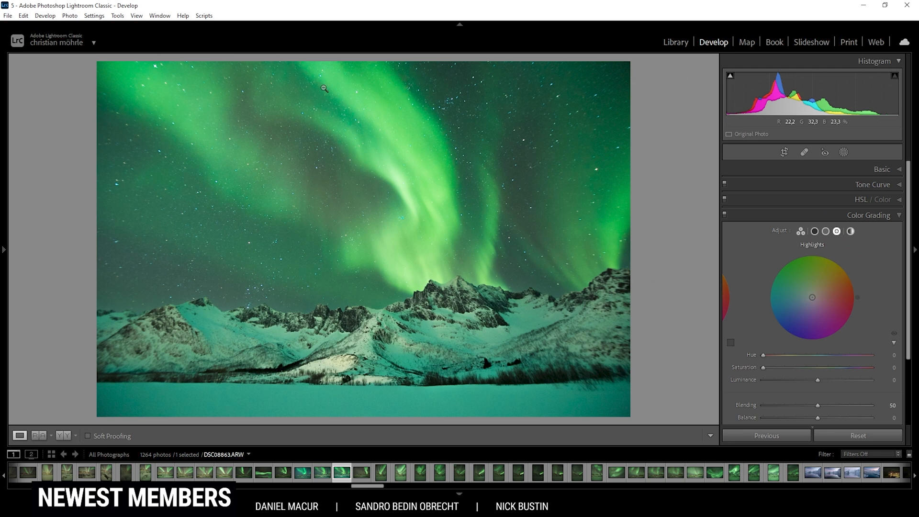
{"action": "mouse_move", "coordinate": [383, 92]}
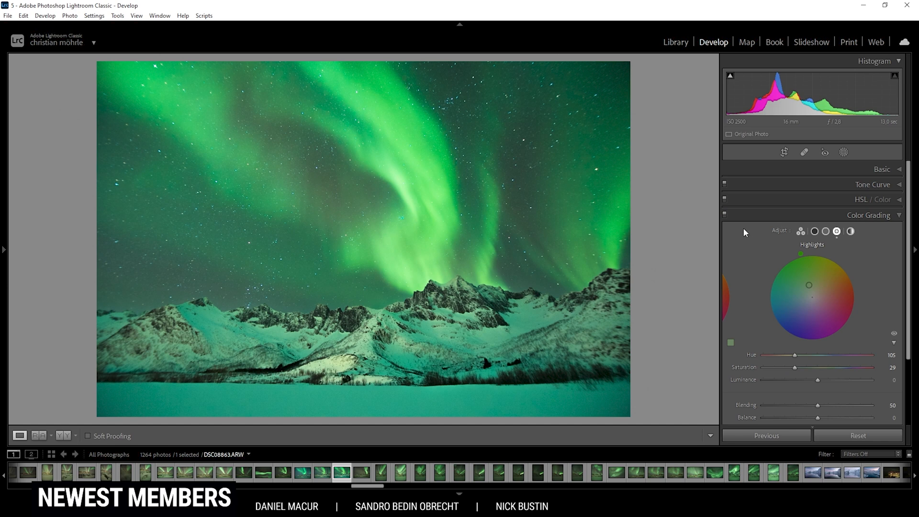
{"action": "left_click", "coordinate": [724, 216]}
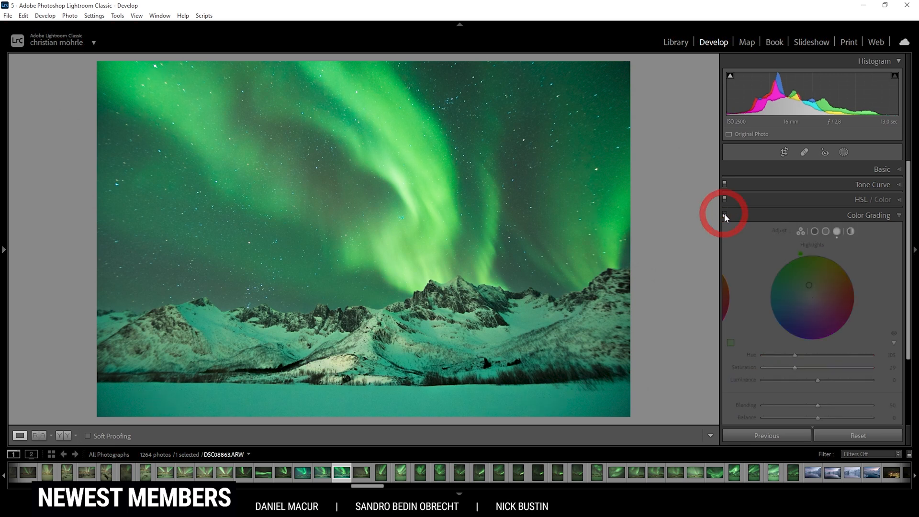
{"action": "left_click", "coordinate": [836, 231]}
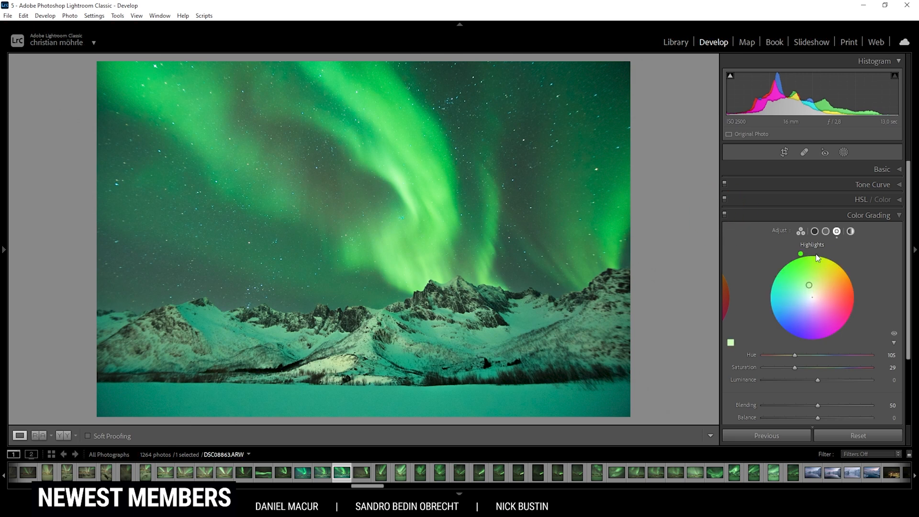
{"action": "left_click", "coordinate": [826, 231]}
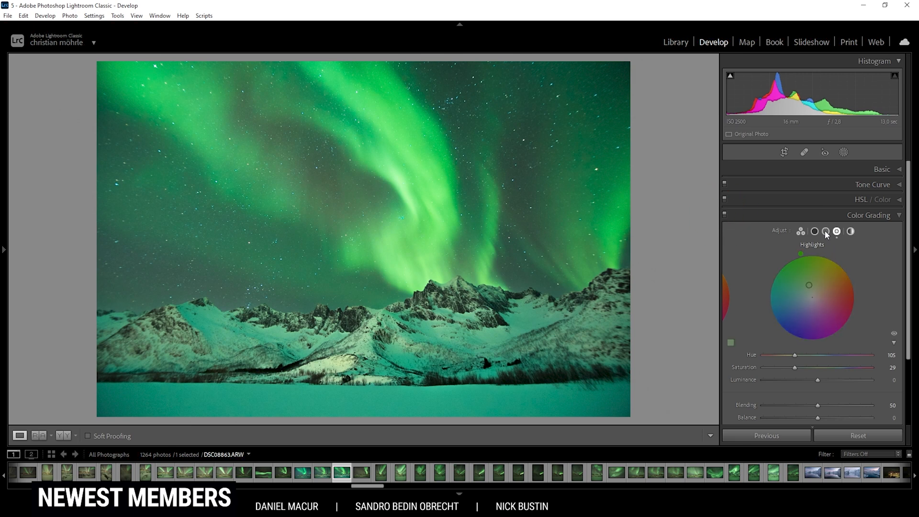
Tint Midtones blue at hue 218 saturation 6 and Shadows at hue 211 saturation 6, then fold Color Grading
{"action": "left_click", "coordinate": [836, 230]}
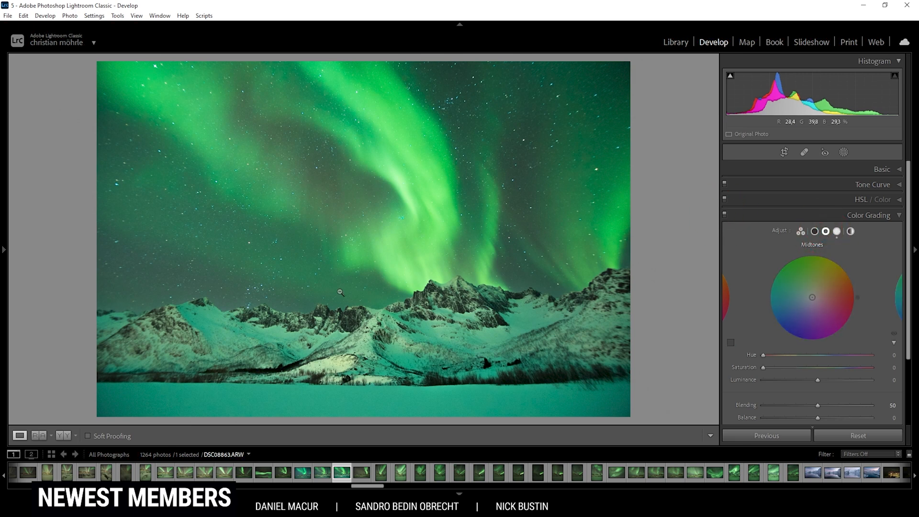
{"action": "mouse_move", "coordinate": [385, 310]}
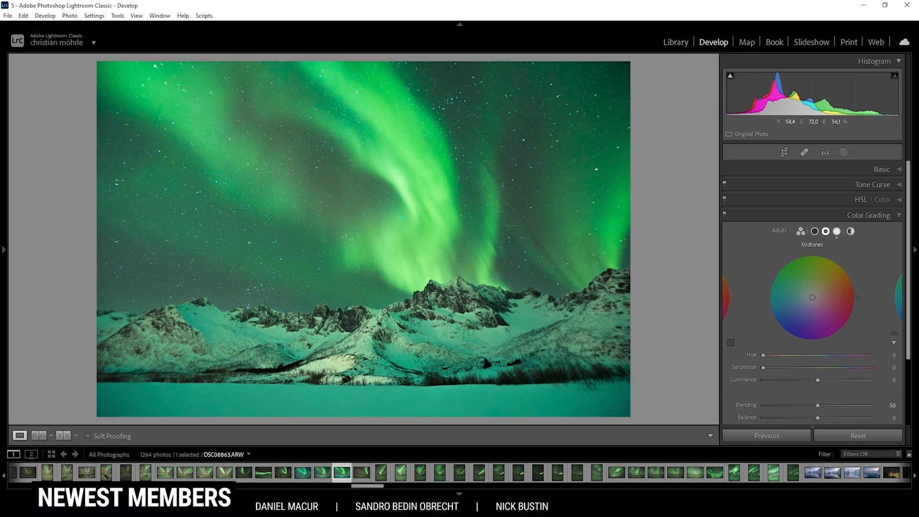
{"action": "mouse_move", "coordinate": [483, 268]}
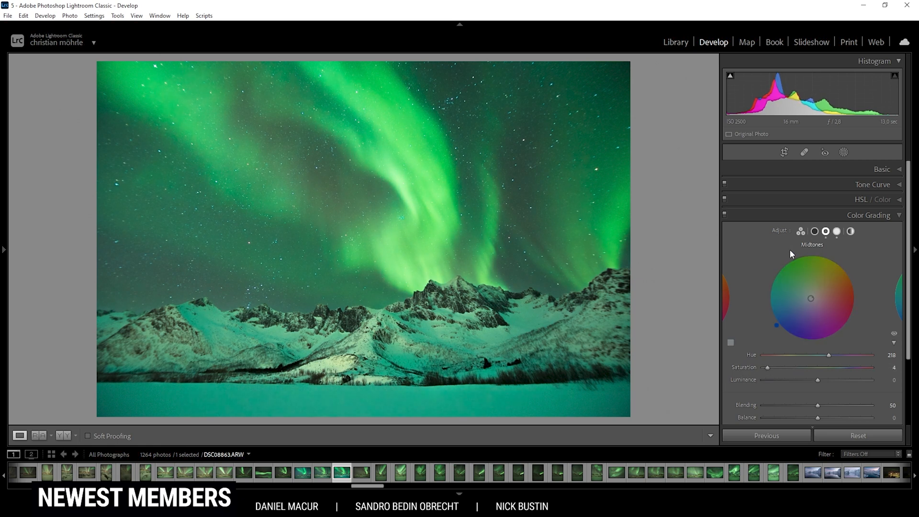
{"action": "mouse_move", "coordinate": [565, 207]}
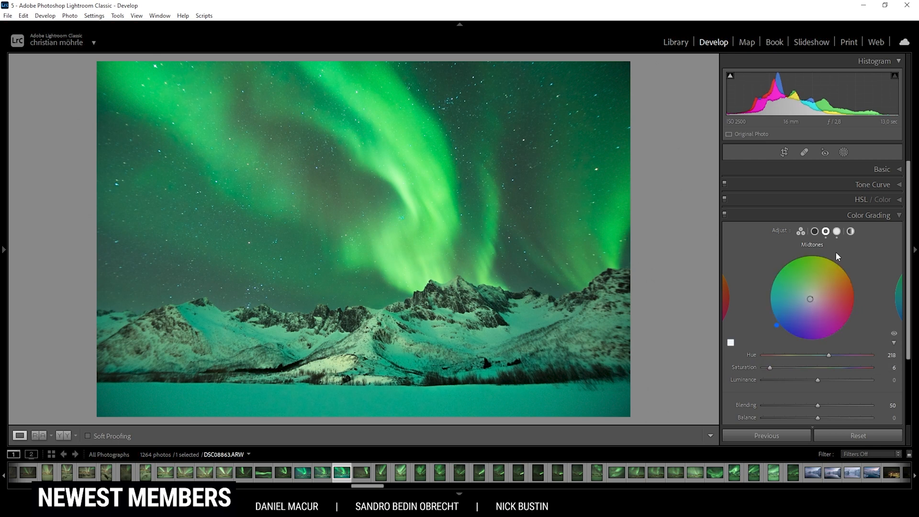
{"action": "left_click", "coordinate": [814, 231]}
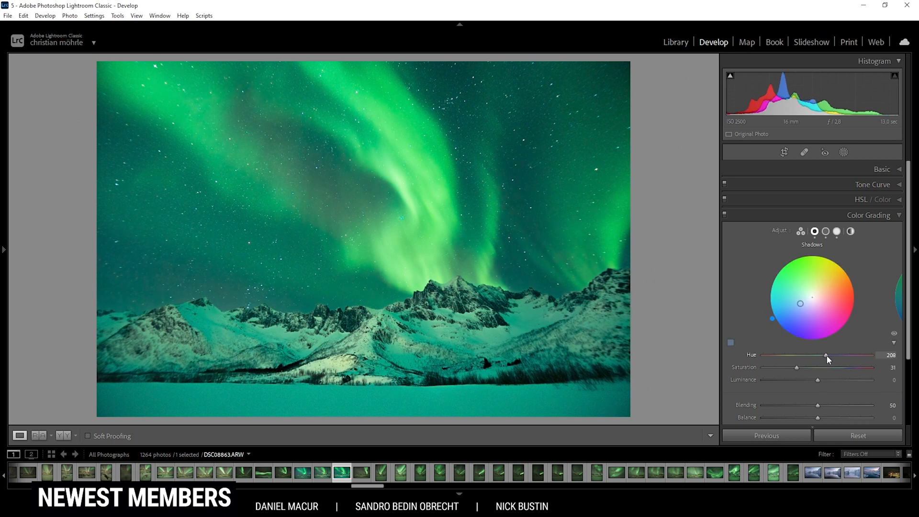
{"action": "left_click_drag", "start_coordinate": [774, 316], "coordinate": [773, 322]}
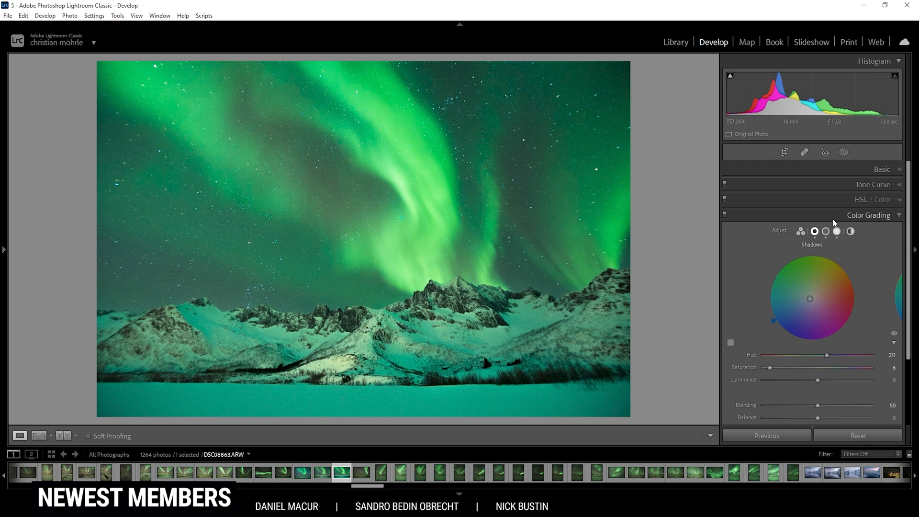
{"action": "left_click", "coordinate": [725, 215]}
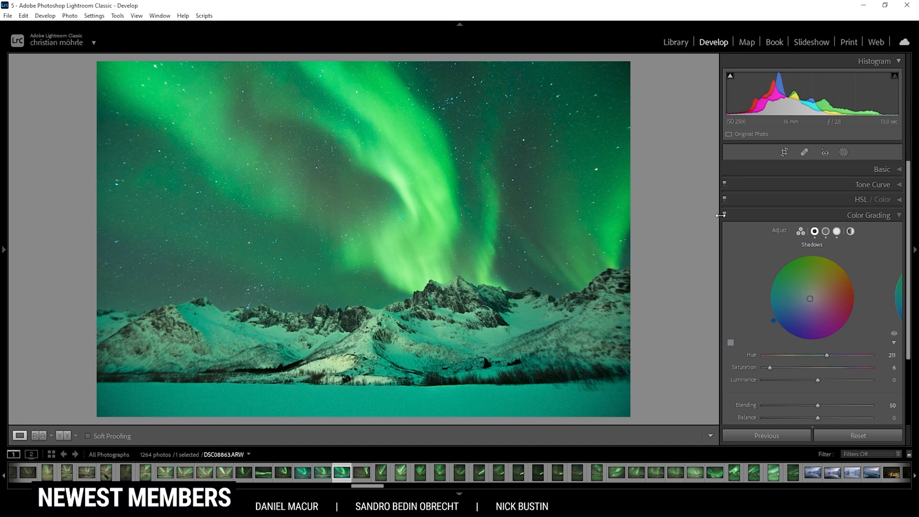
{"action": "mouse_move", "coordinate": [735, 220]}
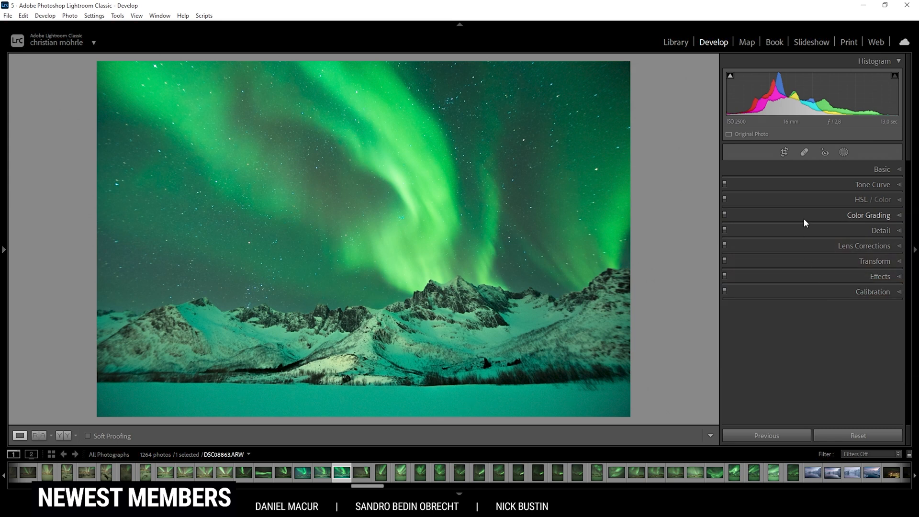
{"action": "mouse_move", "coordinate": [850, 235]}
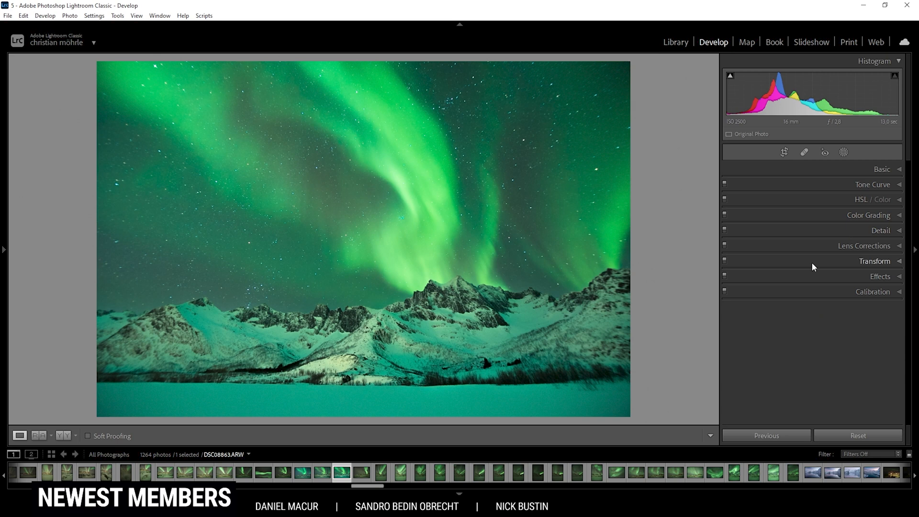
{"action": "left_click", "coordinate": [875, 261]}
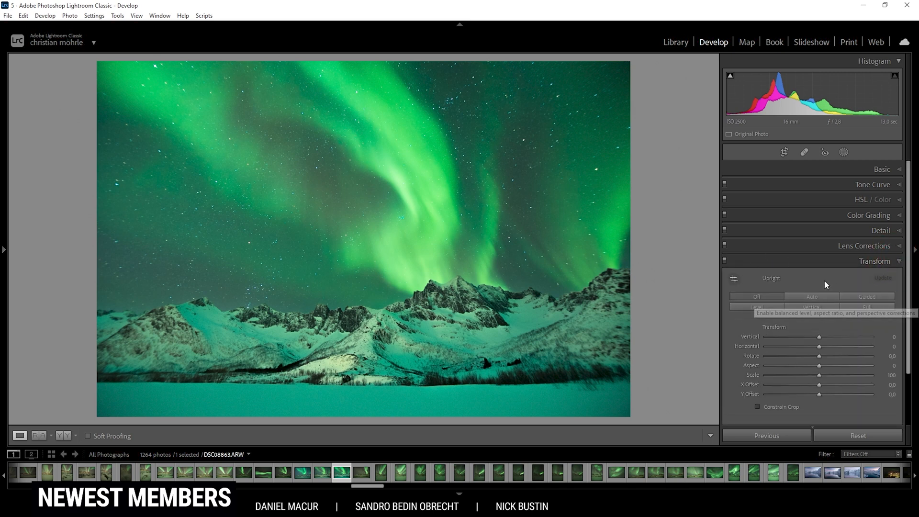
{"action": "mouse_move", "coordinate": [575, 342]}
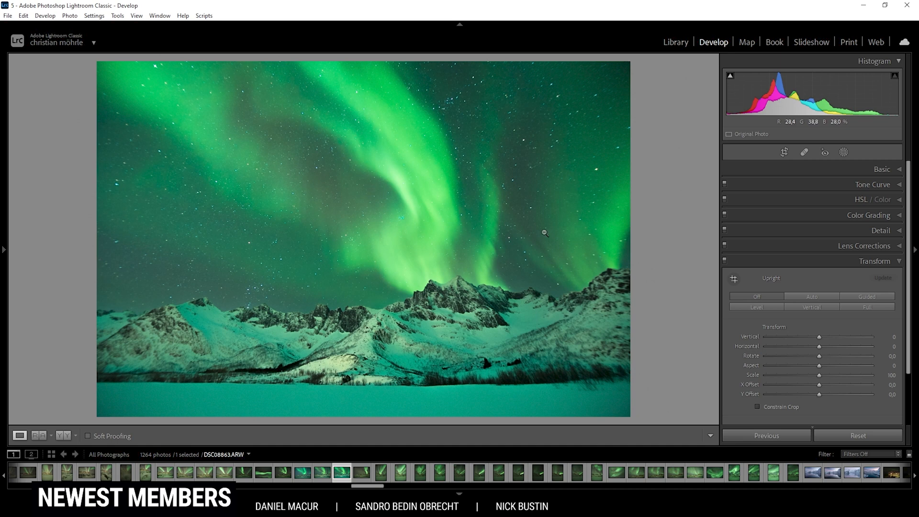
{"action": "left_click", "coordinate": [878, 276]}
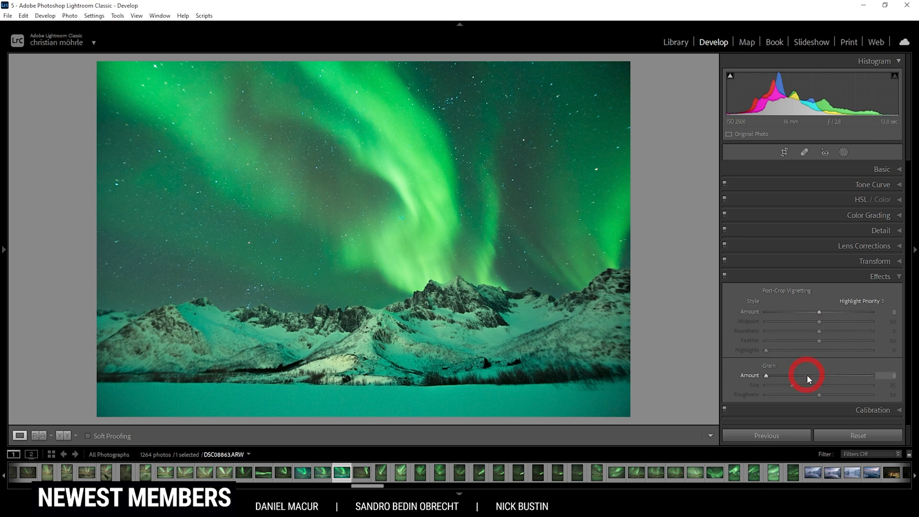
{"action": "left_click", "coordinate": [879, 275]}
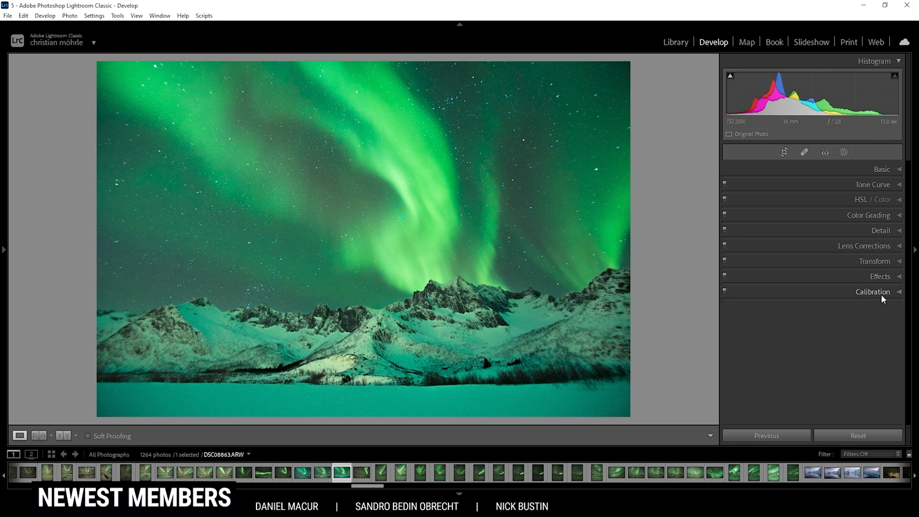
{"action": "left_click", "coordinate": [872, 291]}
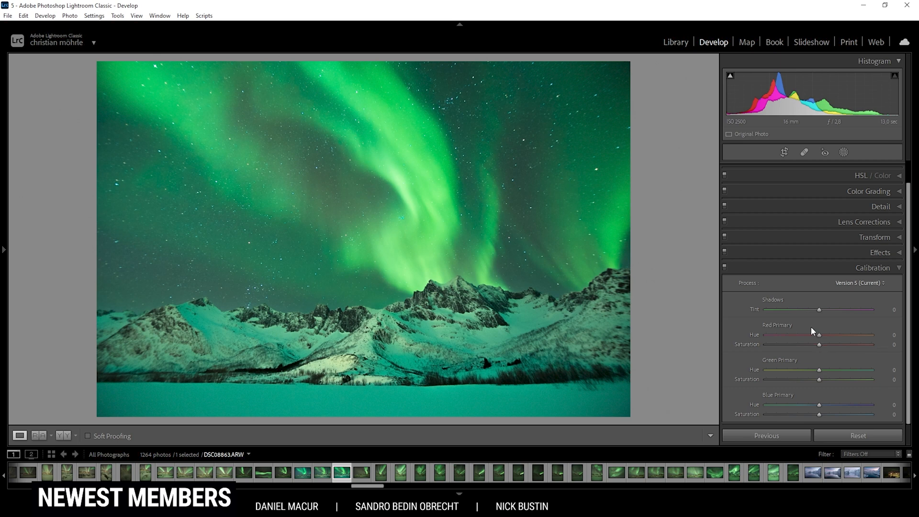
{"action": "mouse_move", "coordinate": [802, 342]}
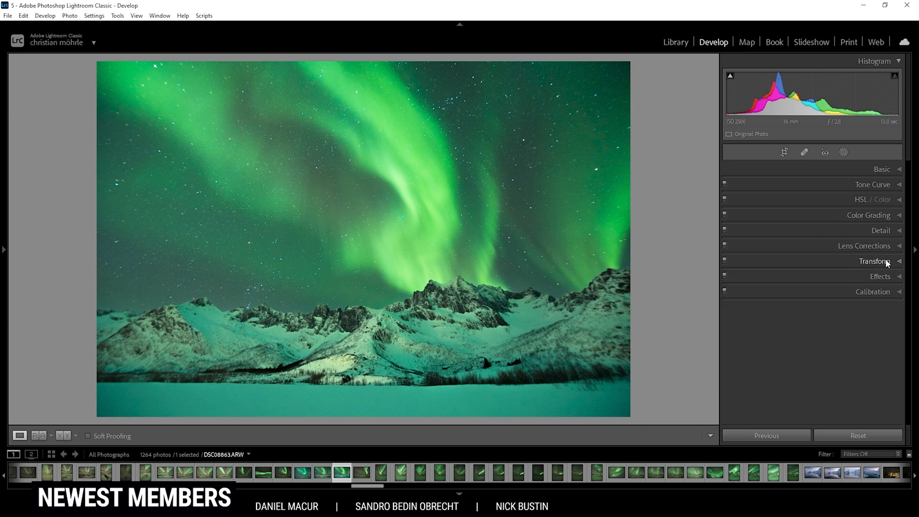
Expand the Detail panel to reveal Sharpening and Noise Reduction controls
{"action": "left_click", "coordinate": [880, 230]}
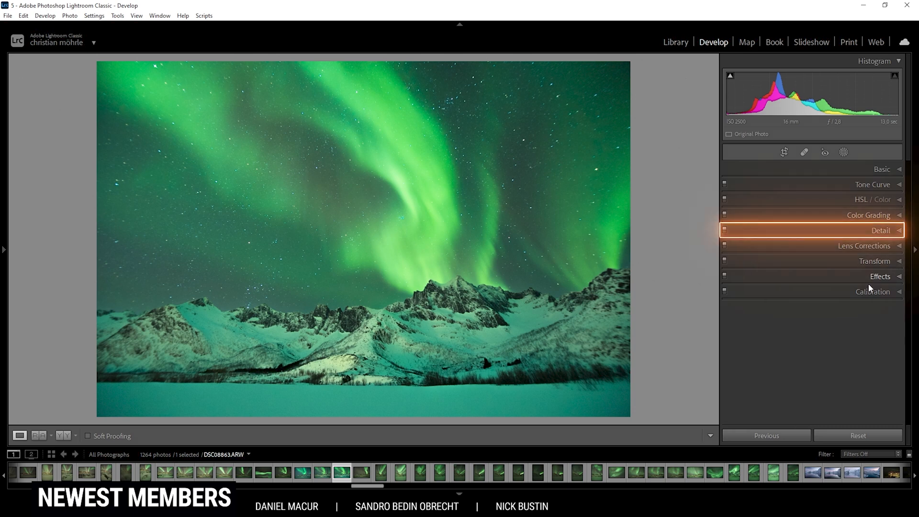
{"action": "mouse_move", "coordinate": [863, 230]}
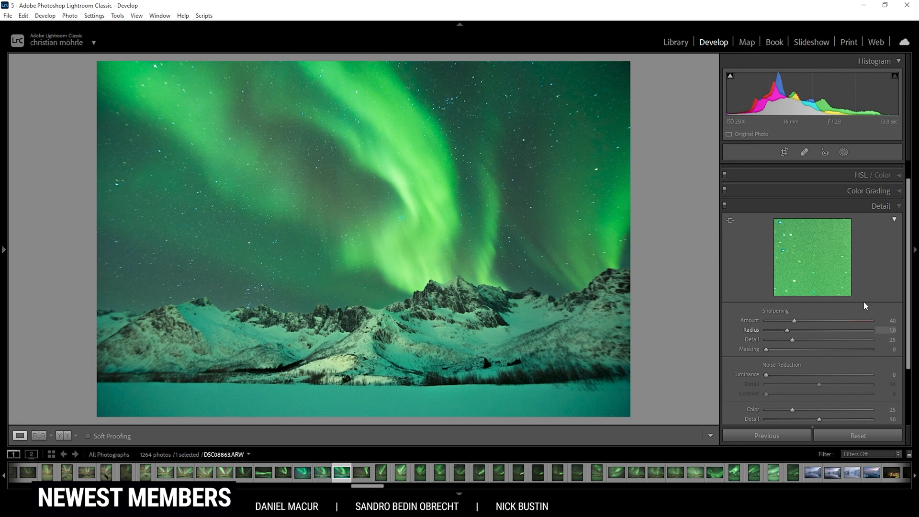
{"action": "mouse_move", "coordinate": [867, 301]}
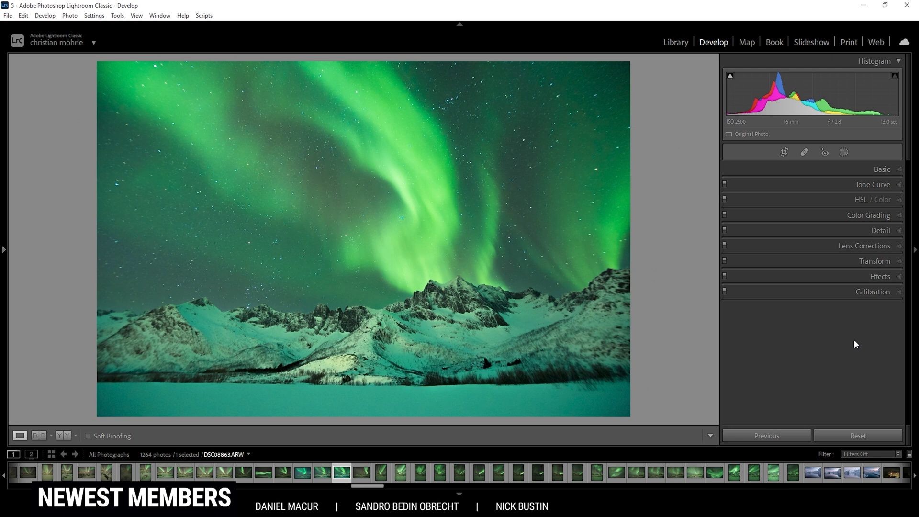
{"action": "mouse_move", "coordinate": [828, 385]}
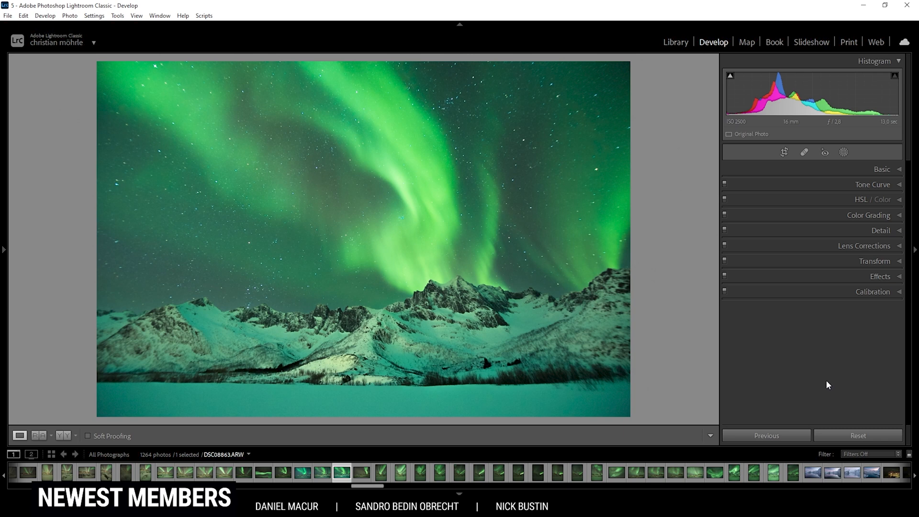